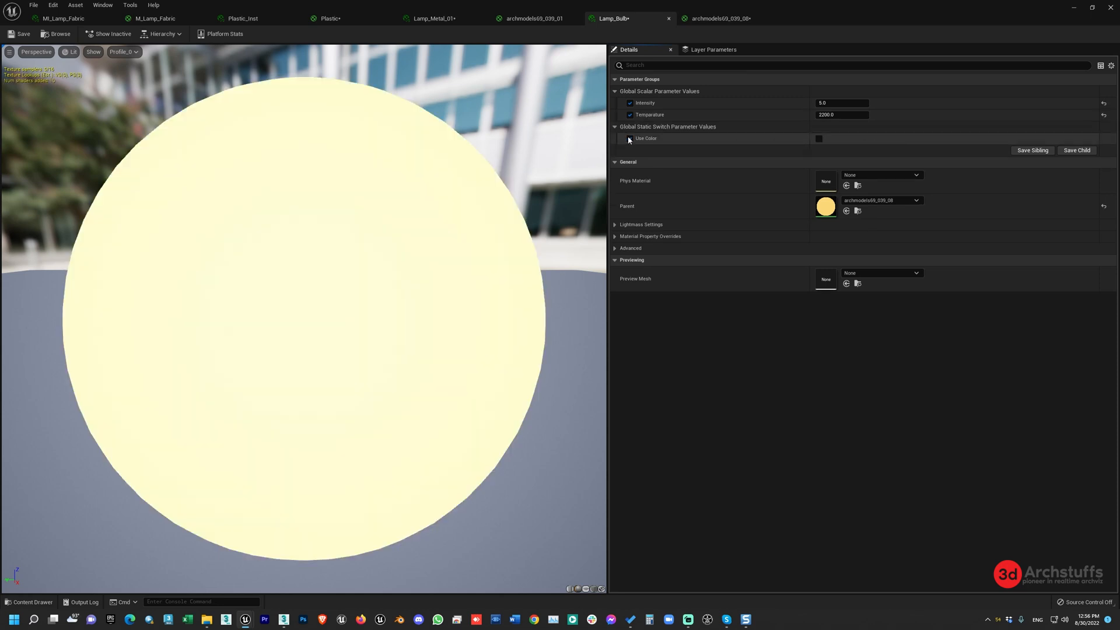
Review the bulb and metal parent material graphs and the Lamp_Metal_01 instance.
click(718, 18)
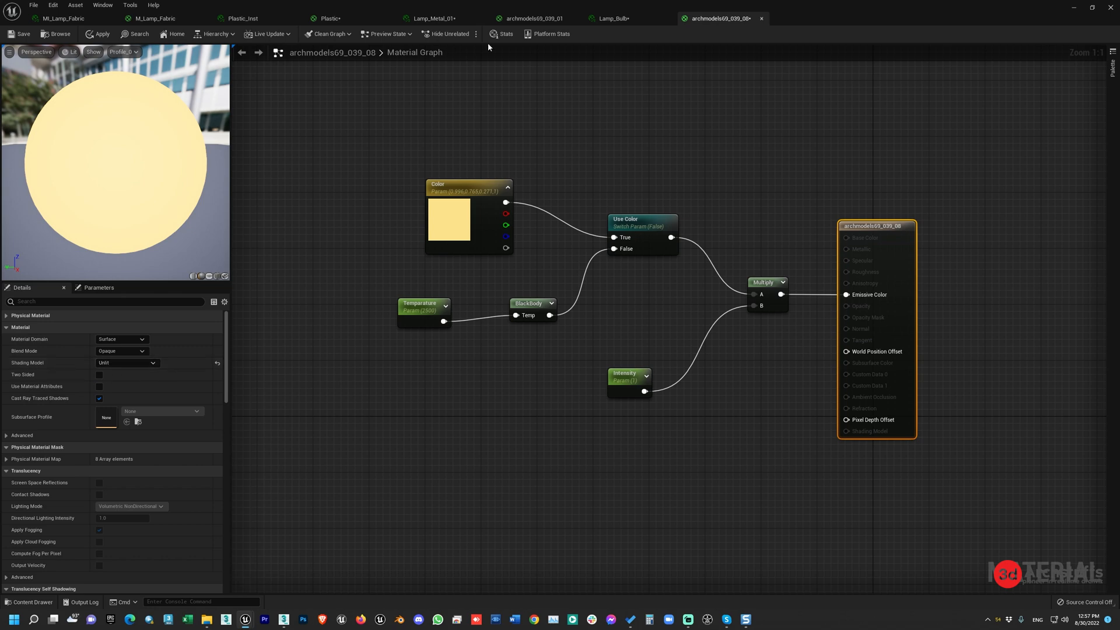
click(532, 18)
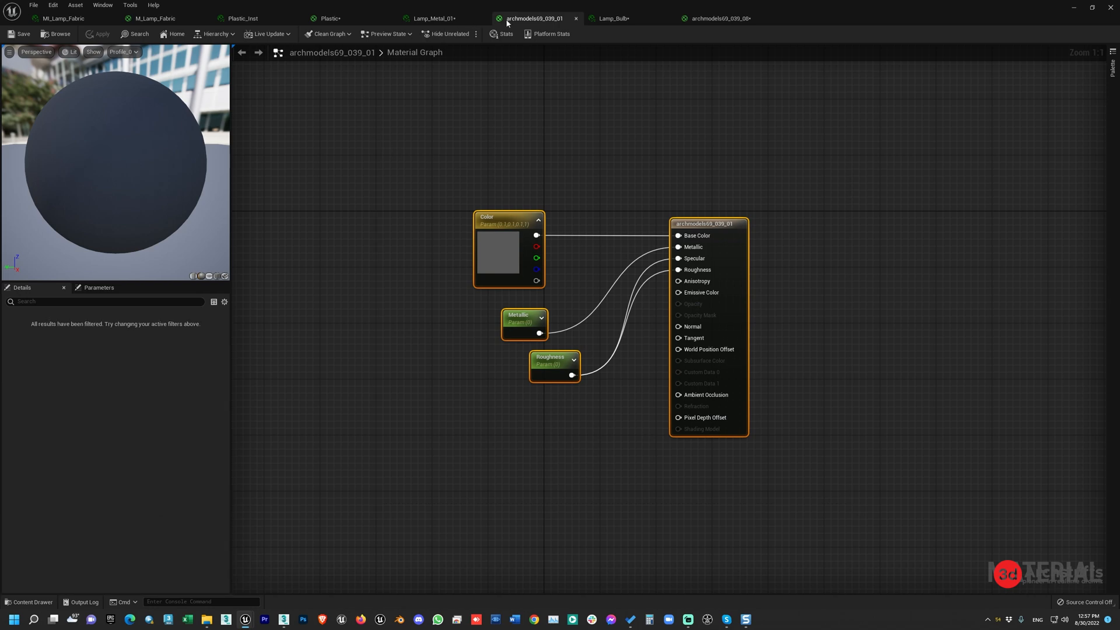
click(433, 18)
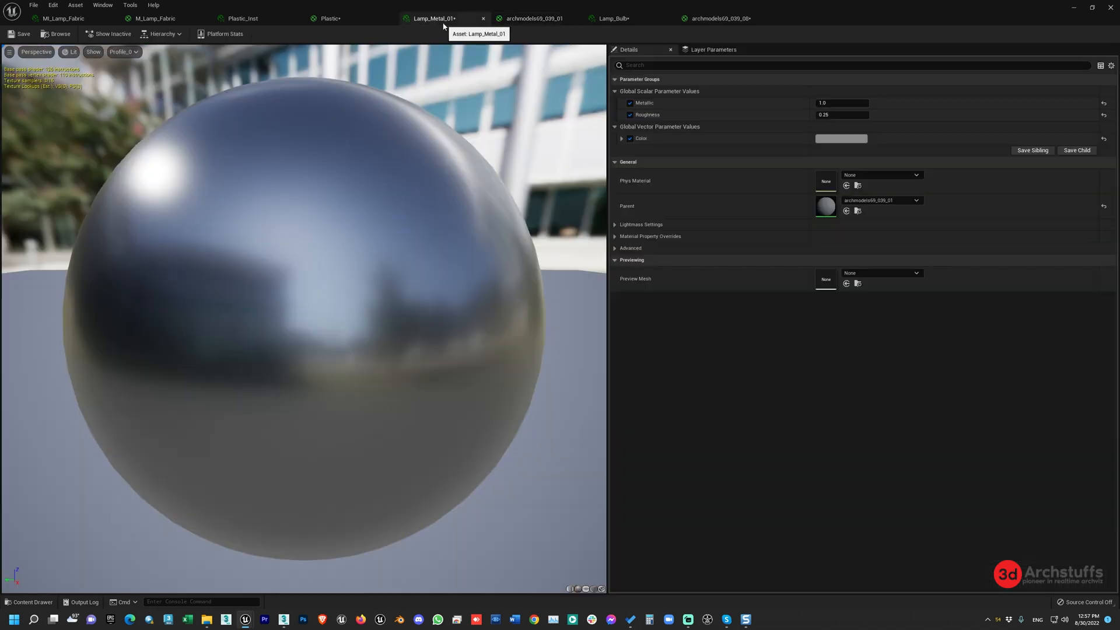
click(531, 18)
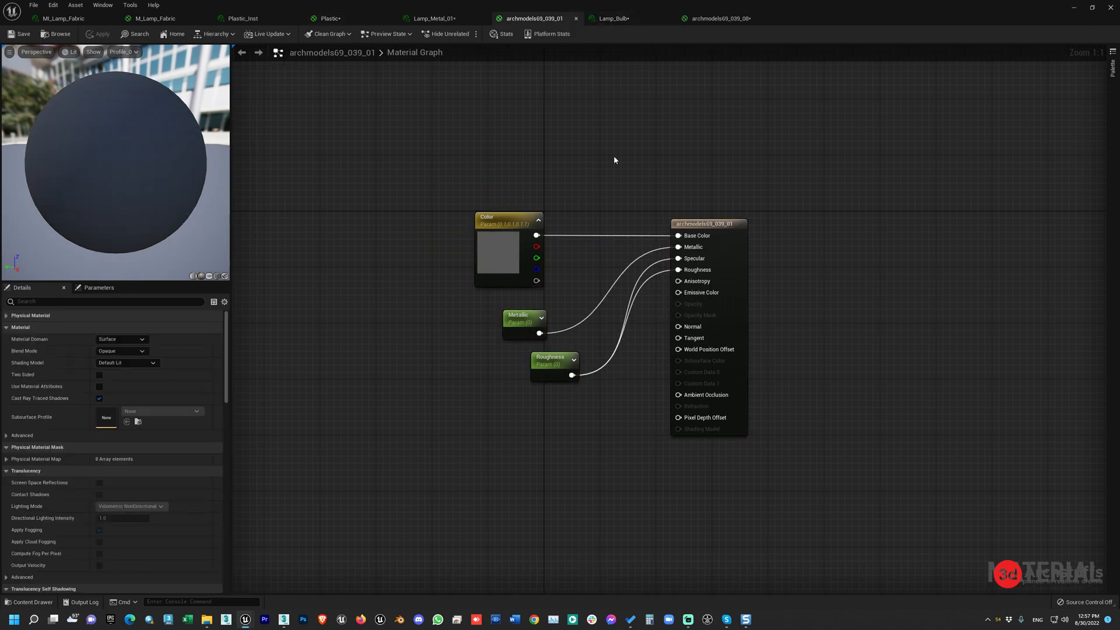
Close the metal graph, Lamp_Bulb instance (applying changes to the original), Plastic_Inst and fabric instance editors.
click(432, 17)
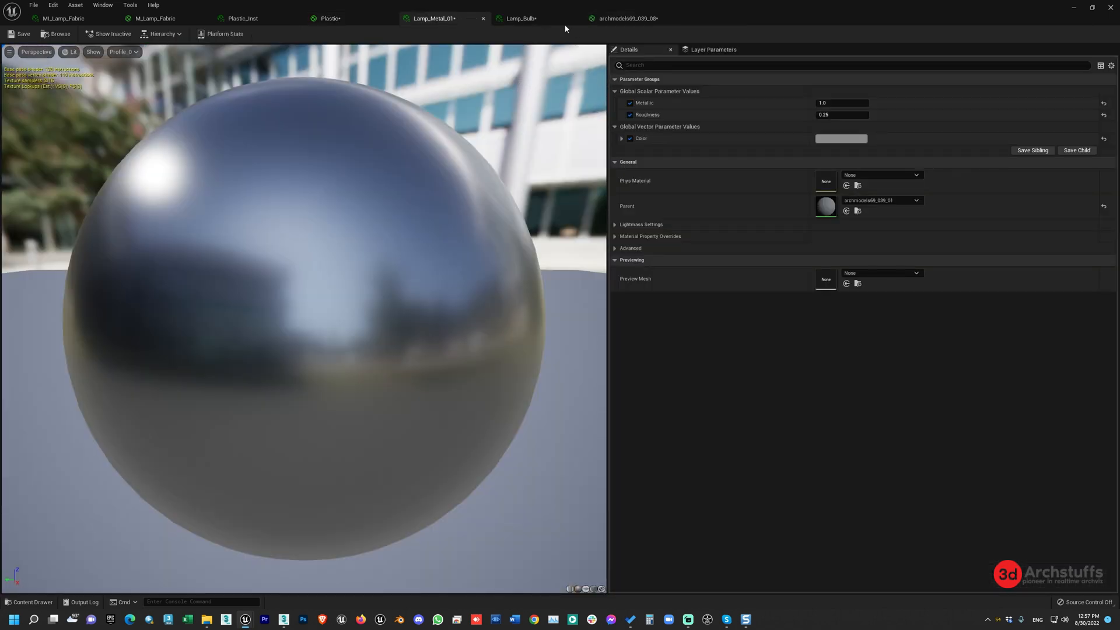
click(533, 18)
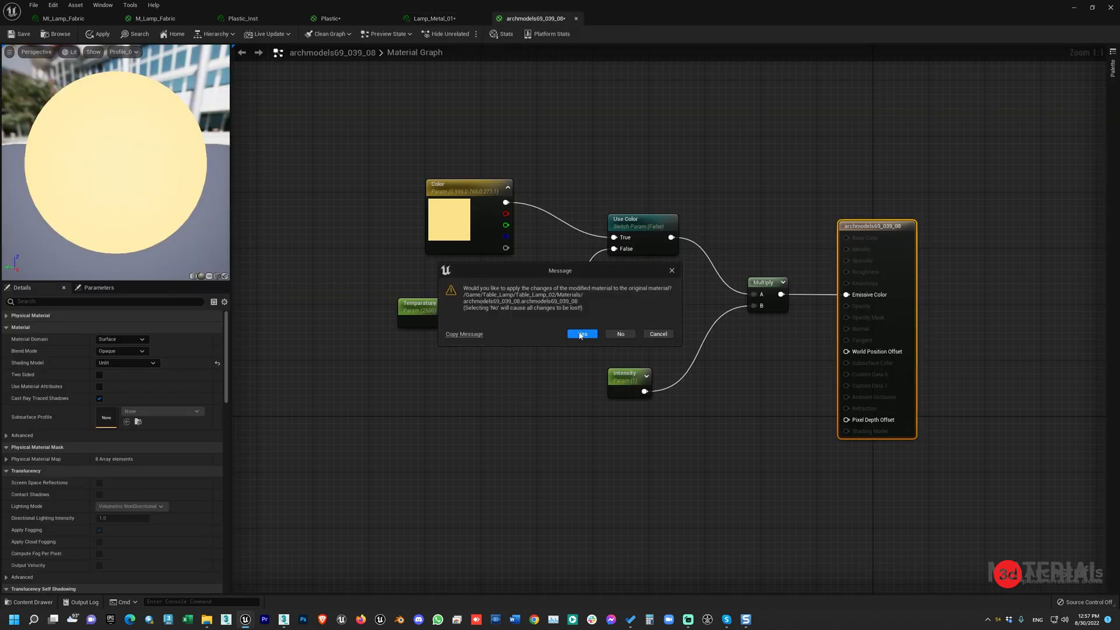
click(581, 334)
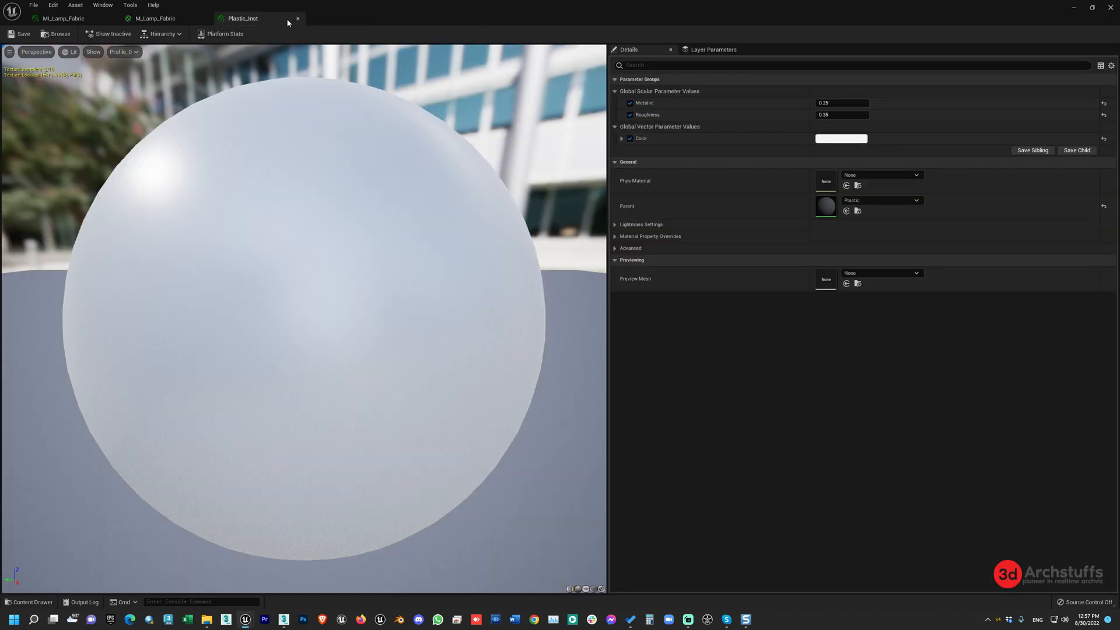
click(155, 17)
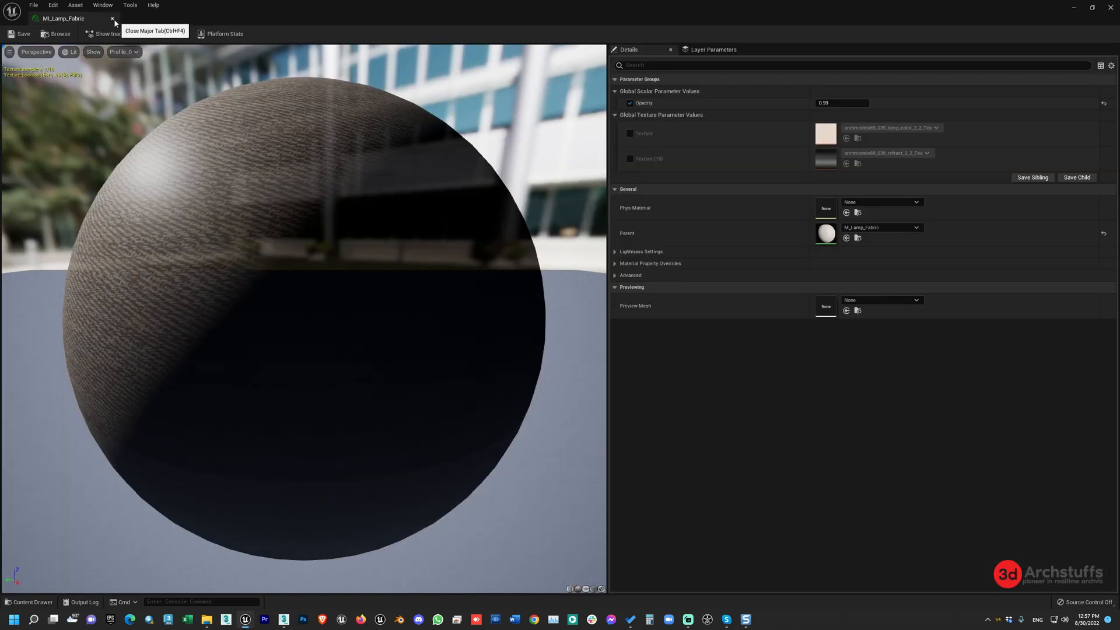
click(113, 19)
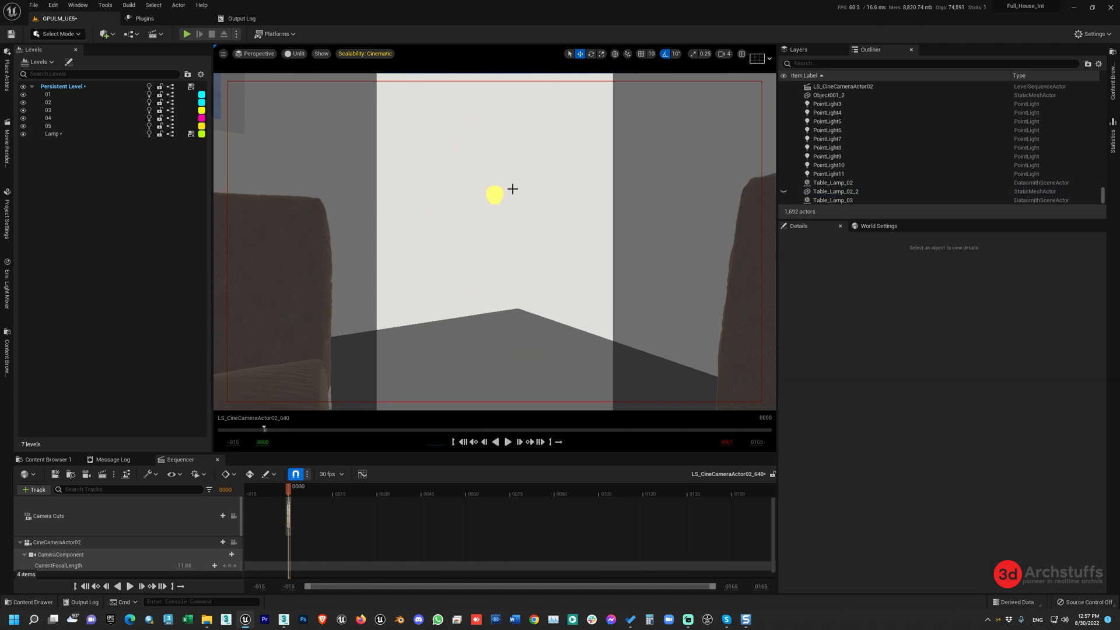
Select the light bulb in the scene and open its Lamp_Bulb material for editing.
click(495, 195)
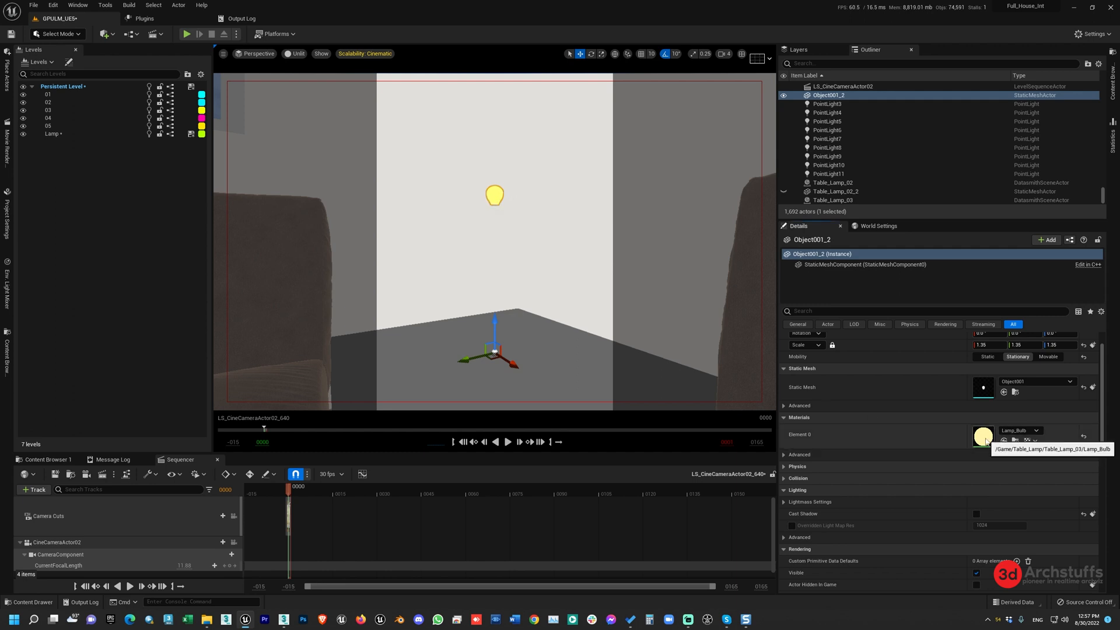
double_click(982, 437)
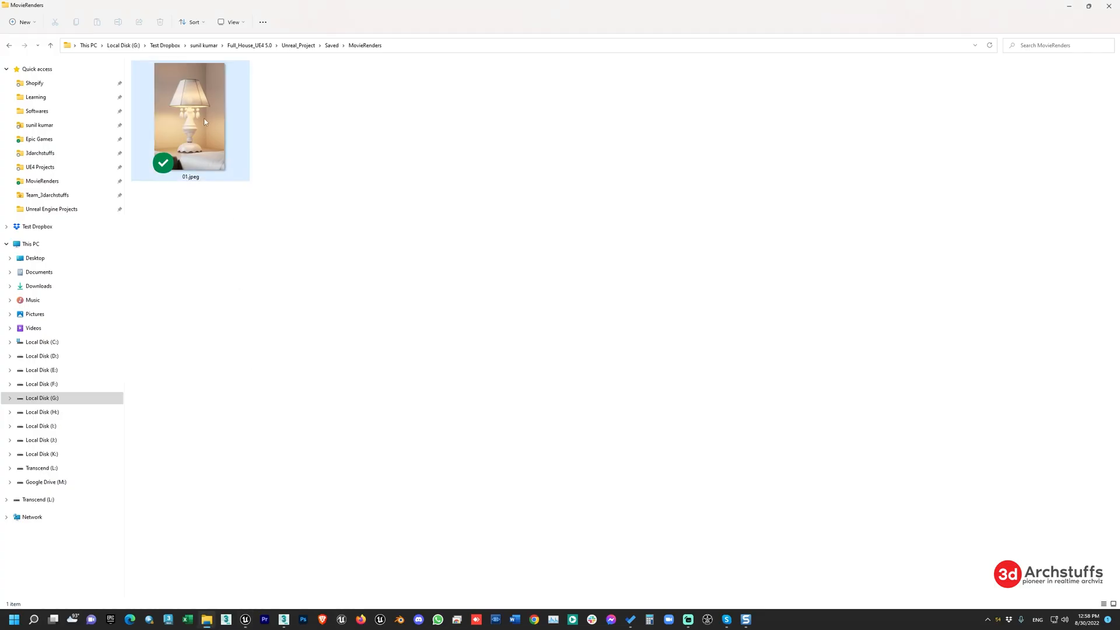
Open the rendered 01.jpeg from the MovieRenders folder in an image viewer.
click(191, 118)
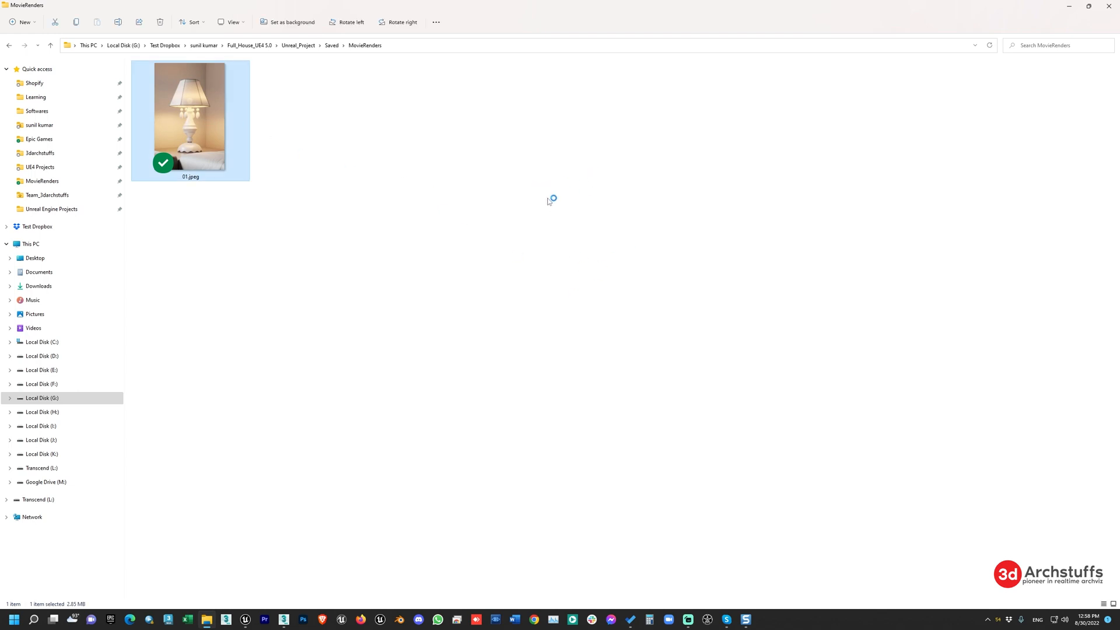
double_click(190, 117)
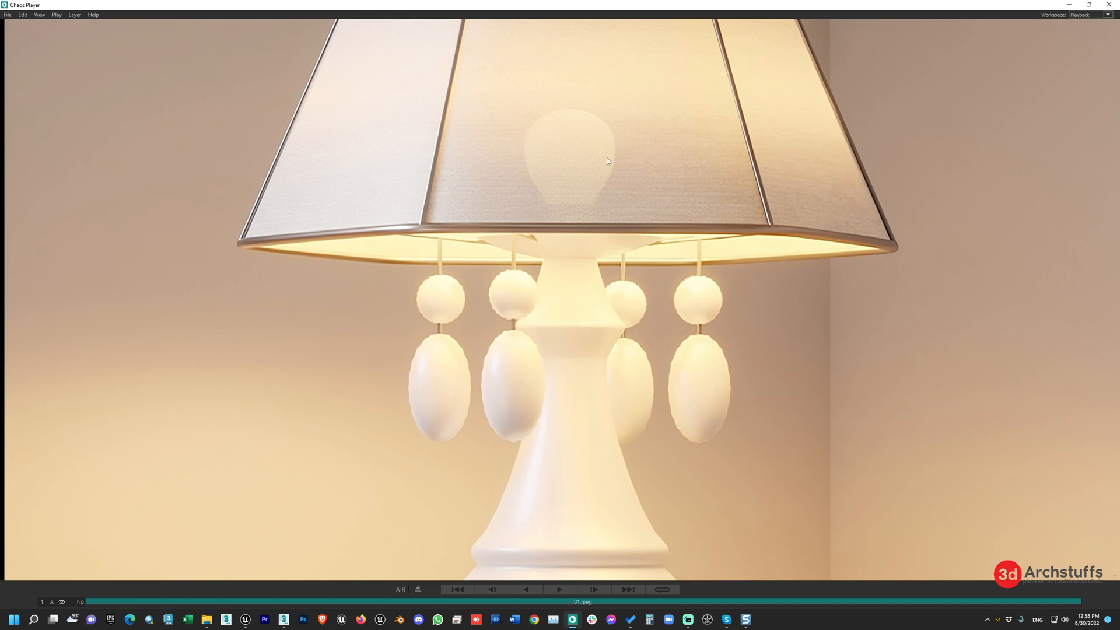
mouse_move(726, 203)
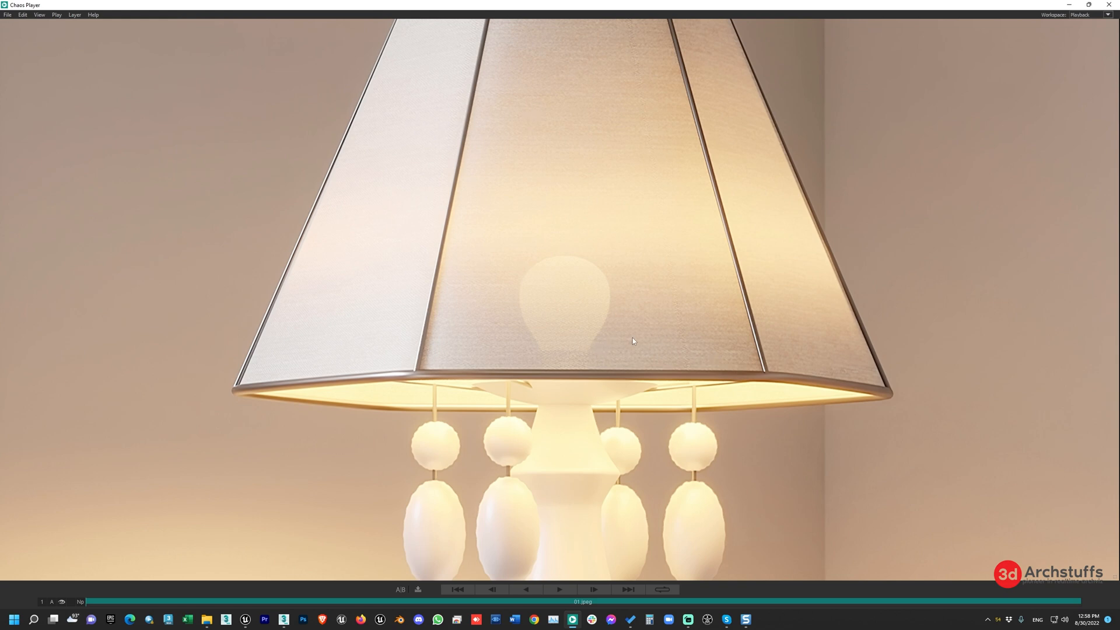
mouse_move(643, 300)
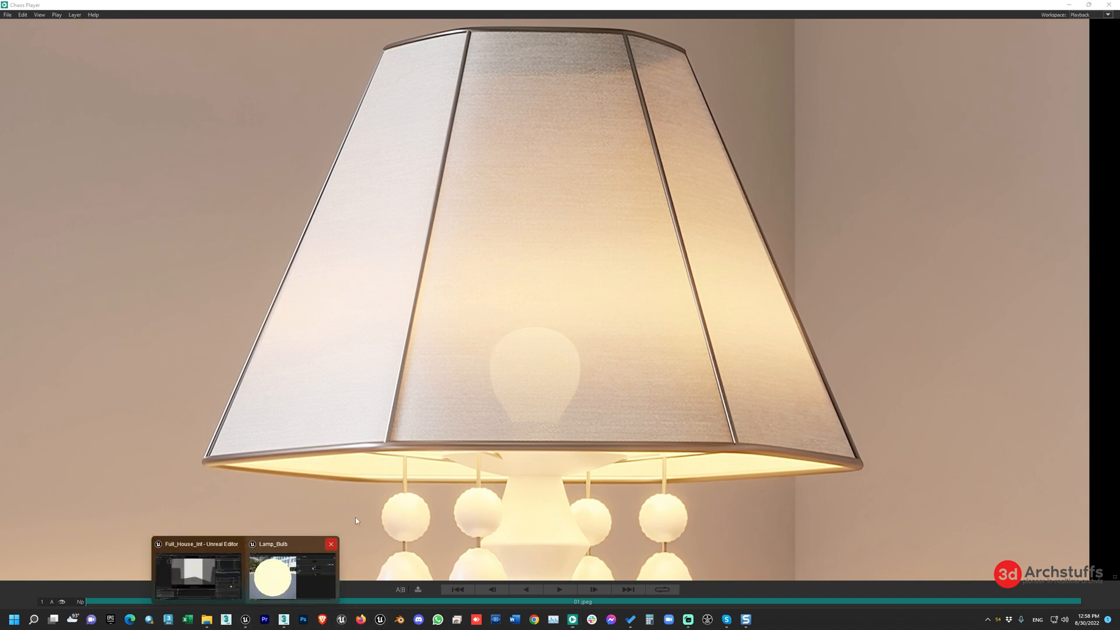
click(198, 574)
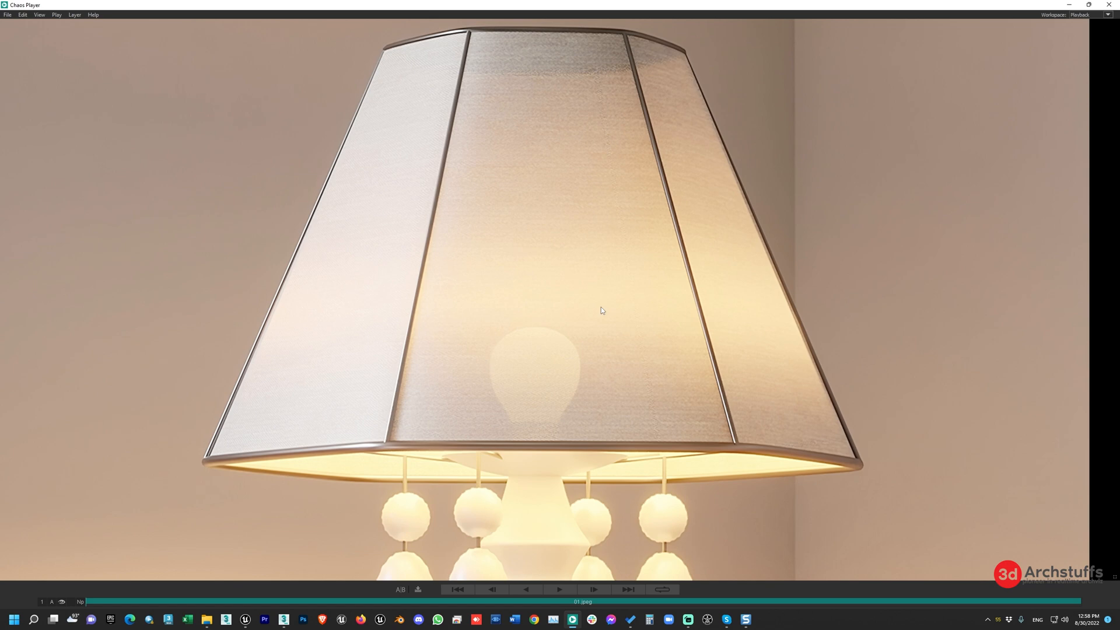
mouse_move(610, 309)
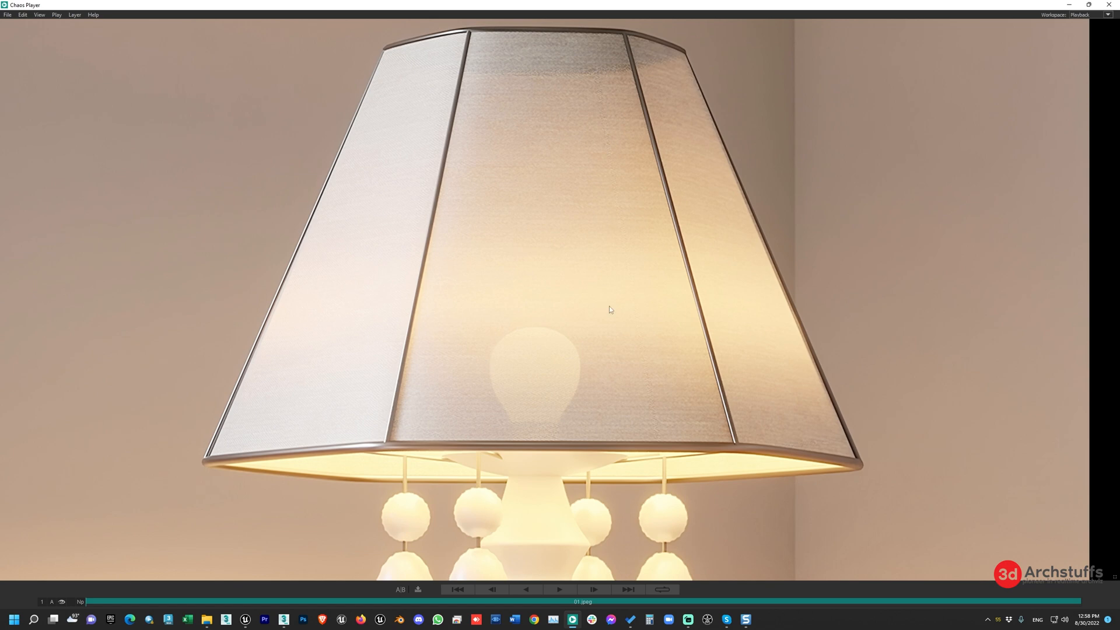
mouse_move(615, 290)
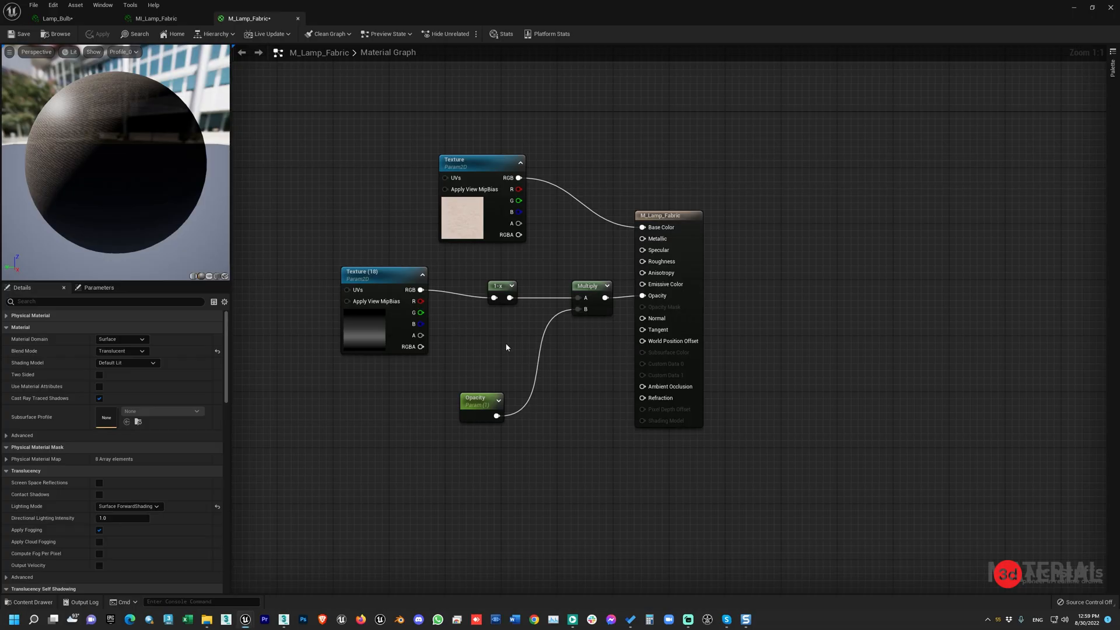
mouse_move(1069, 23)
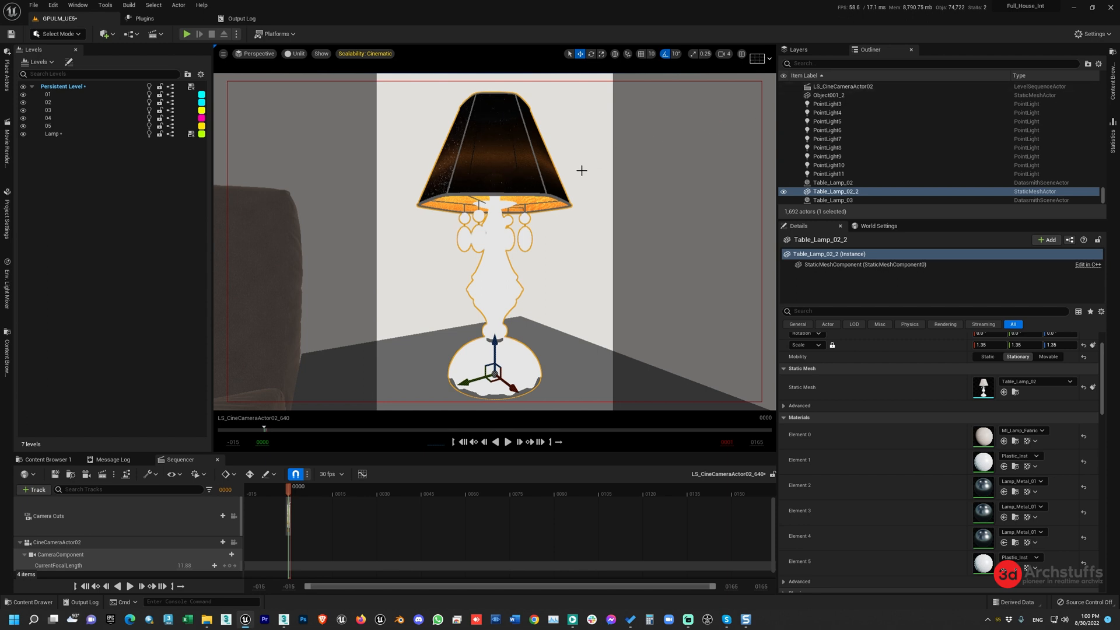
mouse_move(709, 89)
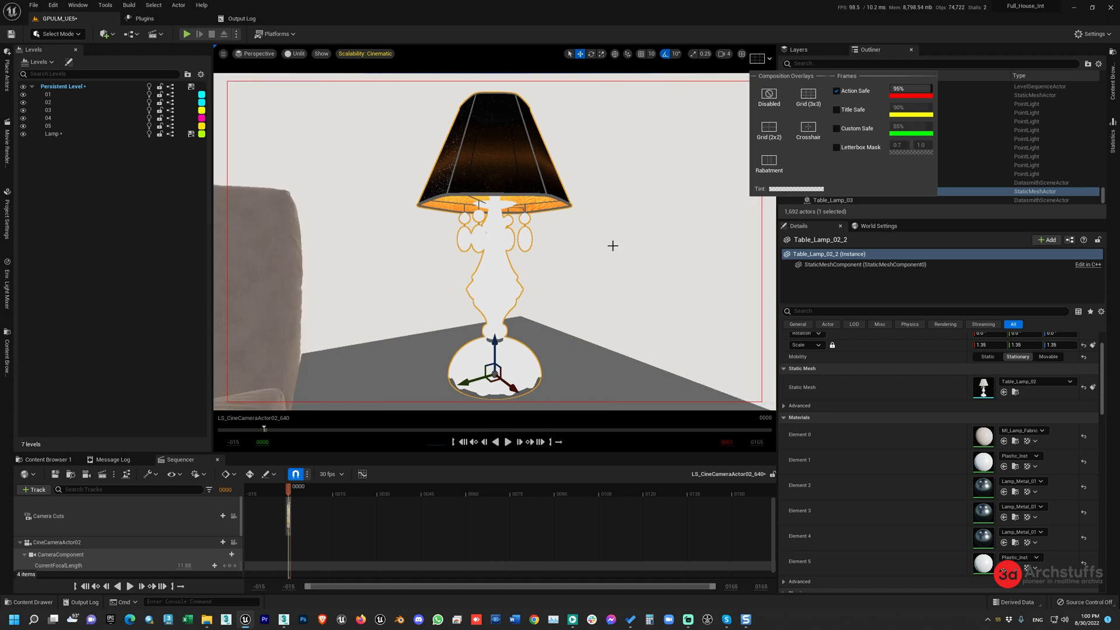
mouse_move(623, 188)
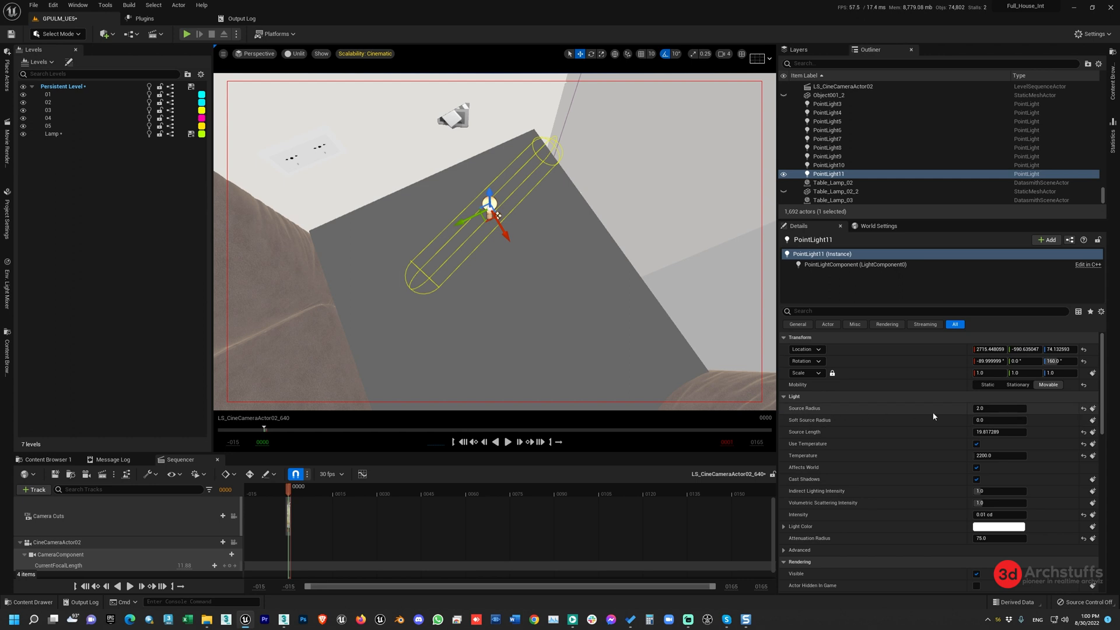
mouse_move(832, 437)
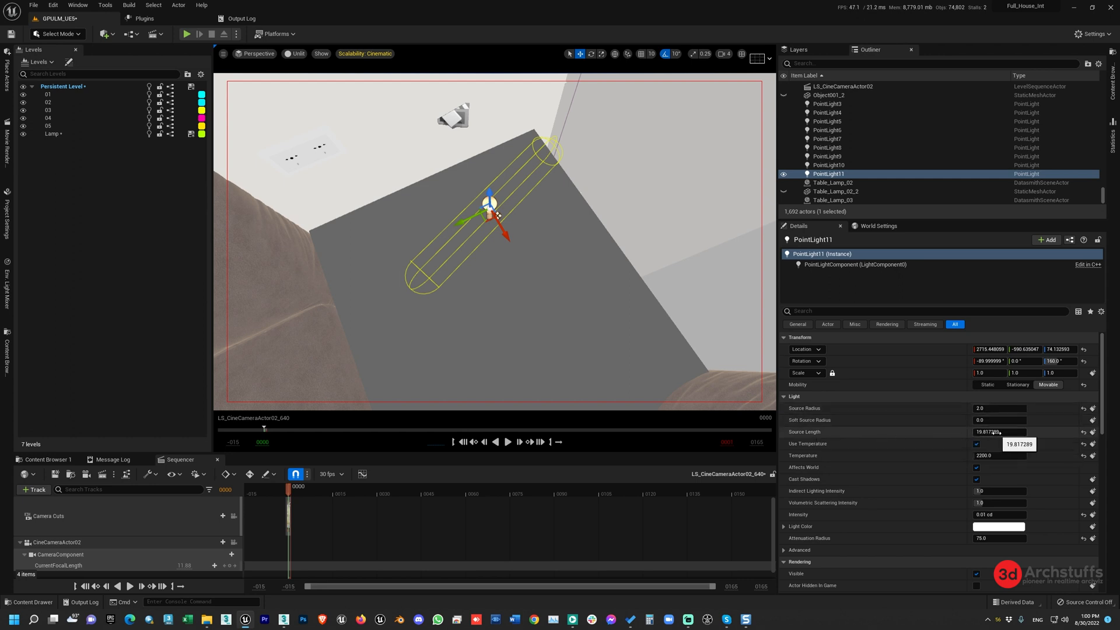
mouse_move(817, 454)
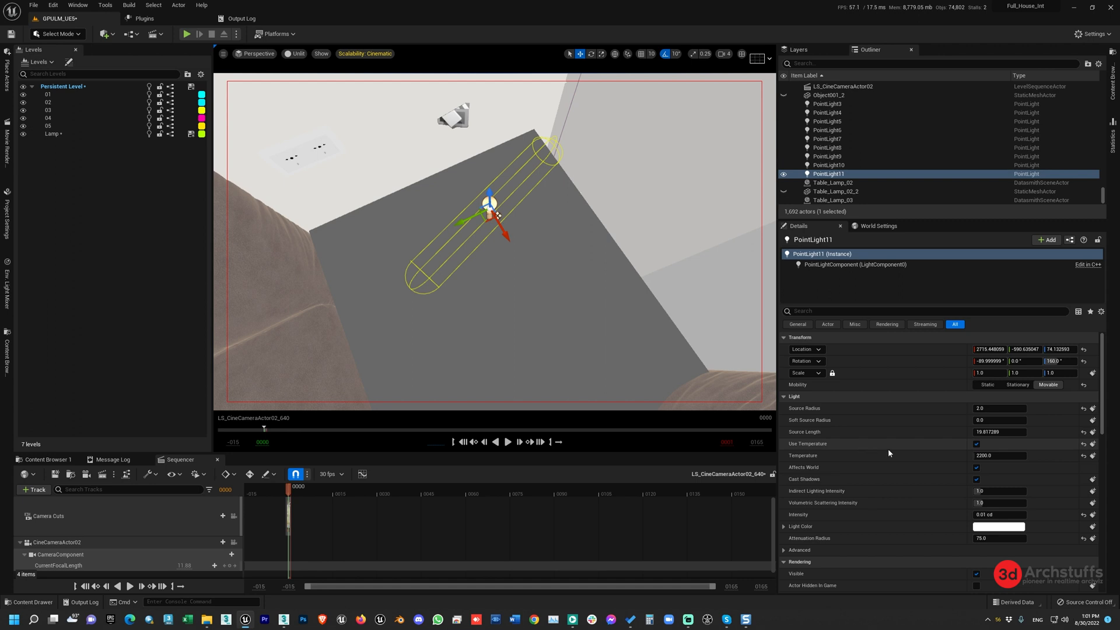
mouse_move(802, 456)
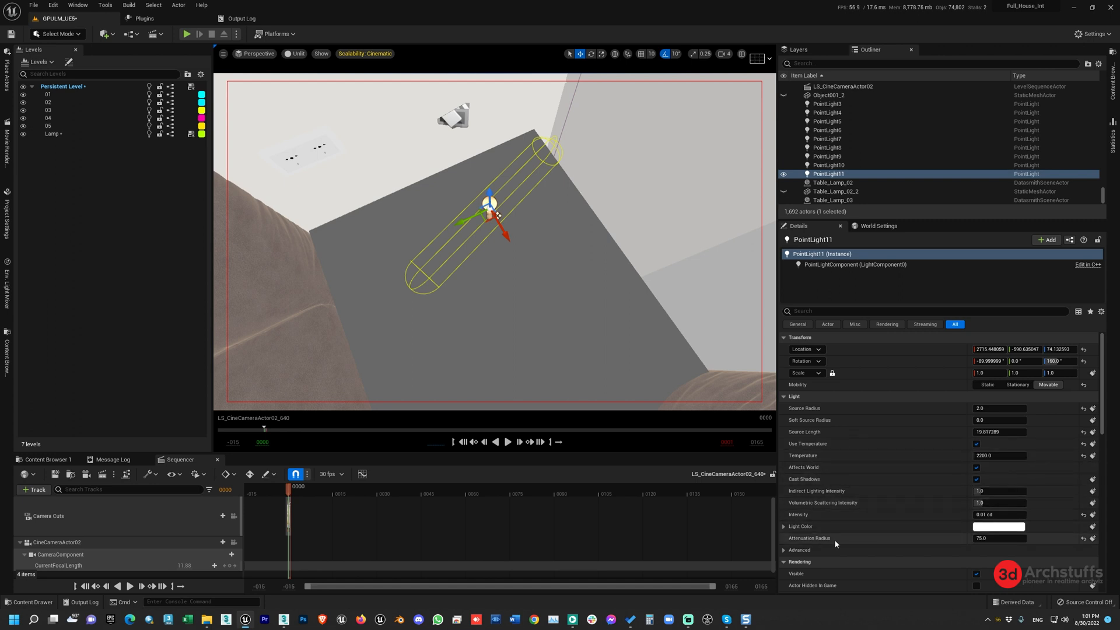
mouse_move(989, 538)
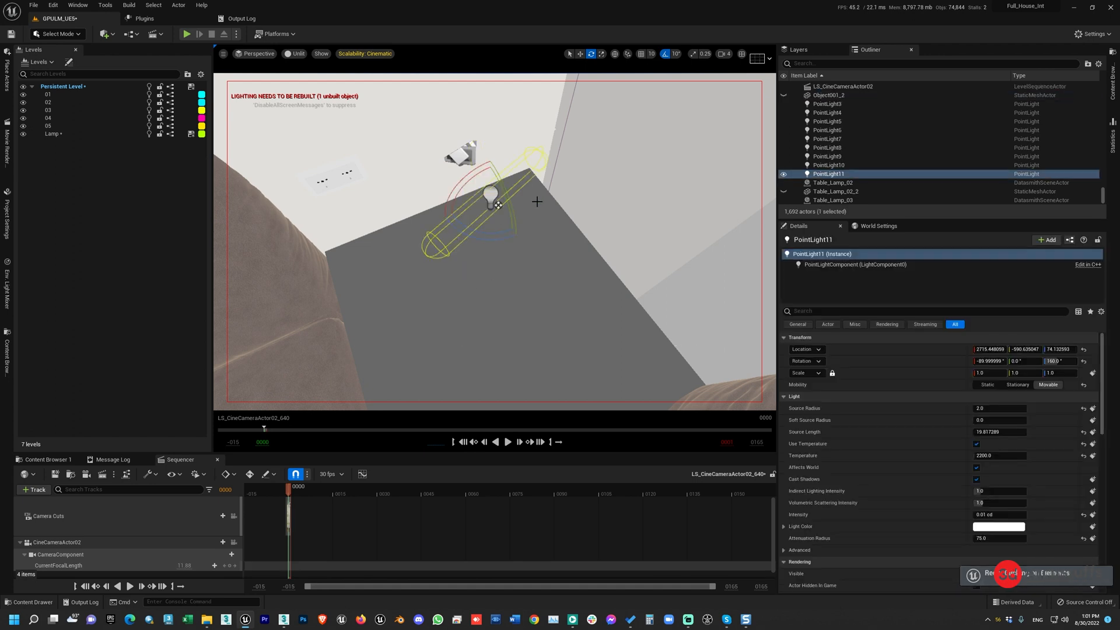
mouse_move(826, 104)
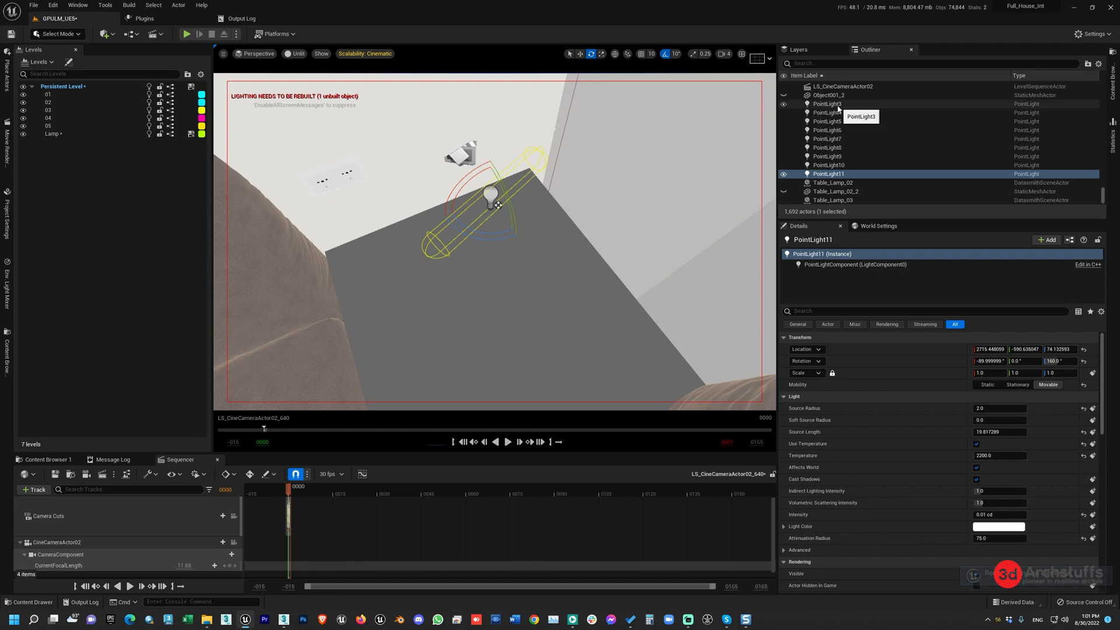
Select the PointLight near the ceiling to review its settings.
click(827, 104)
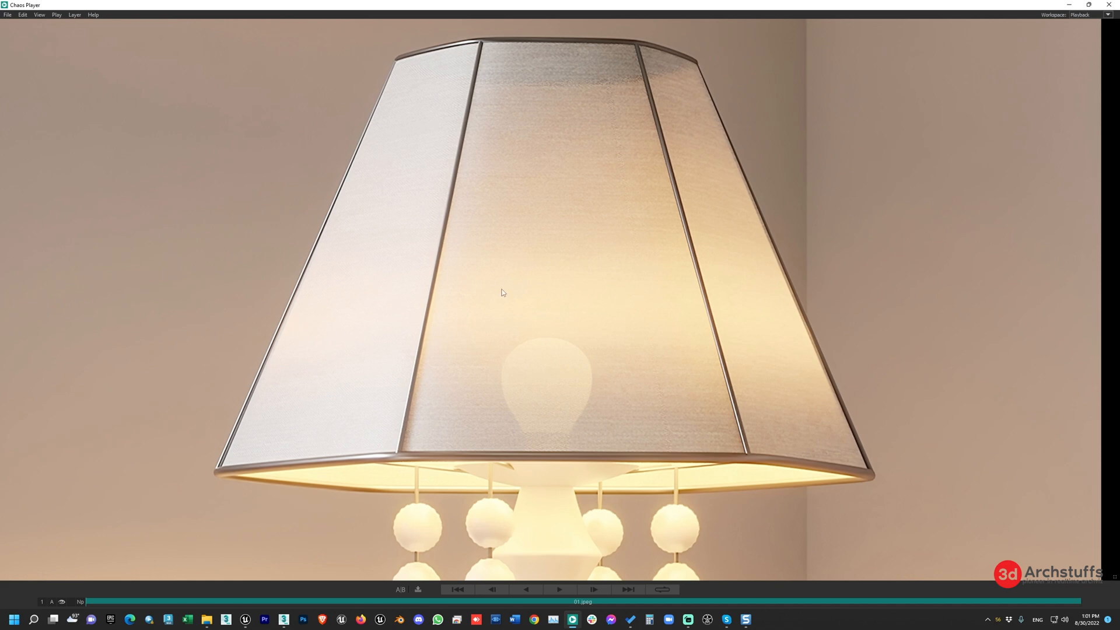
mouse_move(621, 292)
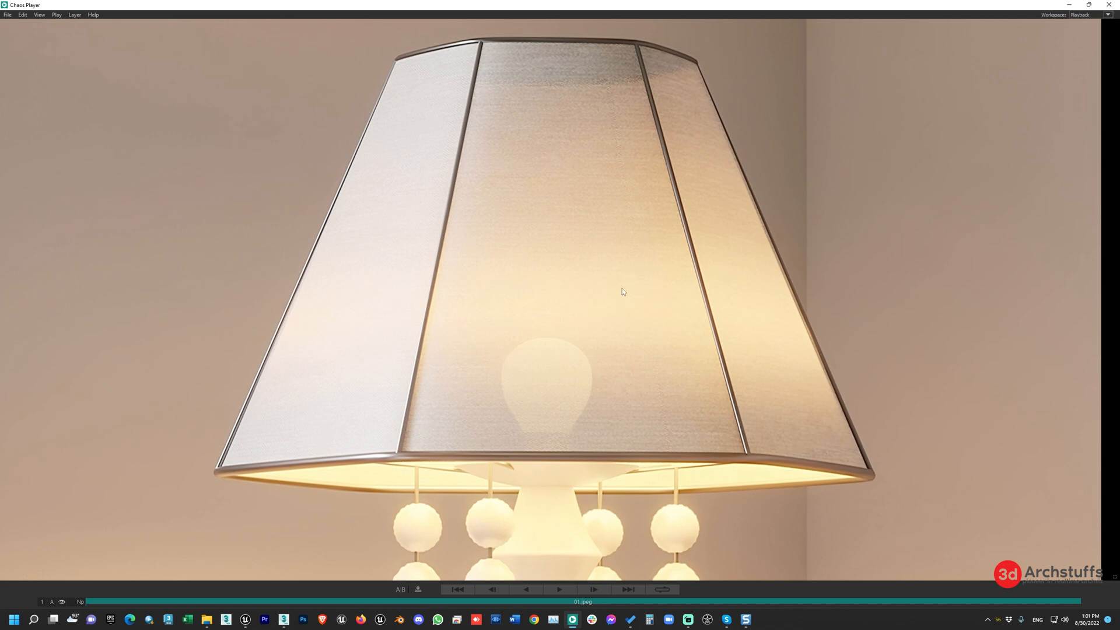
mouse_move(593, 240)
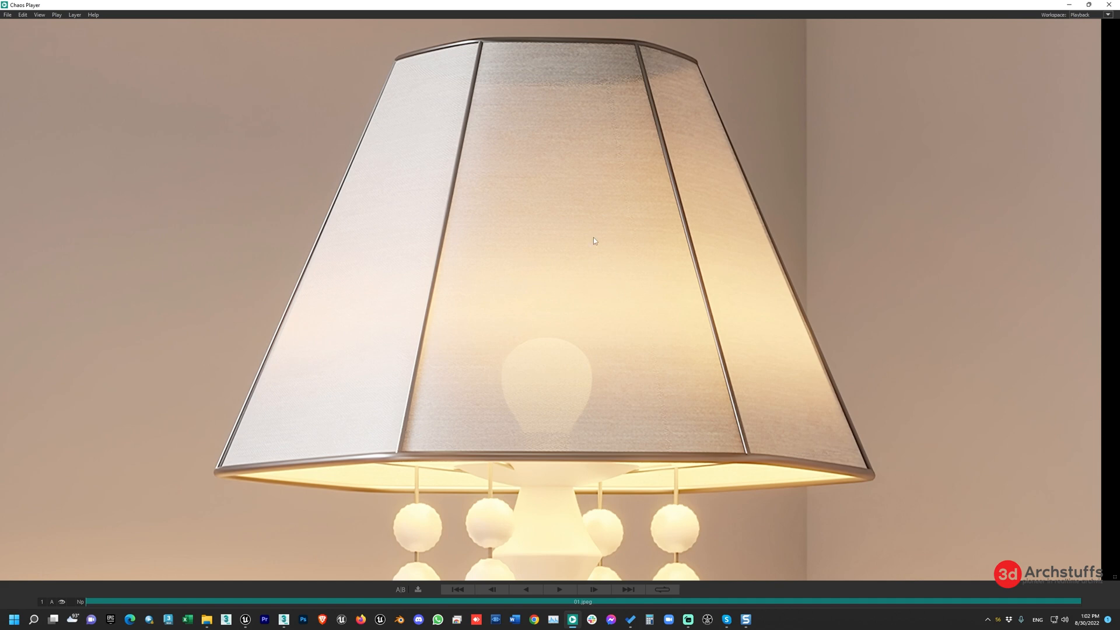
mouse_move(491, 295)
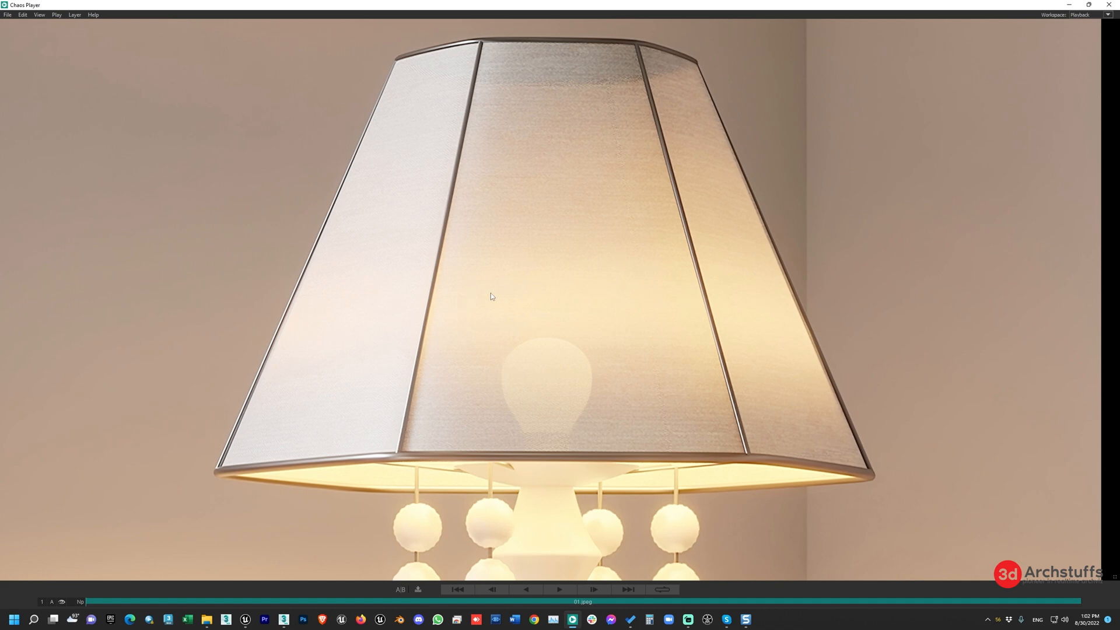
mouse_move(567, 284)
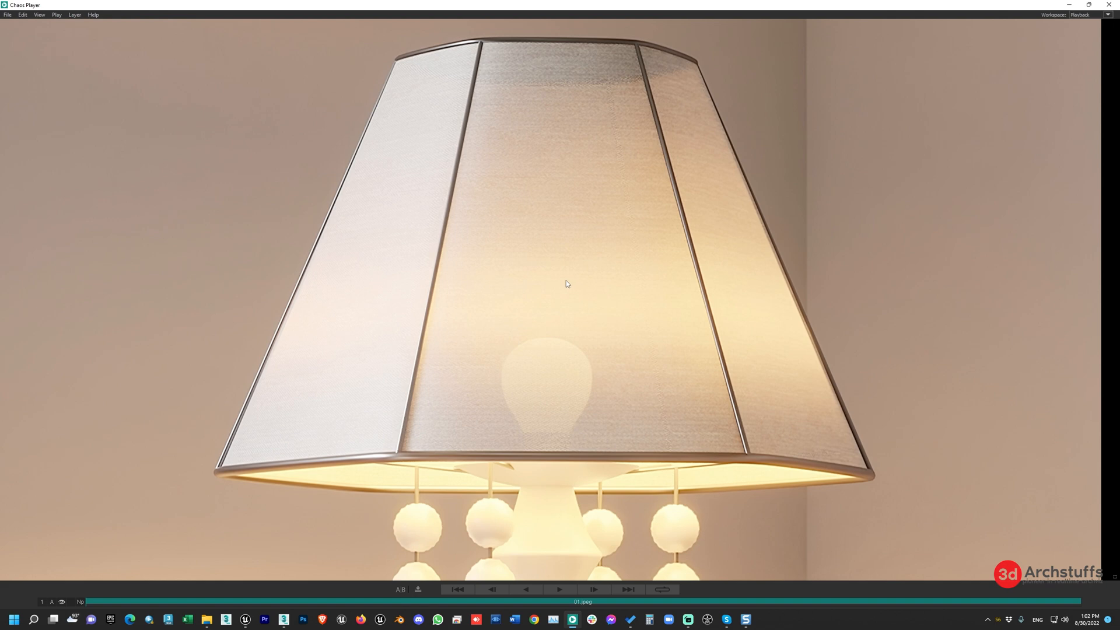
mouse_move(555, 395)
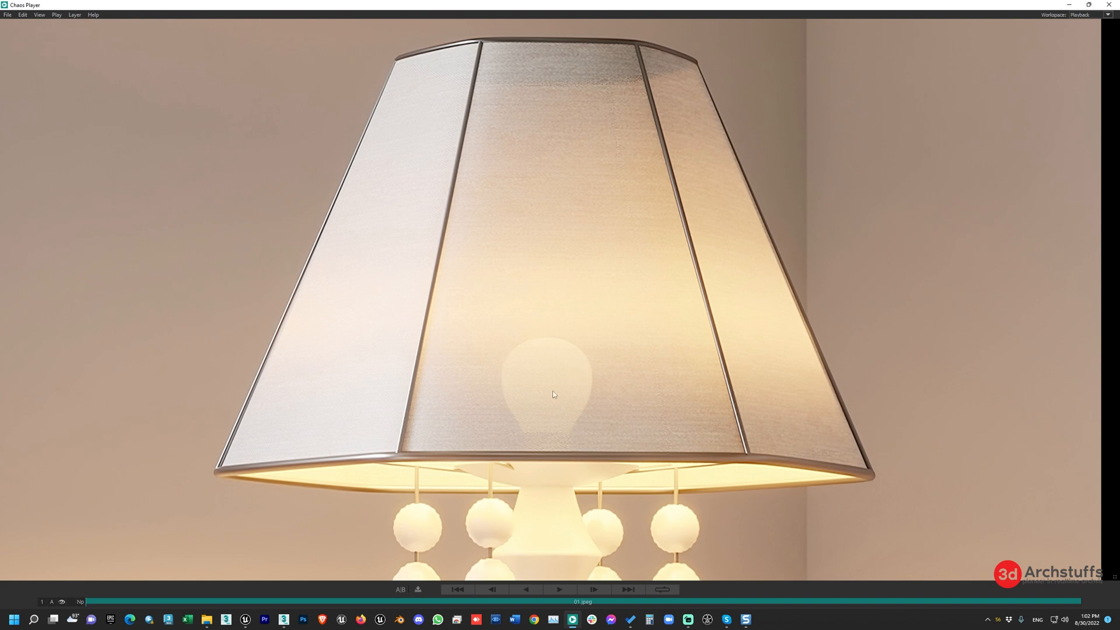
mouse_move(558, 400)
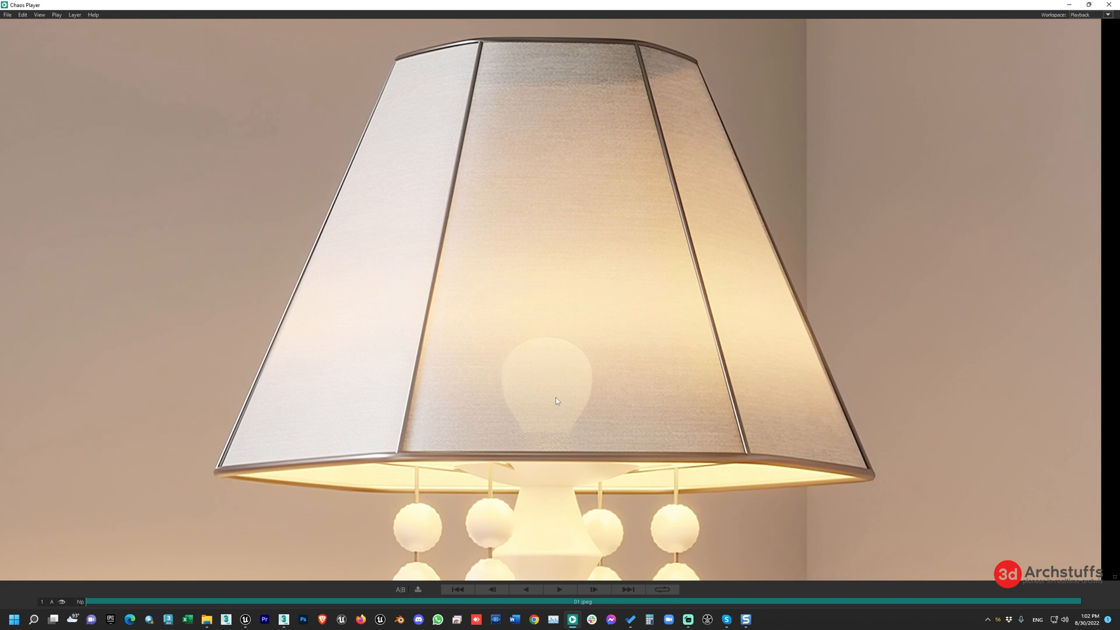
mouse_move(430, 345)
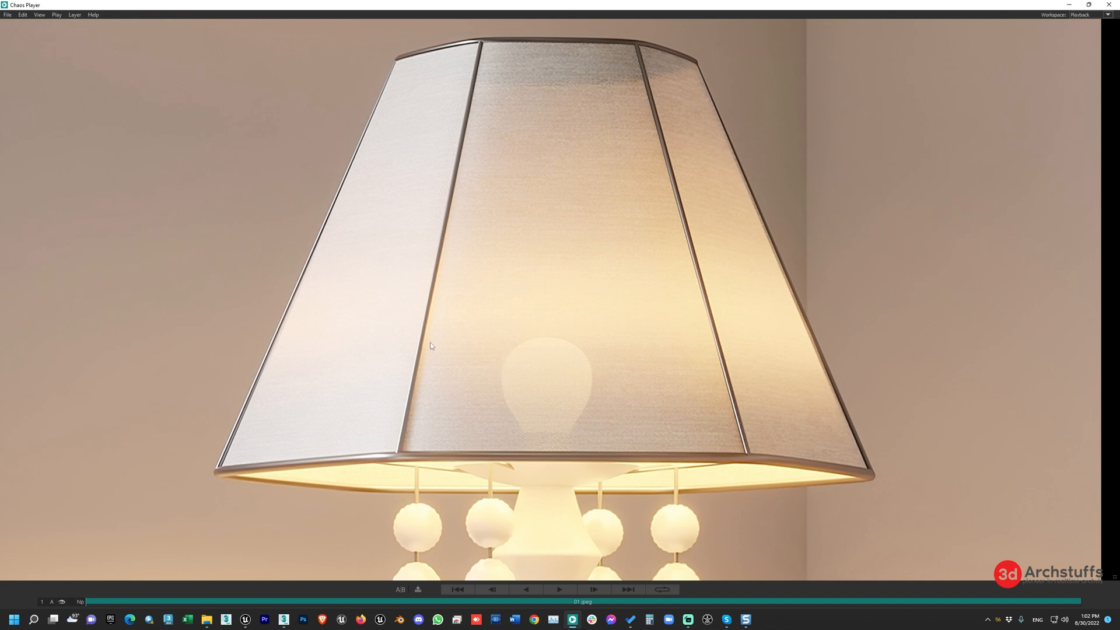
mouse_move(603, 282)
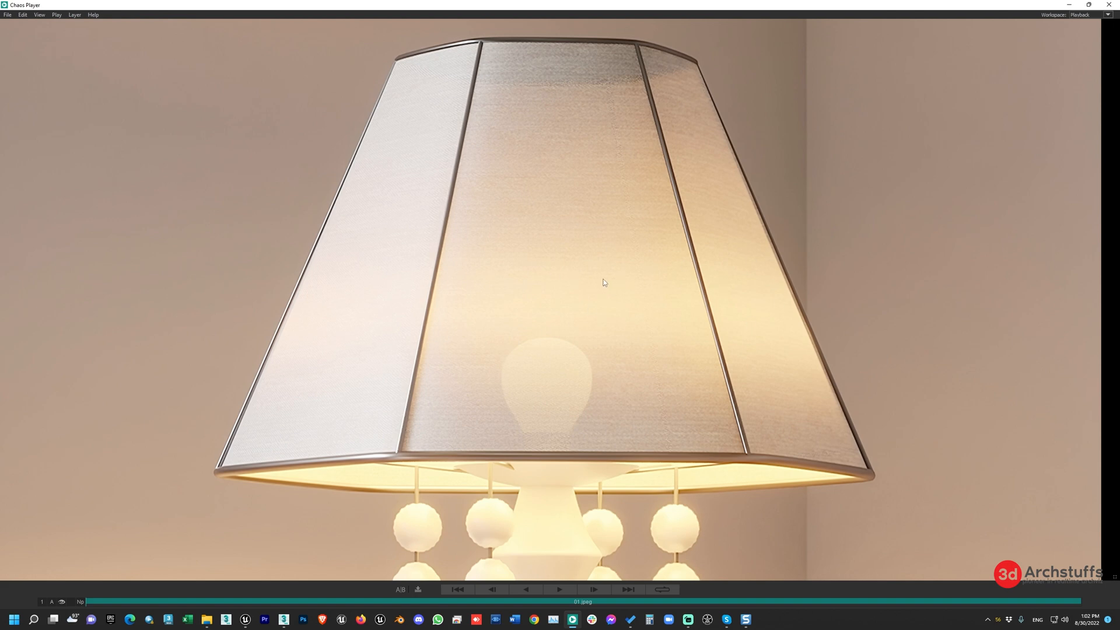
mouse_move(319, 260)
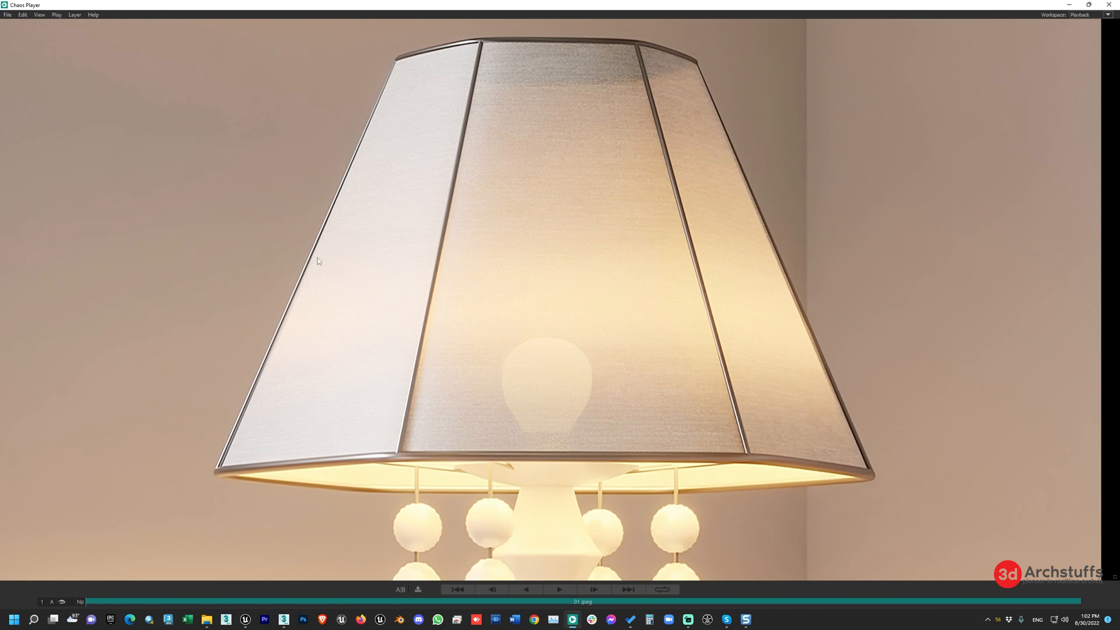
mouse_move(672, 367)
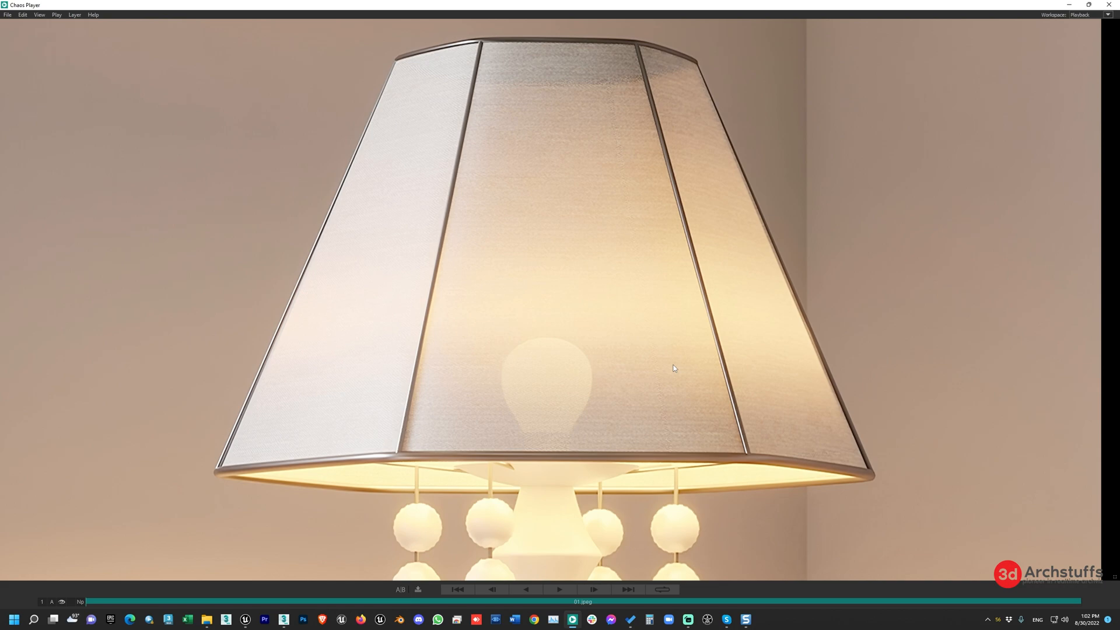
mouse_move(248, 612)
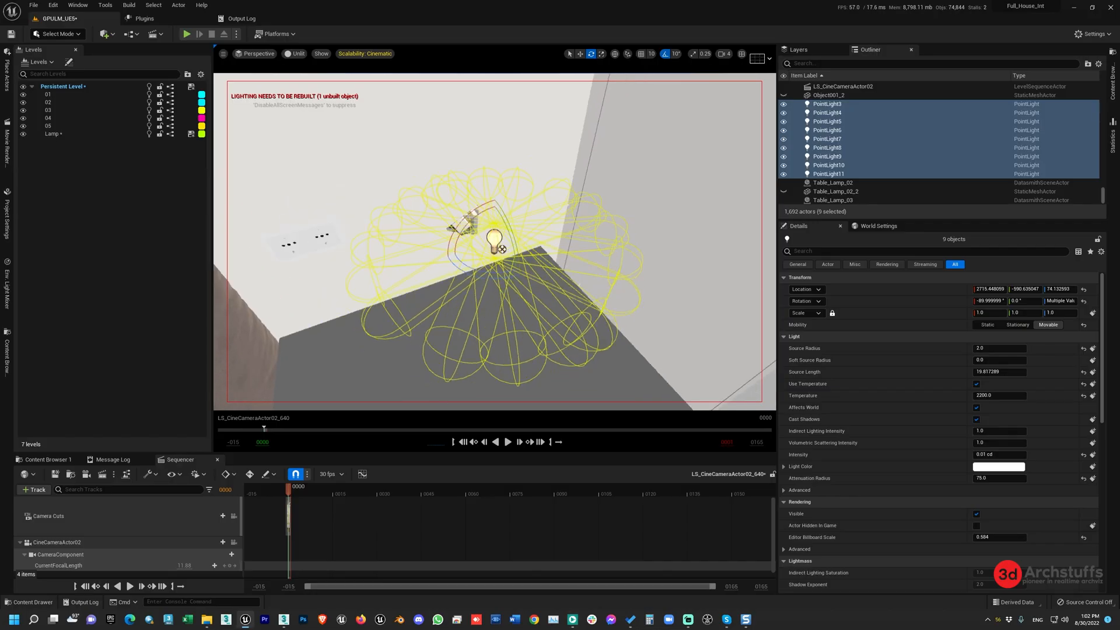
drag(493, 250, 550, 293)
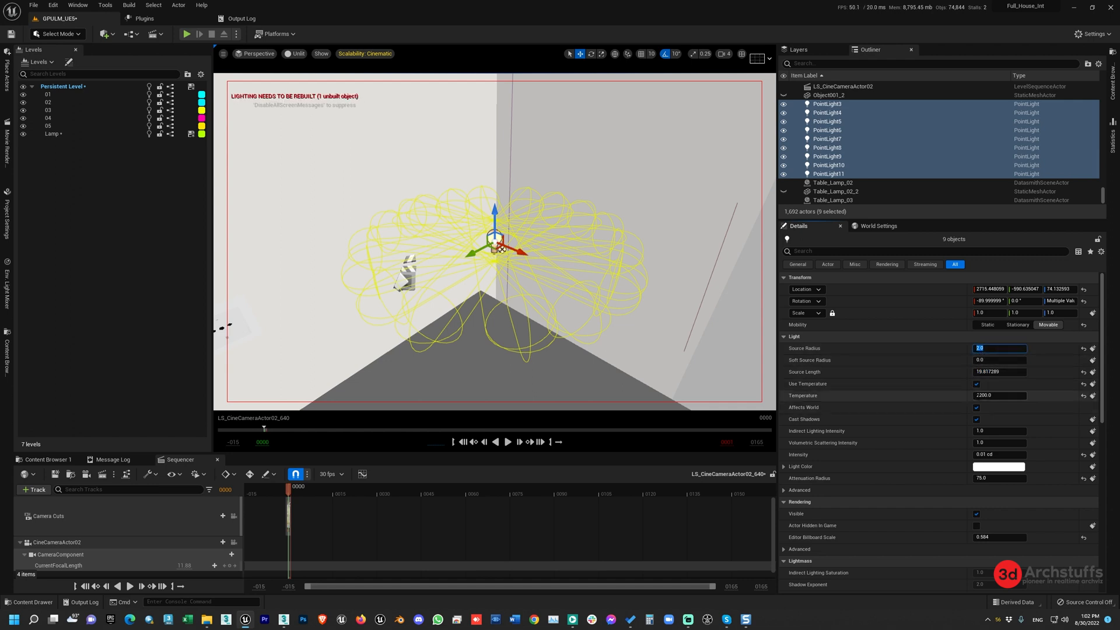
mouse_move(999, 396)
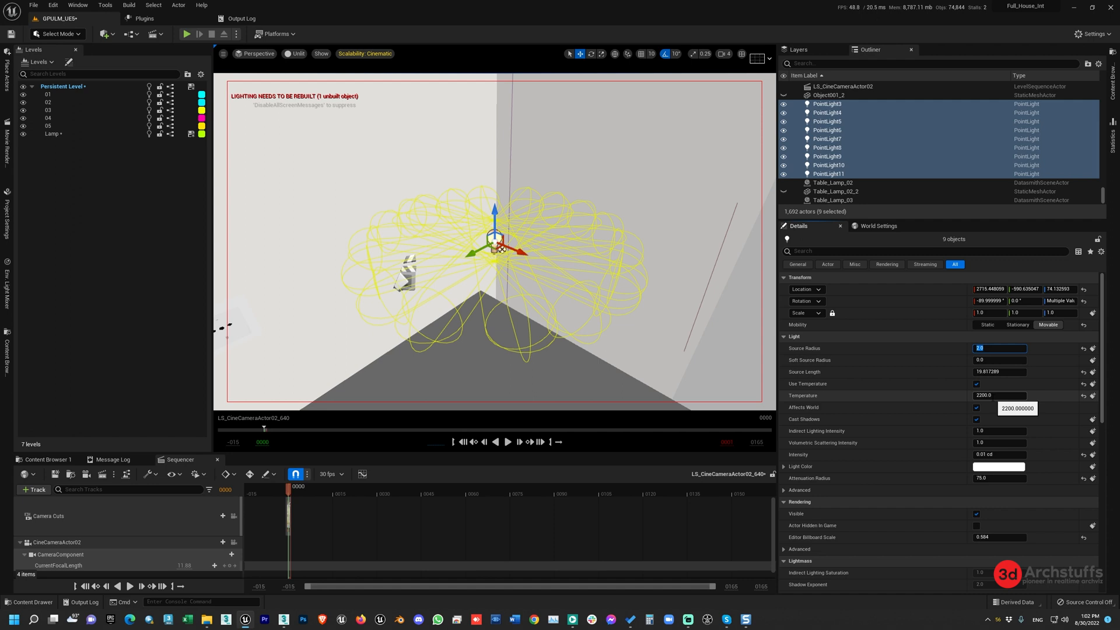
mouse_move(877, 419)
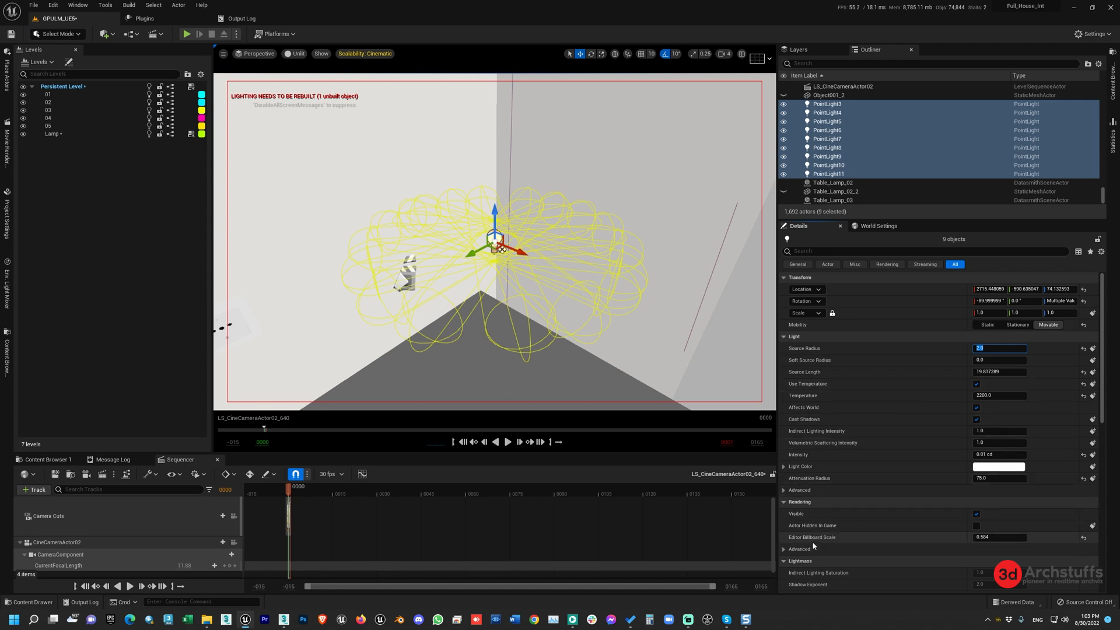
mouse_move(915, 488)
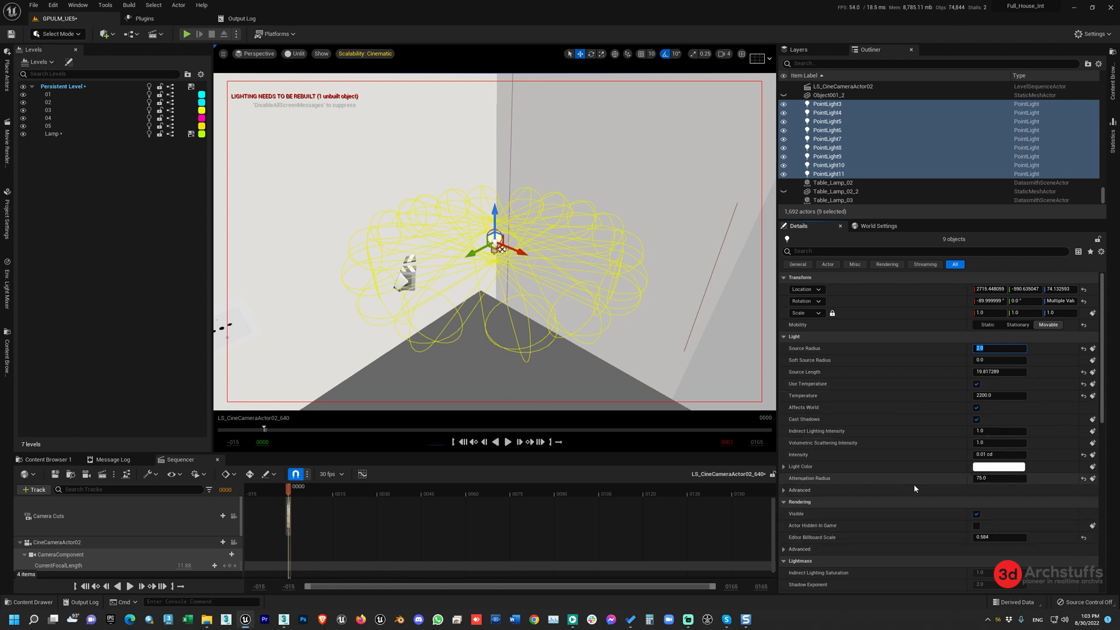
mouse_move(999, 478)
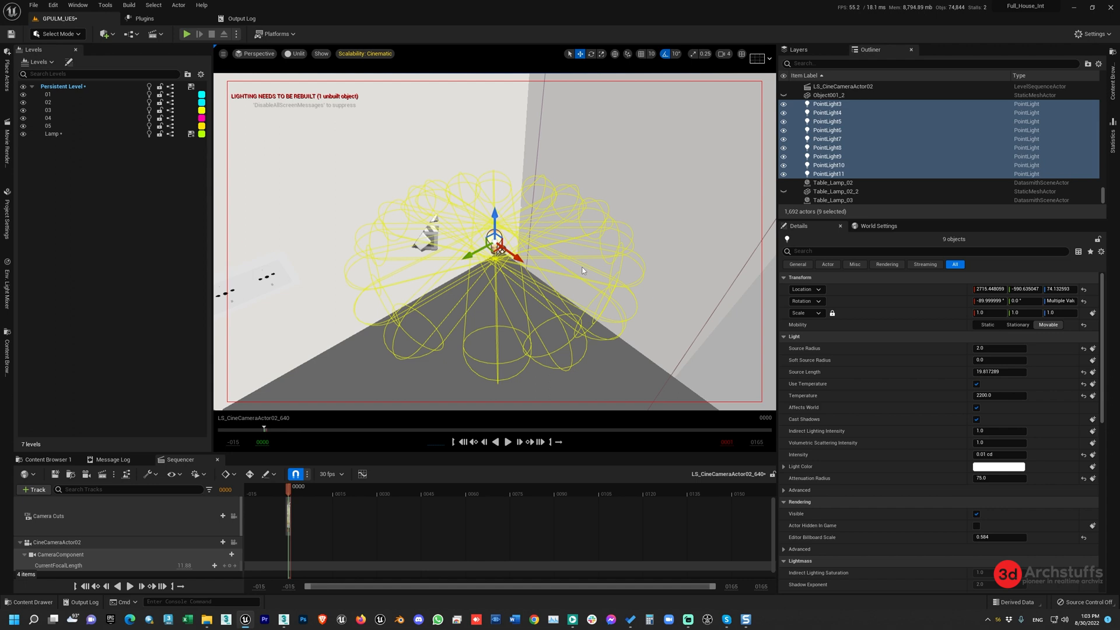
mouse_move(572, 316)
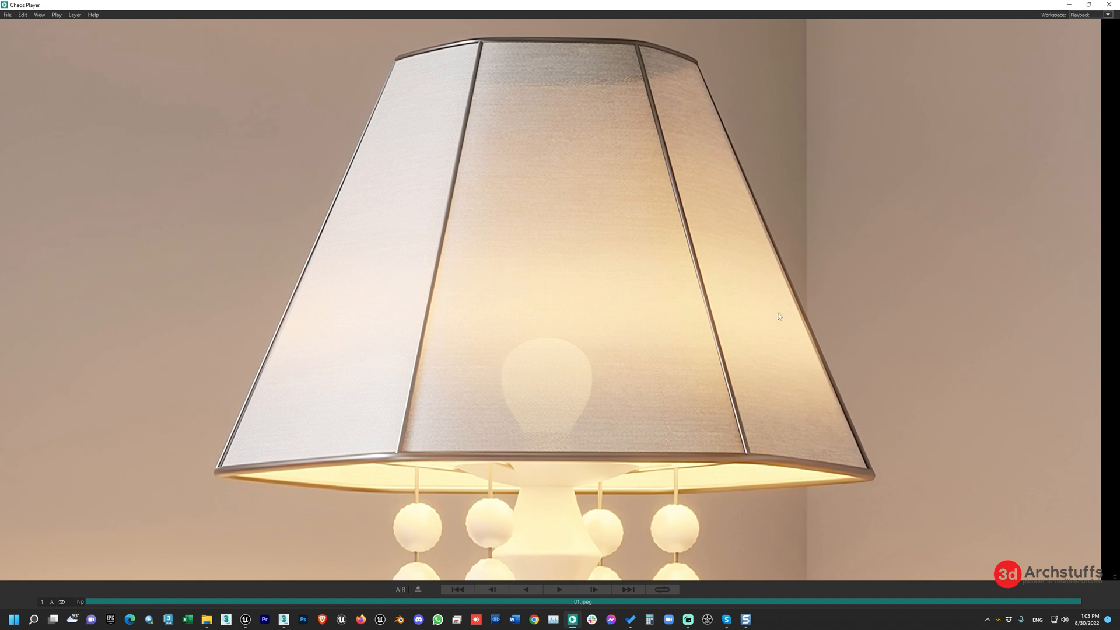
mouse_move(629, 295)
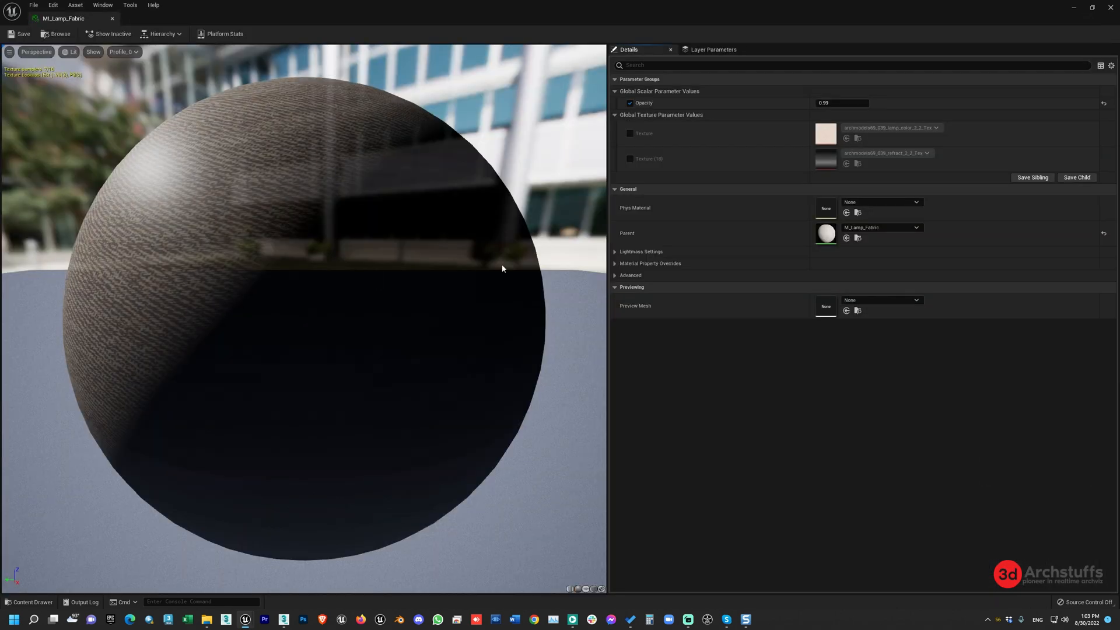
mouse_move(827, 233)
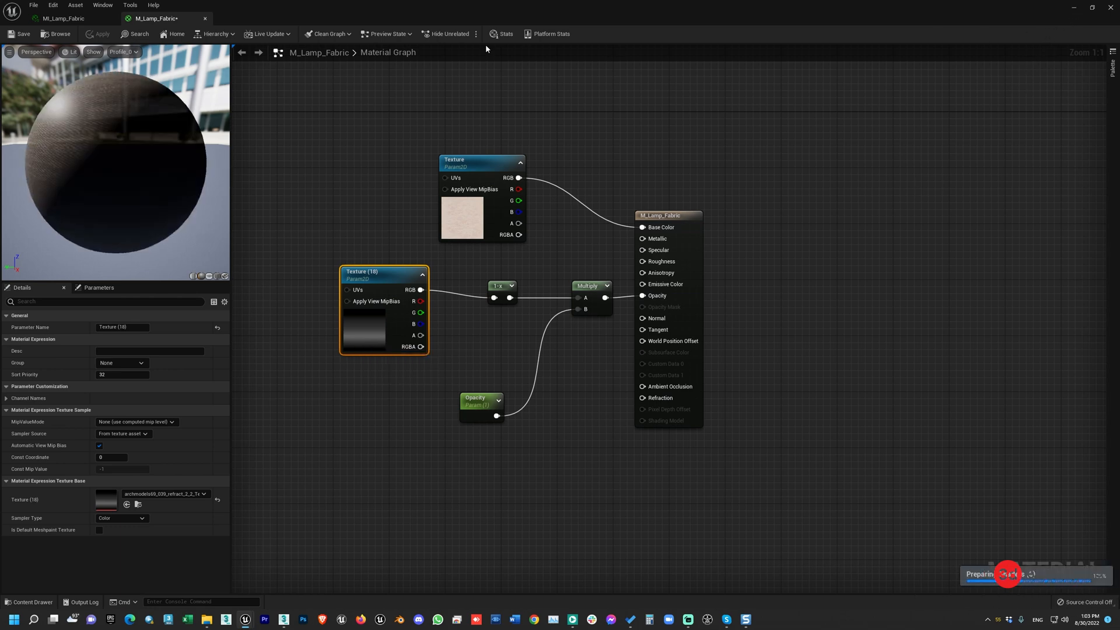
Close the lamp fabric material editor and return to the level viewport.
click(63, 17)
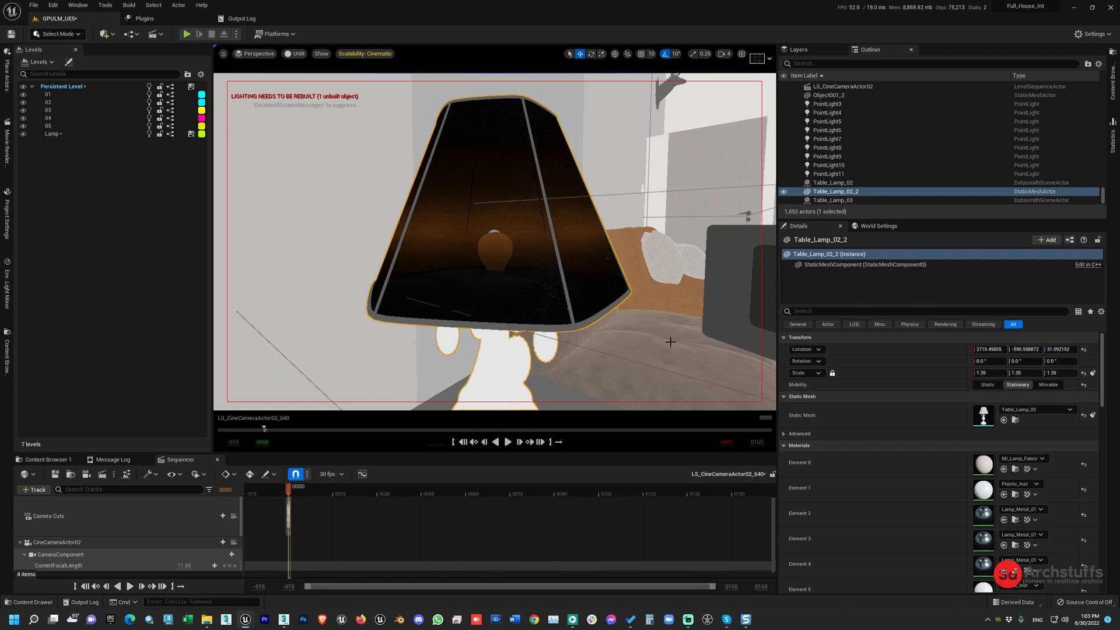
click(688, 620)
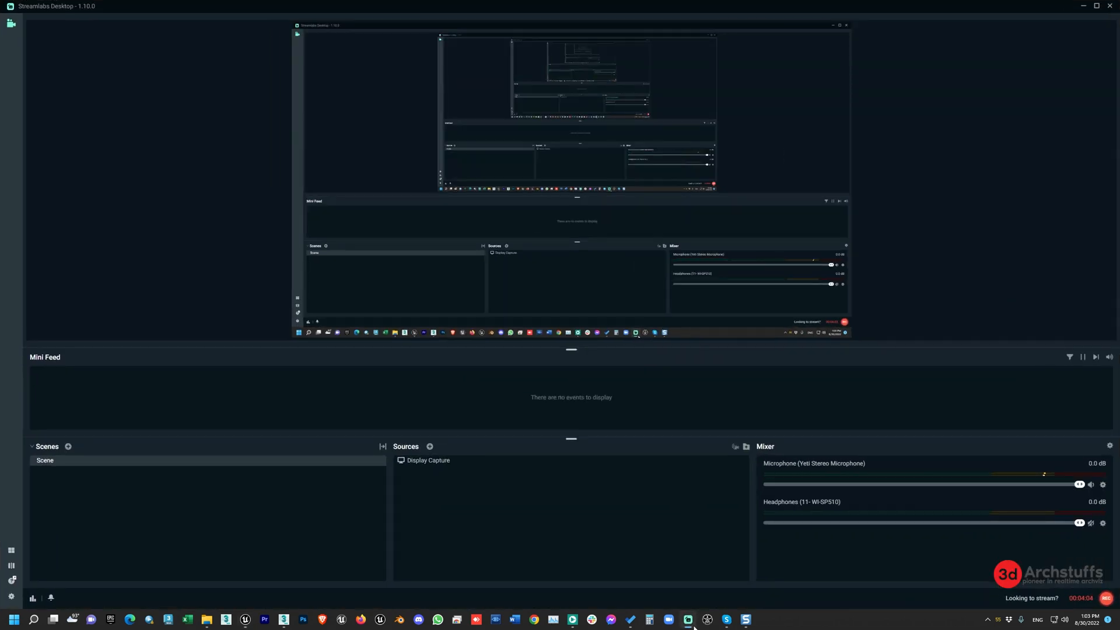
Select the bulb mesh Object001_2 in the viewport and open its Lamp_Bulb material slot.
click(688, 619)
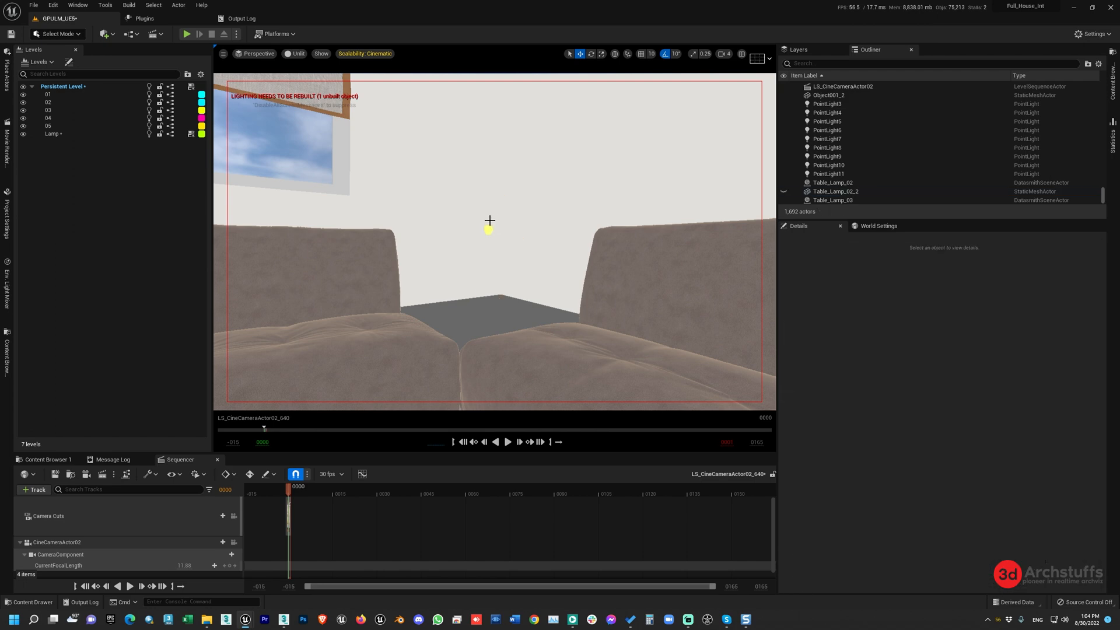
click(487, 230)
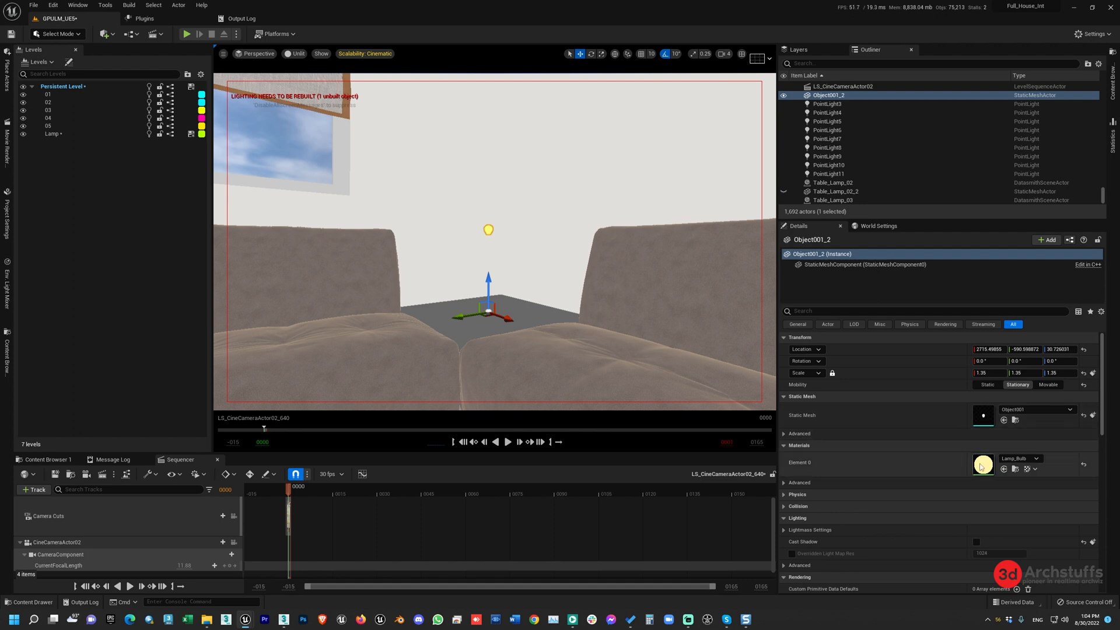
double_click(982, 463)
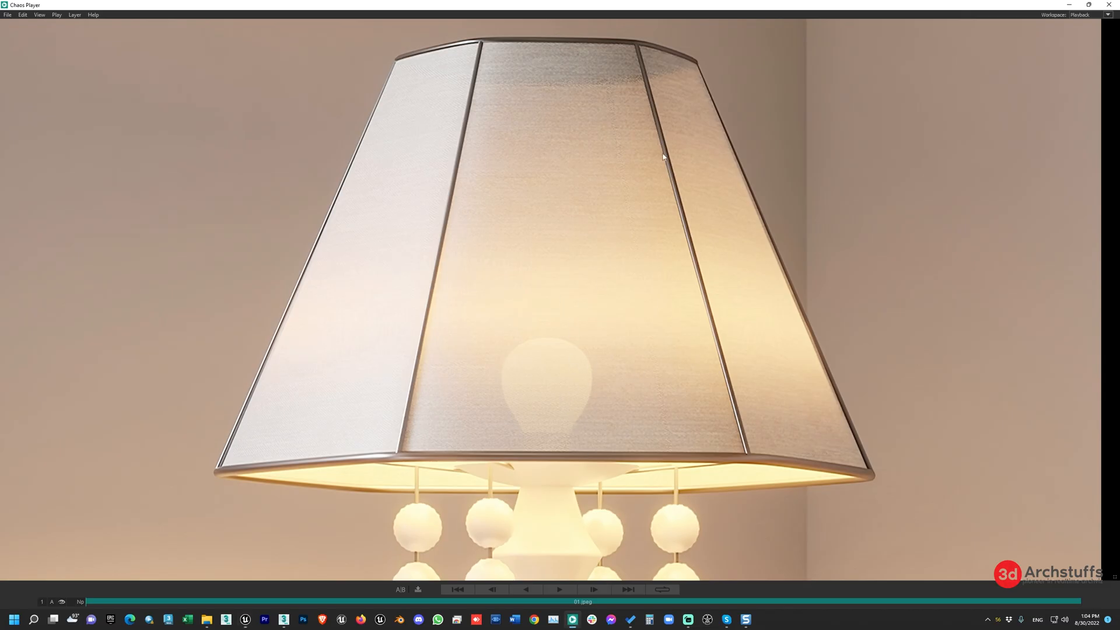
mouse_move(584, 479)
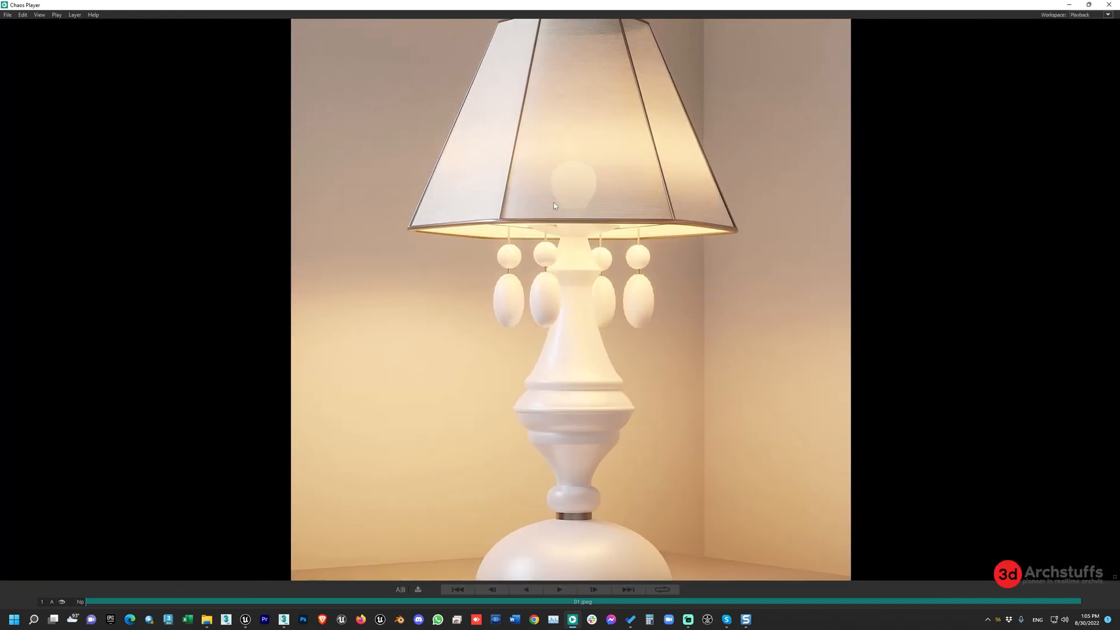
mouse_move(581, 187)
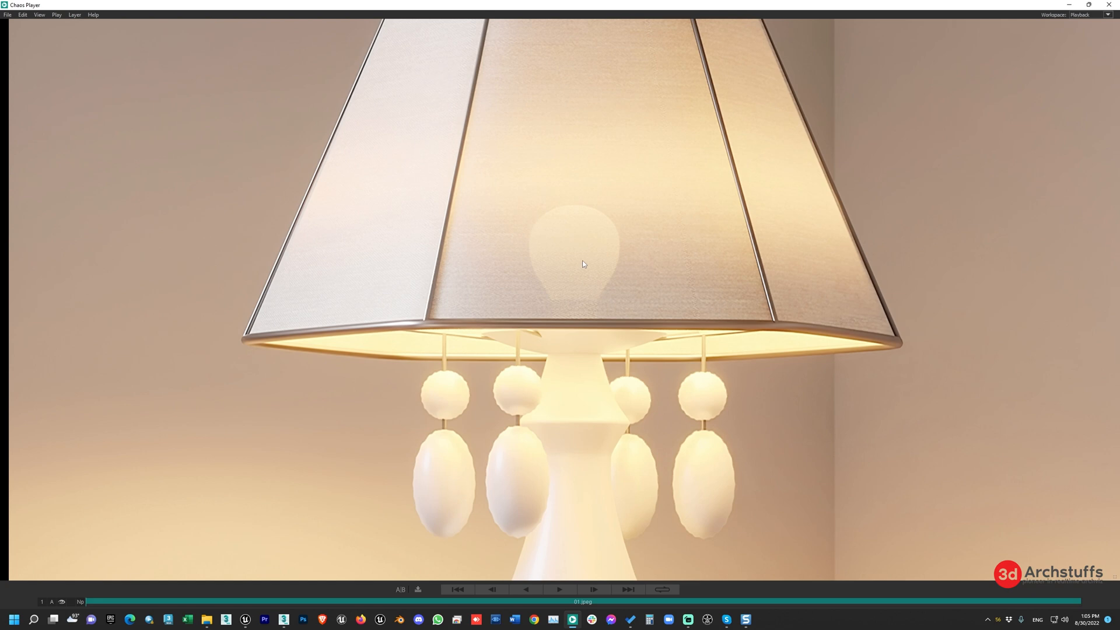
mouse_move(510, 249)
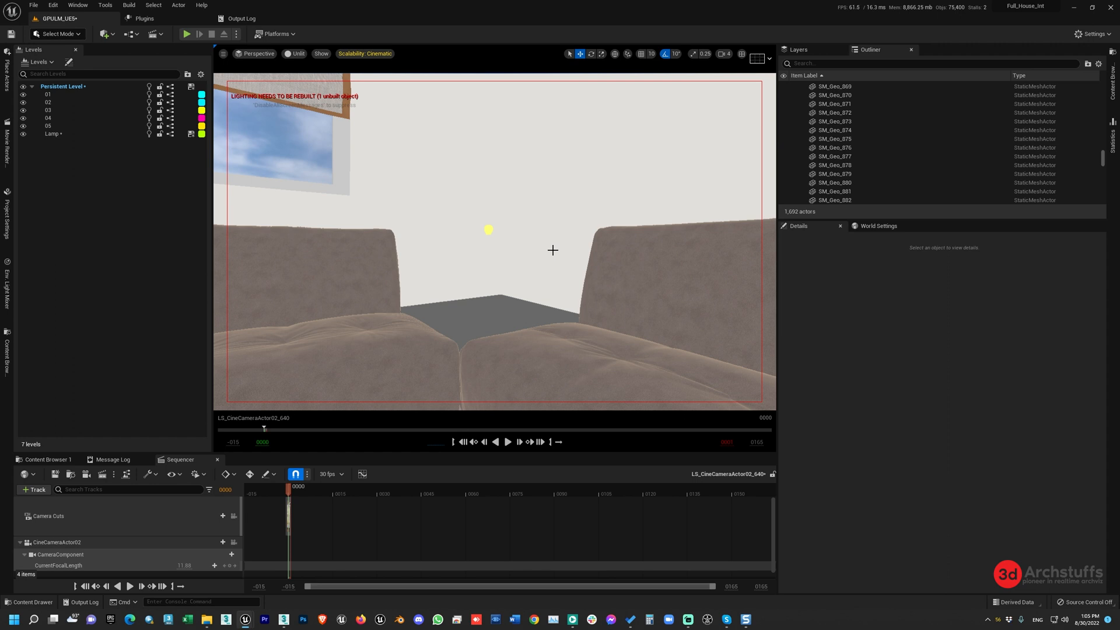
mouse_move(549, 196)
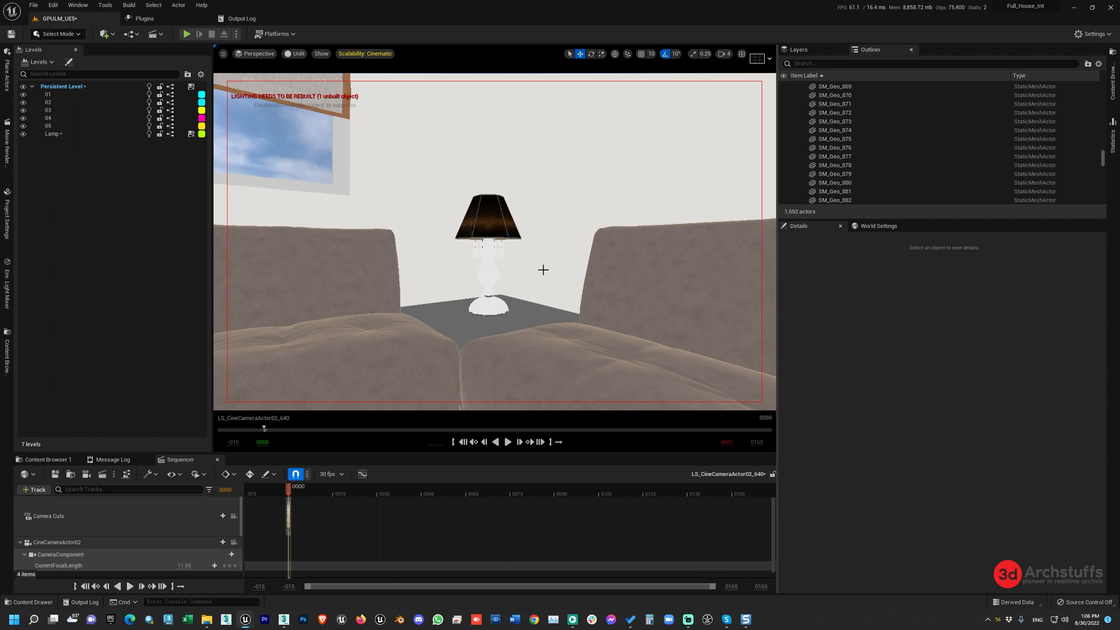
Open the Project Settings panel.
click(53, 5)
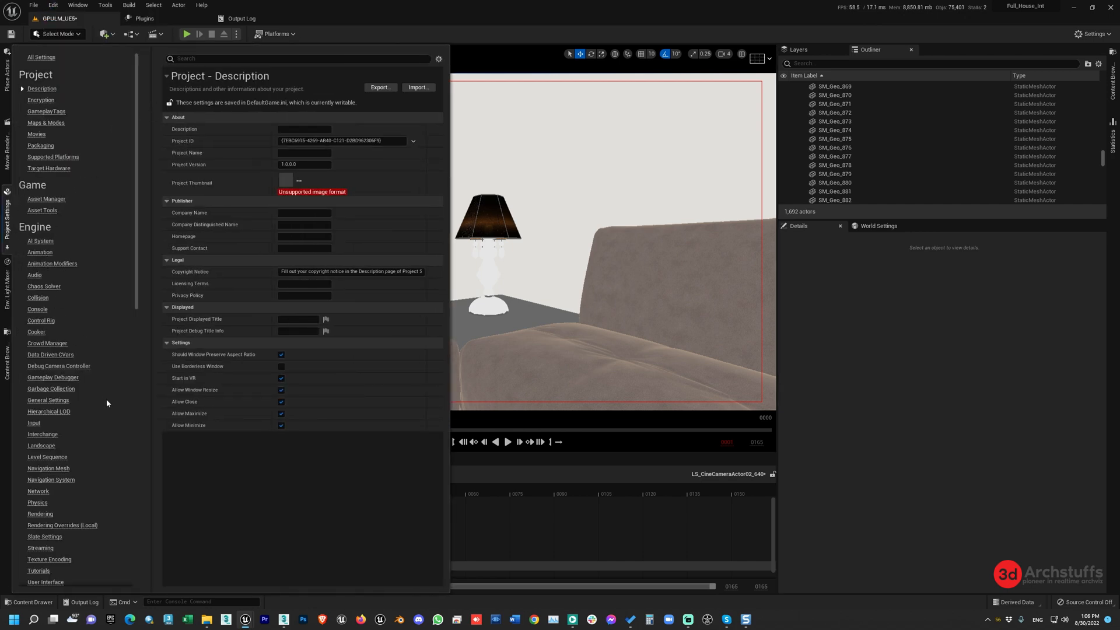
Browse the Windows platform page, then the Rendering page to check Lumen, ray tracing and path tracing.
scroll(down, 3)
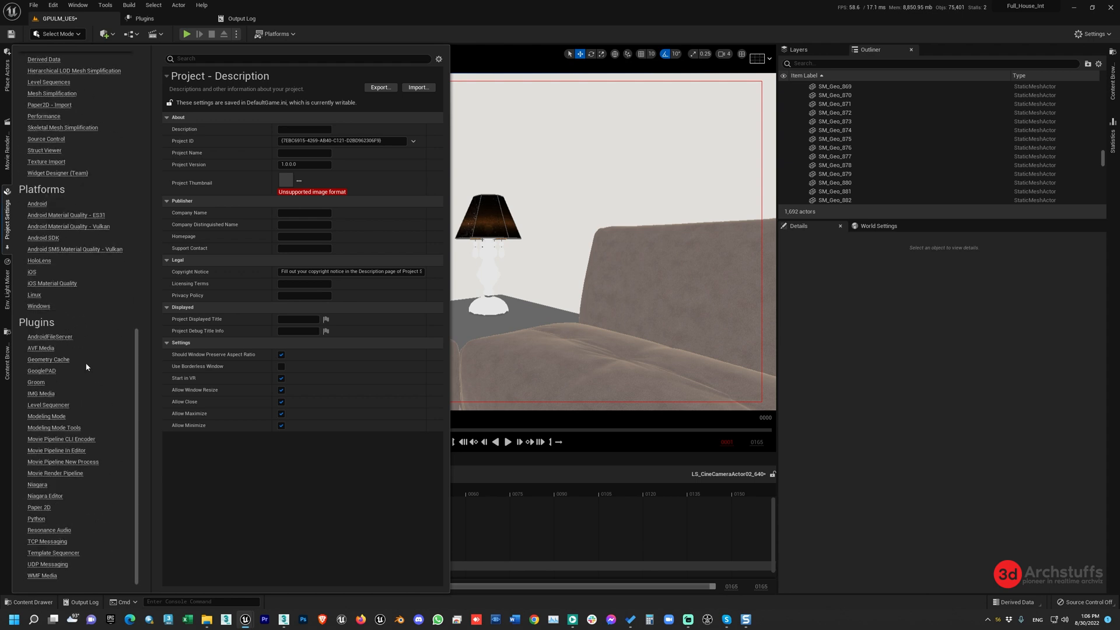
click(38, 306)
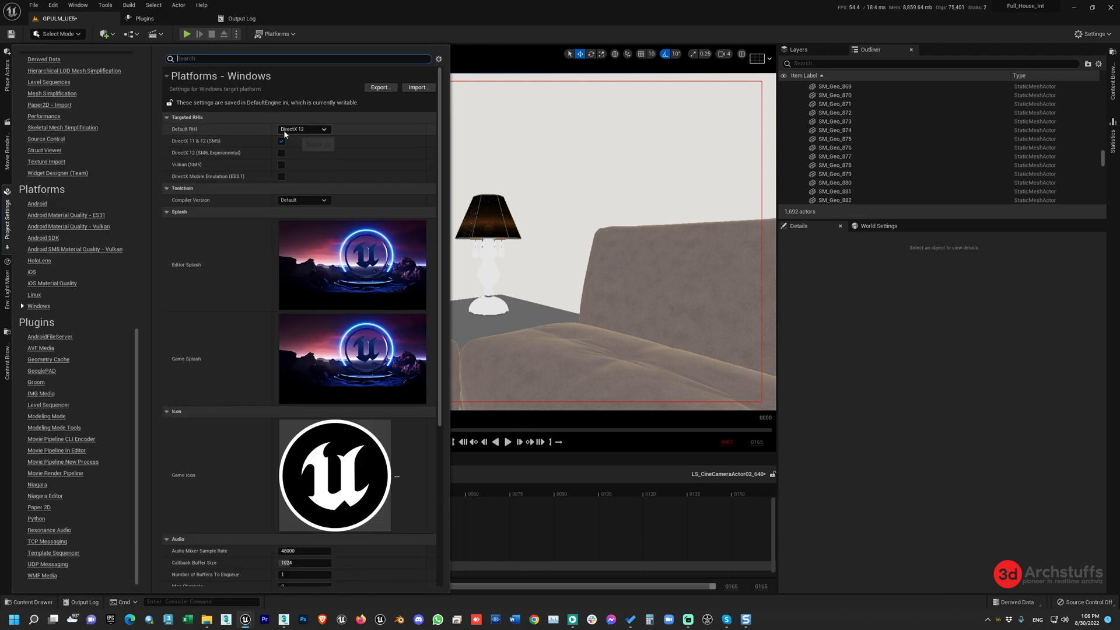
mouse_move(313, 135)
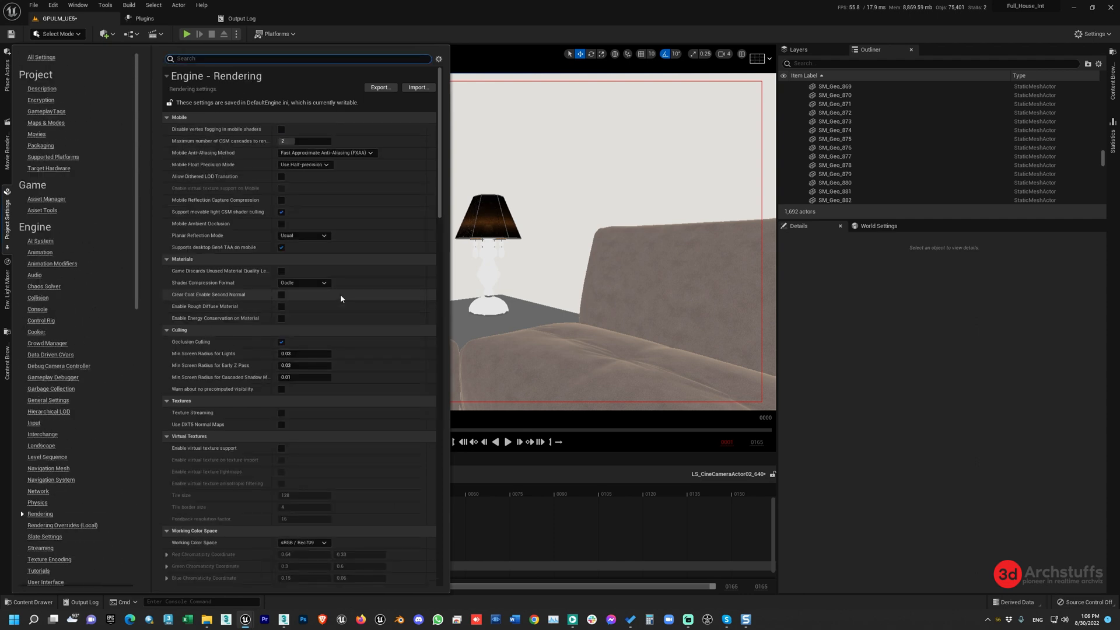
scroll(down, 3)
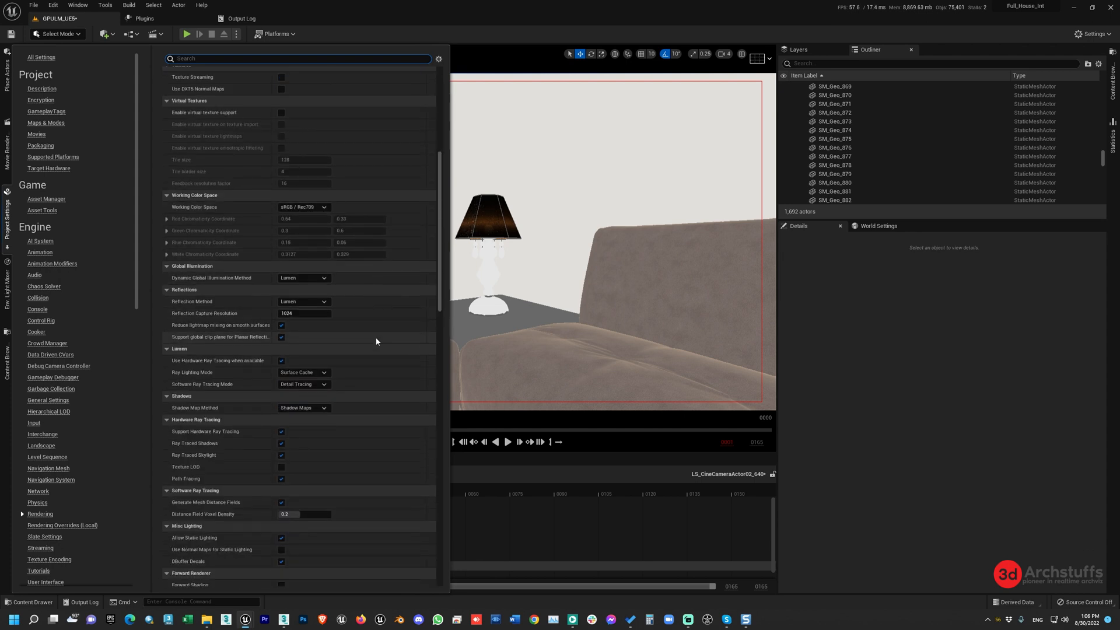
scroll(down, 3)
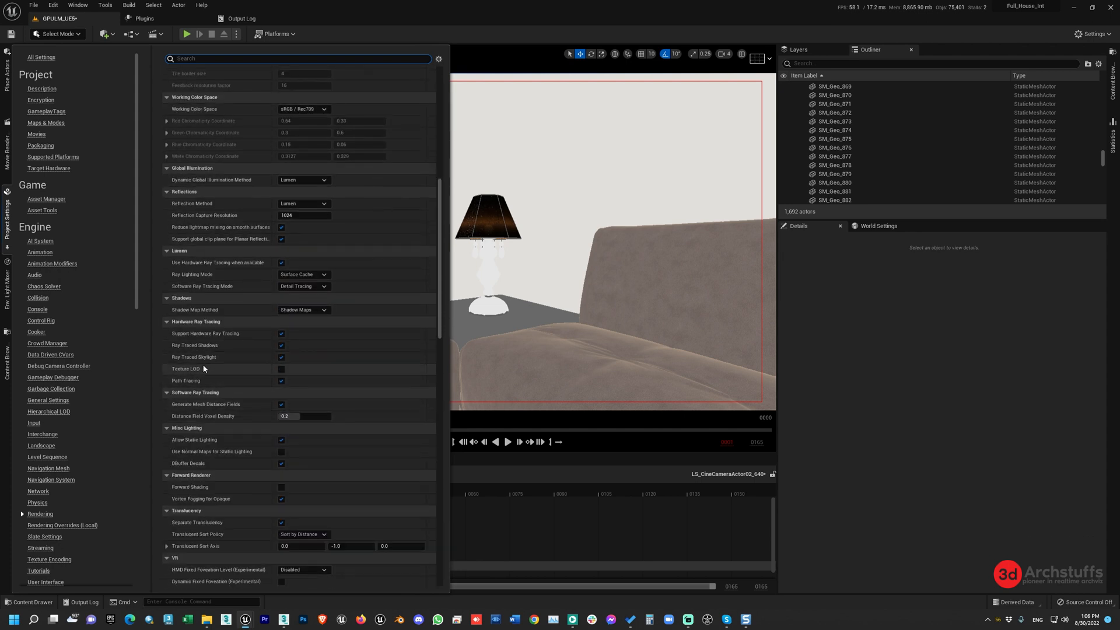
click(282, 380)
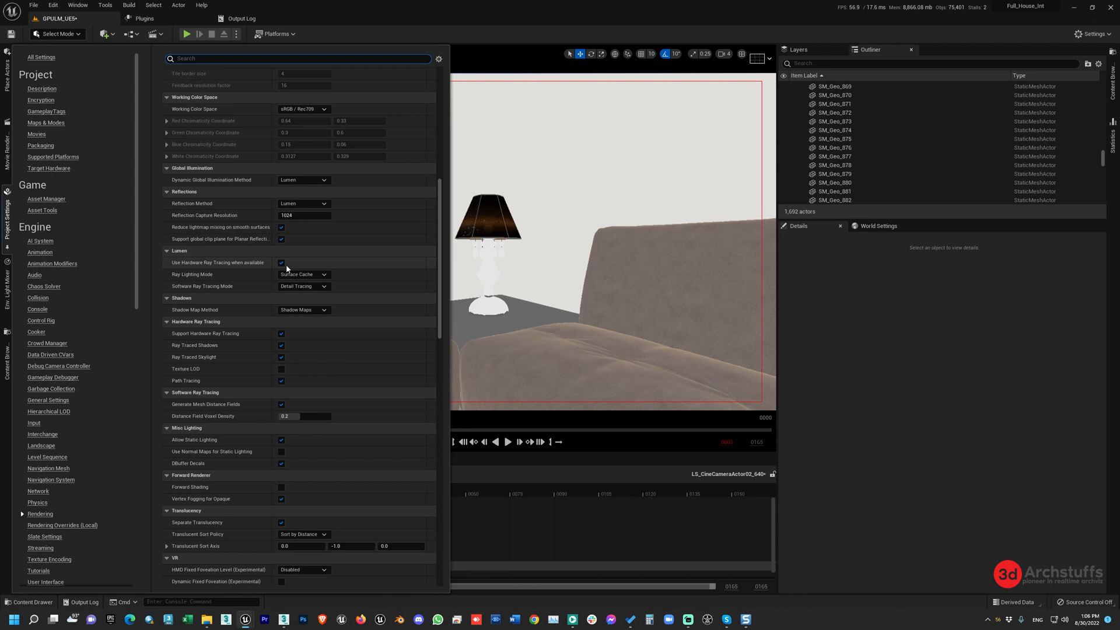
mouse_move(314, 179)
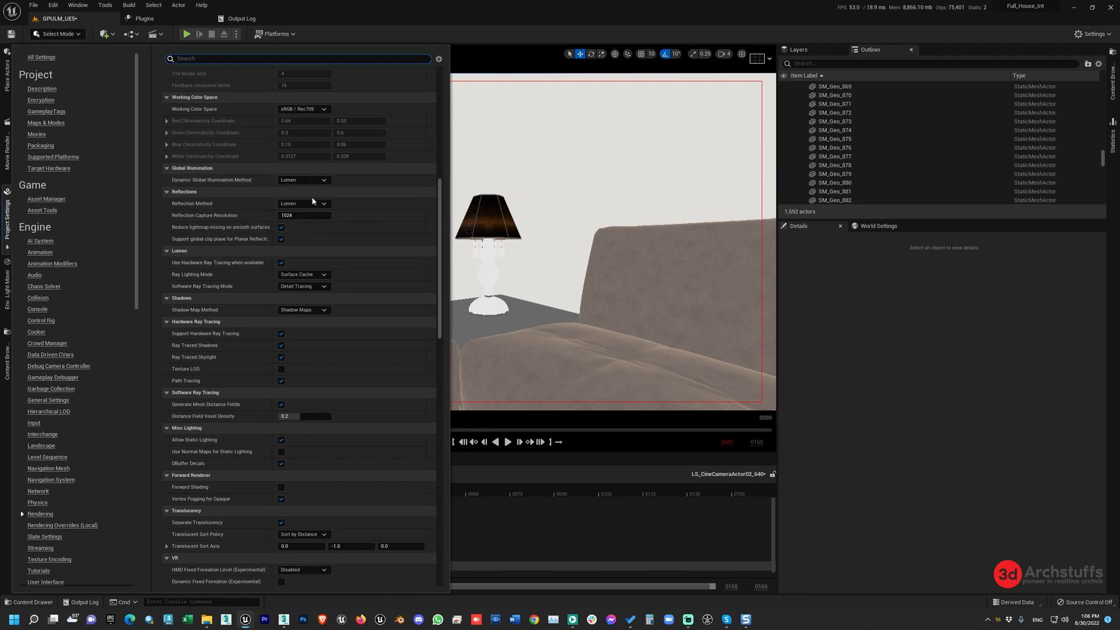
mouse_move(261, 275)
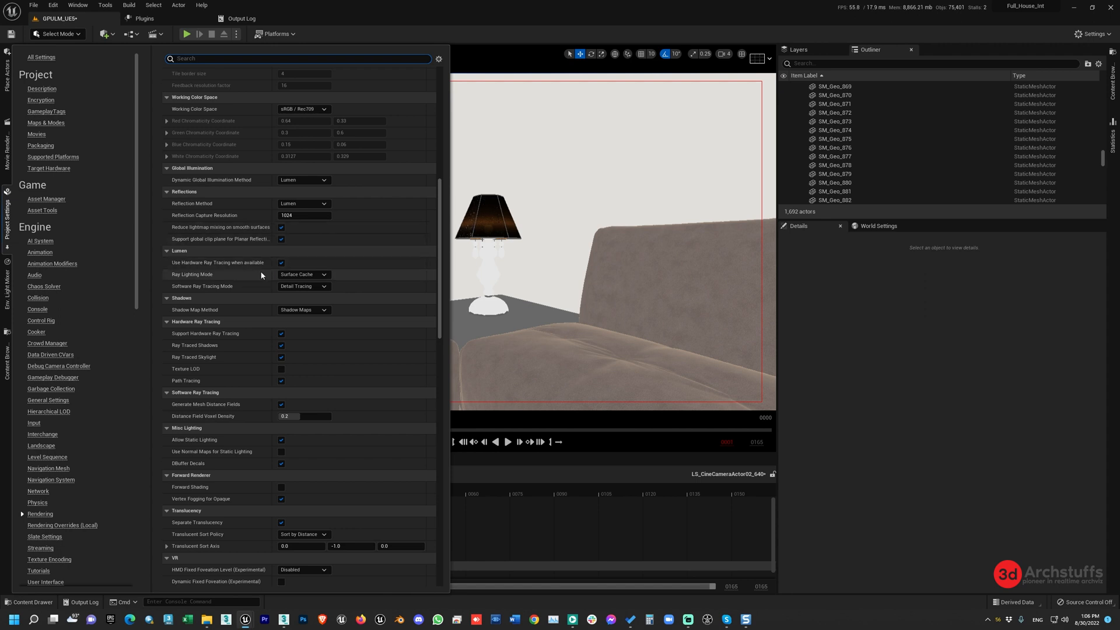
mouse_move(344, 265)
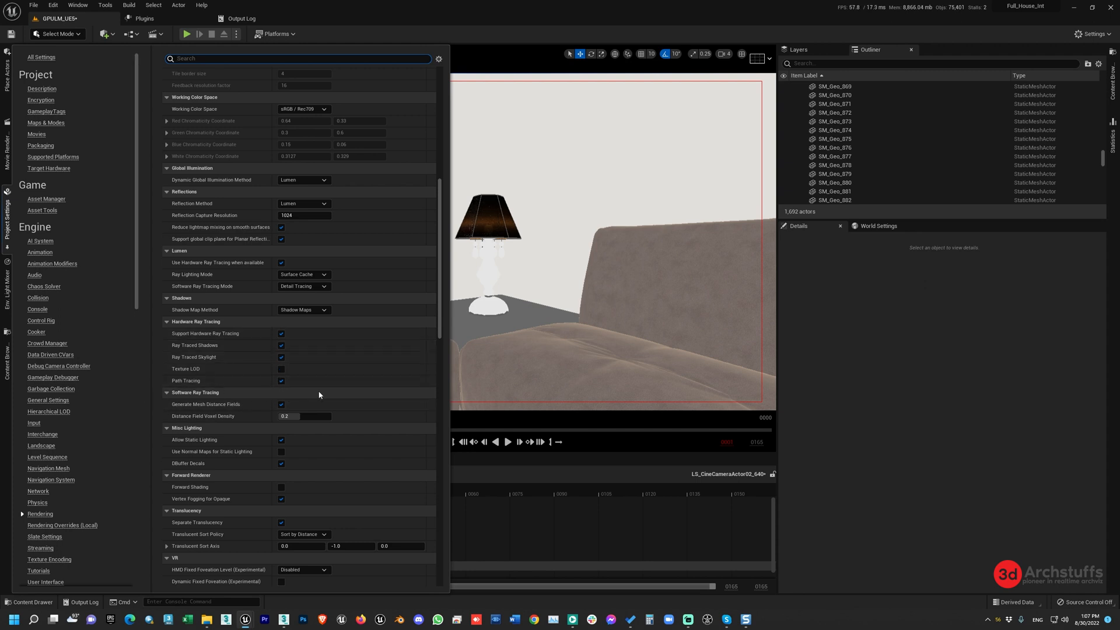
click(281, 380)
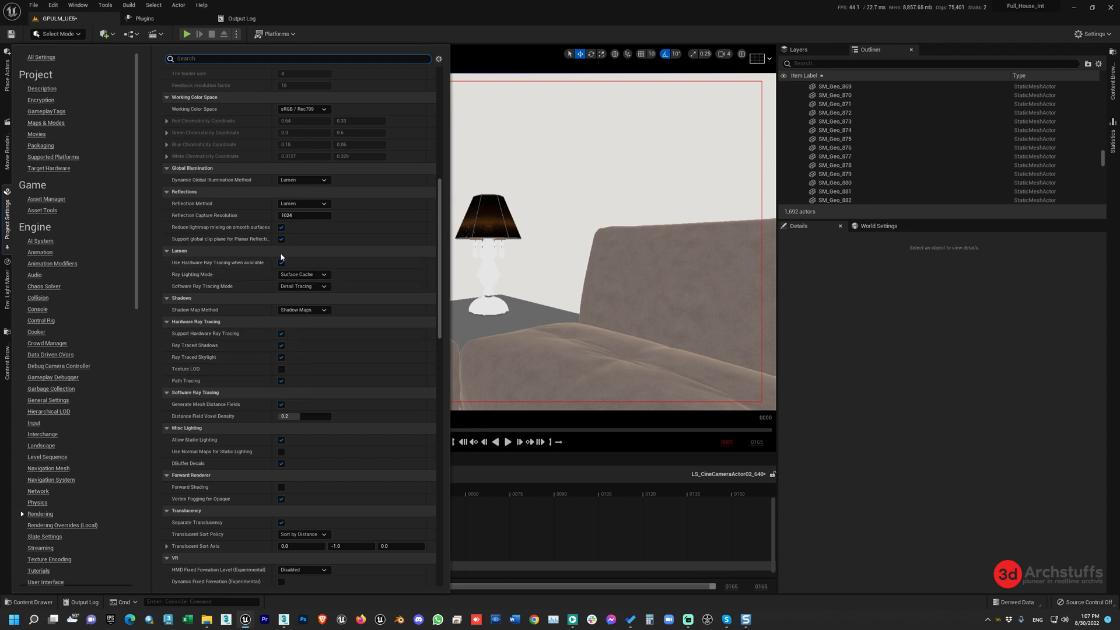
mouse_move(281, 263)
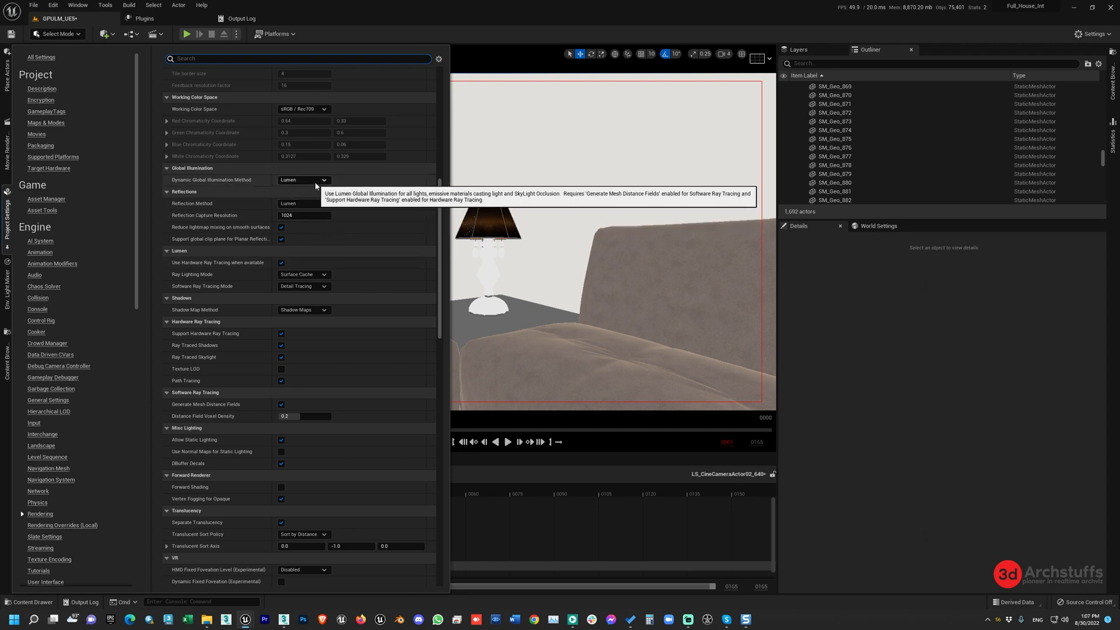
mouse_move(311, 208)
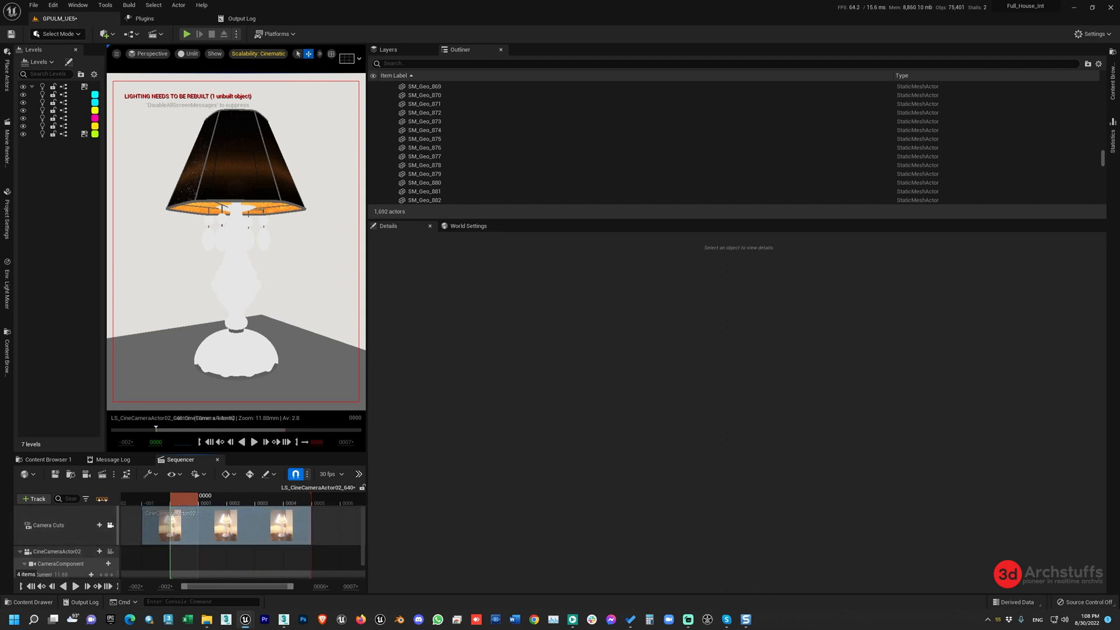
mouse_move(104, 473)
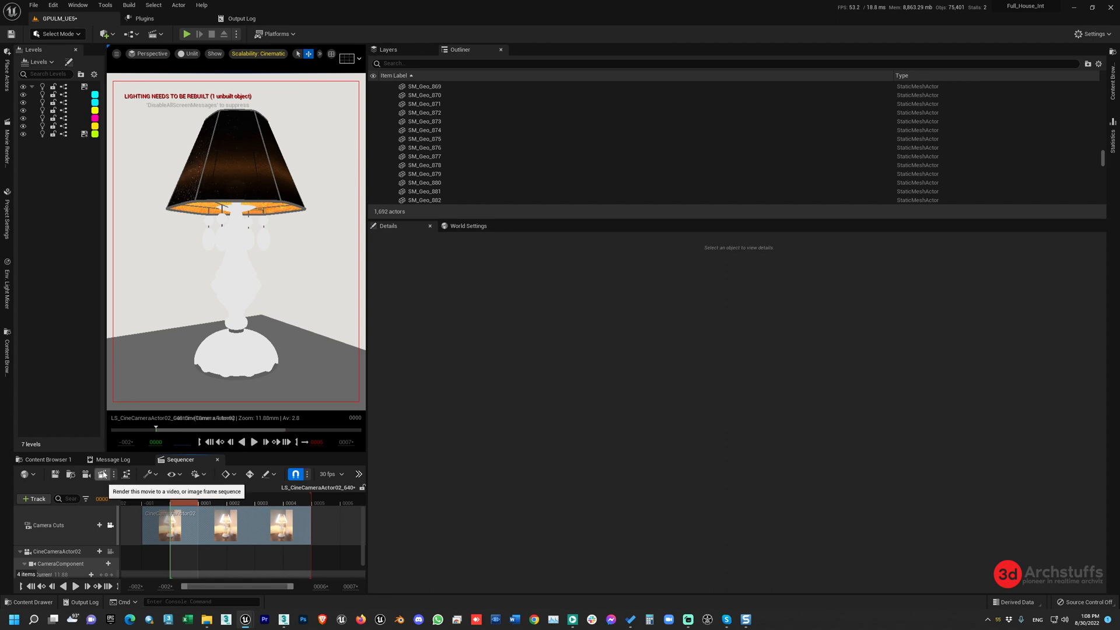
Send the camera sequence to the Movie Render Queue from the Sequencer toolbar.
click(102, 475)
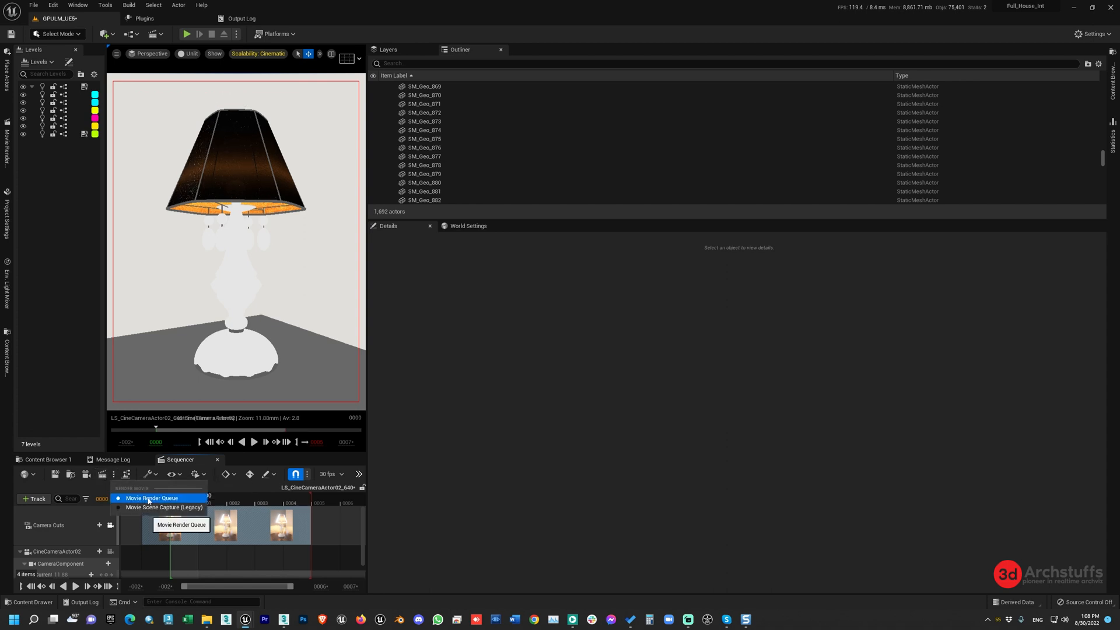
click(151, 498)
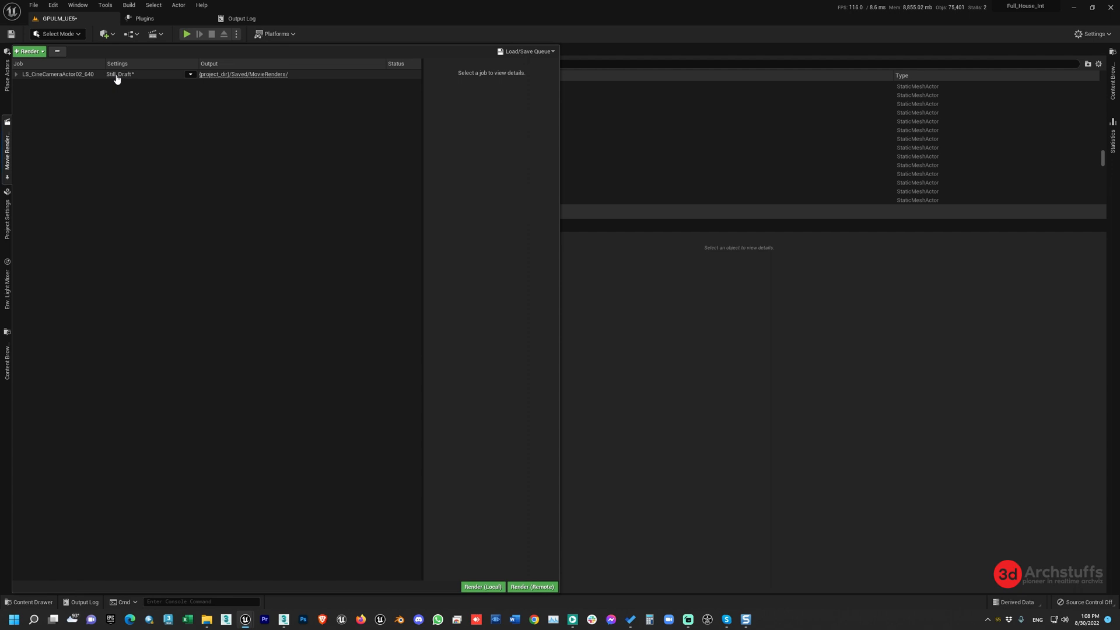
Open the Still_Draft job settings, remove the .jpg Sequence export and list settings to add.
click(189, 73)
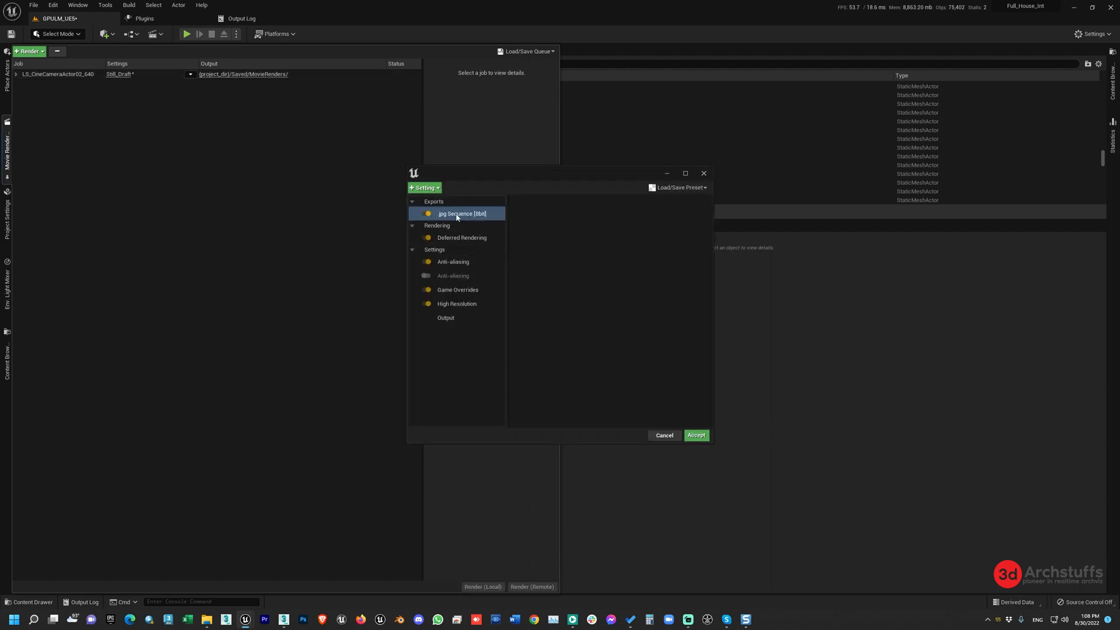
click(461, 214)
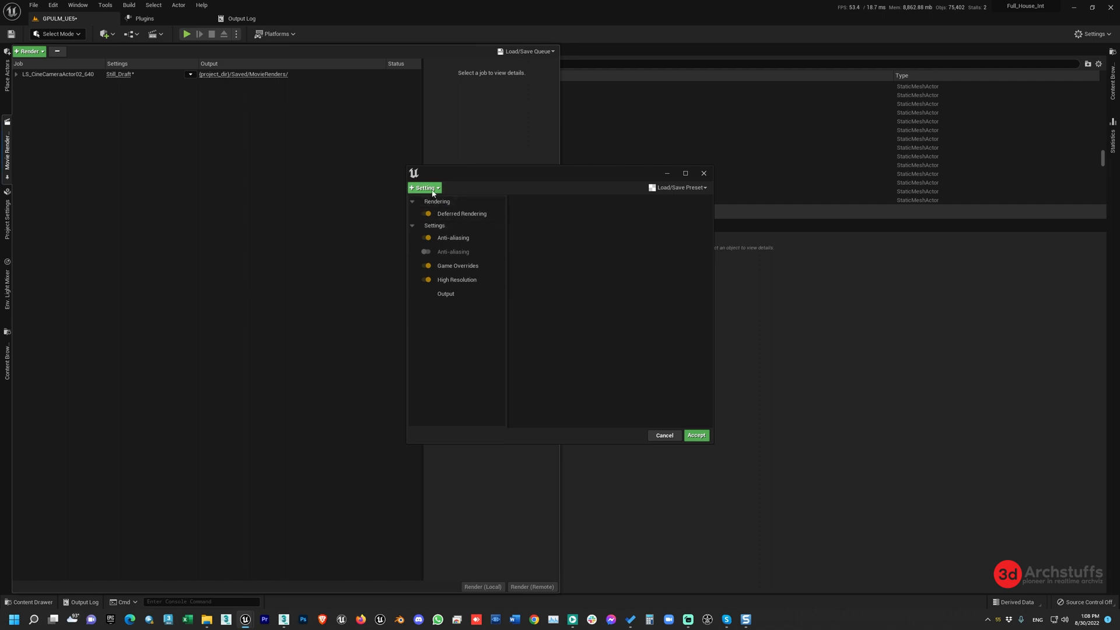
click(422, 187)
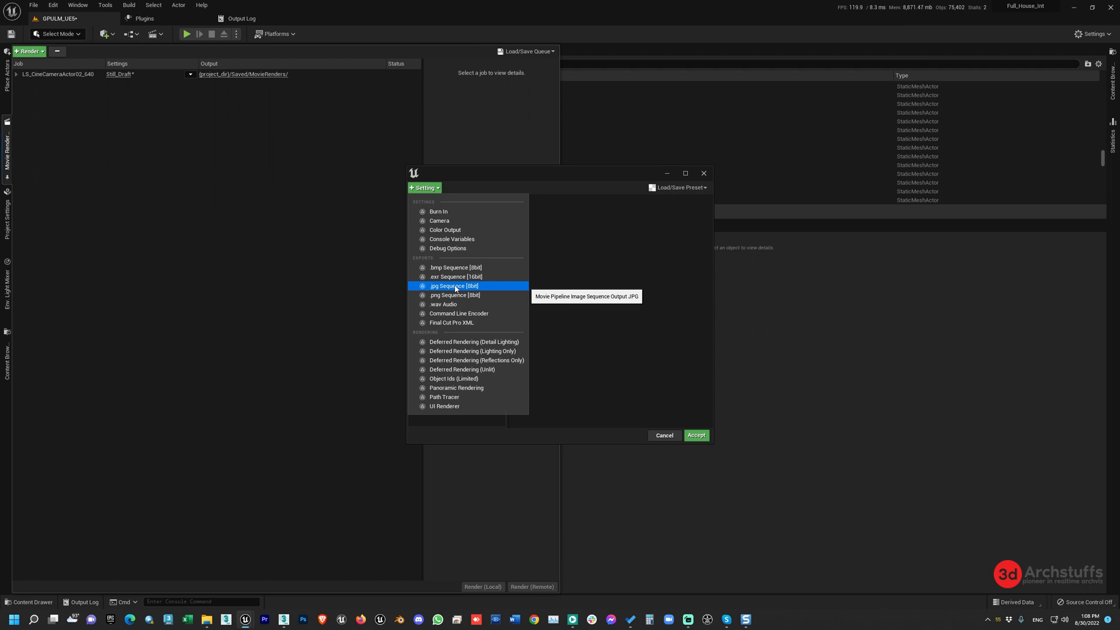
mouse_move(456, 276)
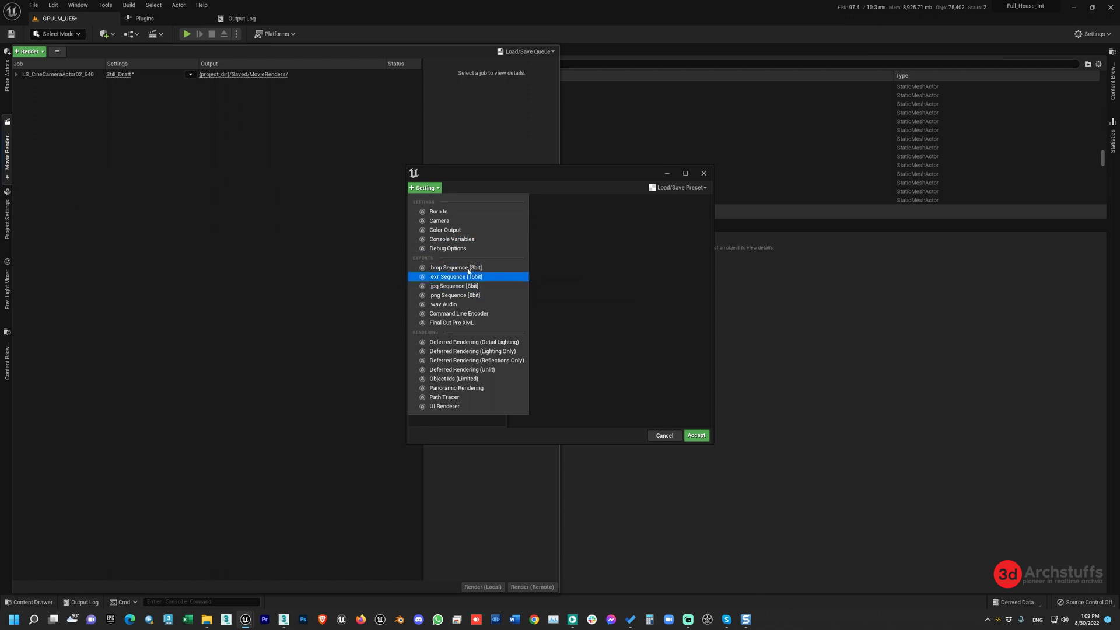
mouse_move(456, 278)
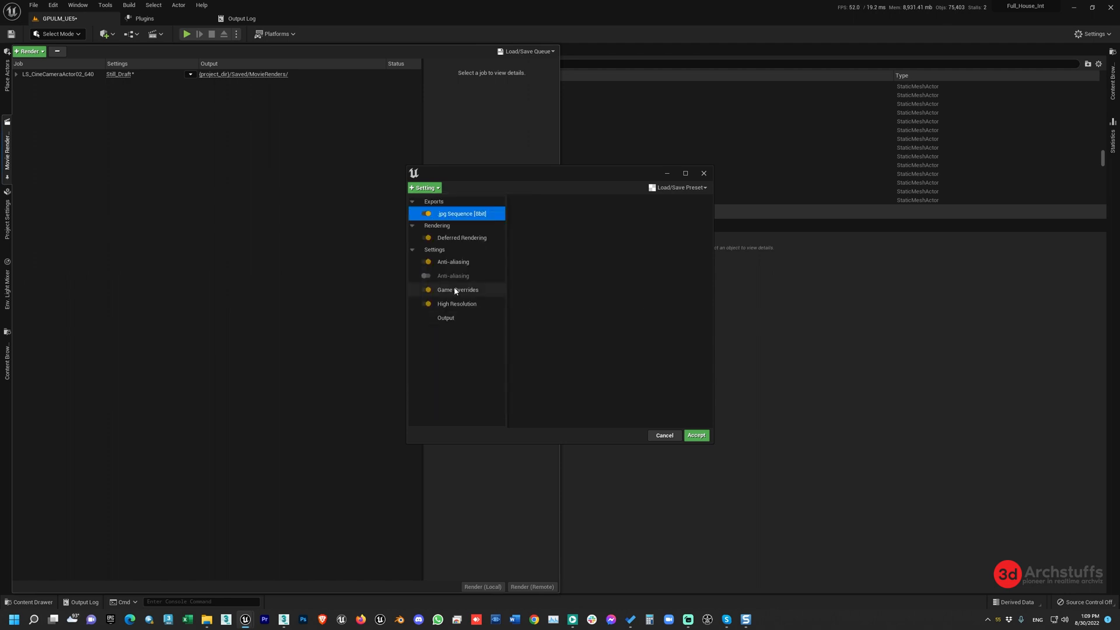
mouse_move(548, 253)
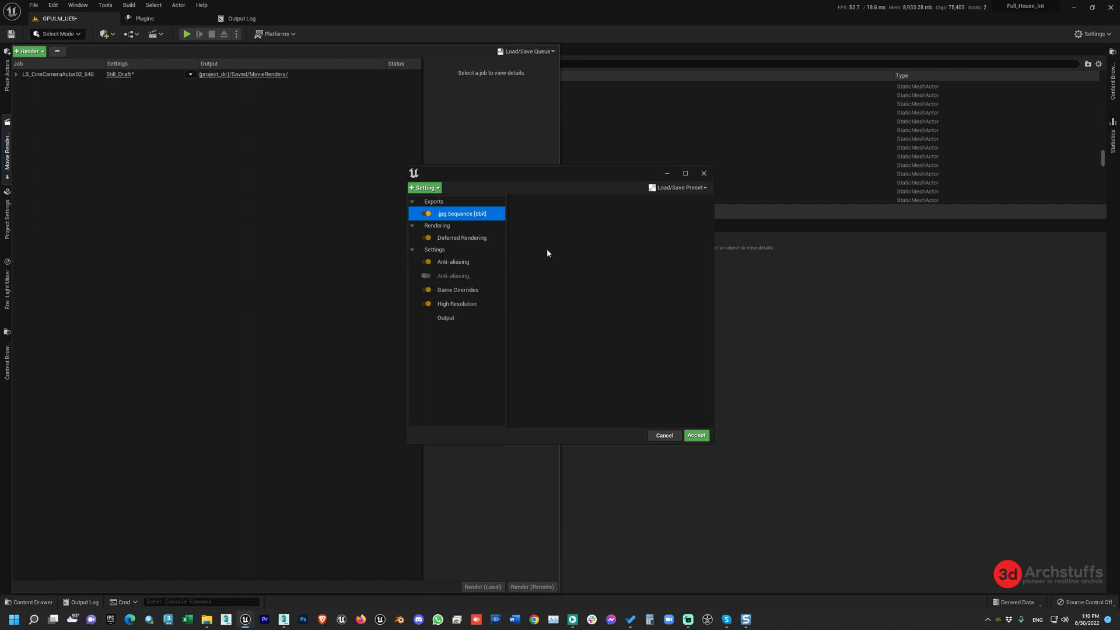
mouse_move(564, 289)
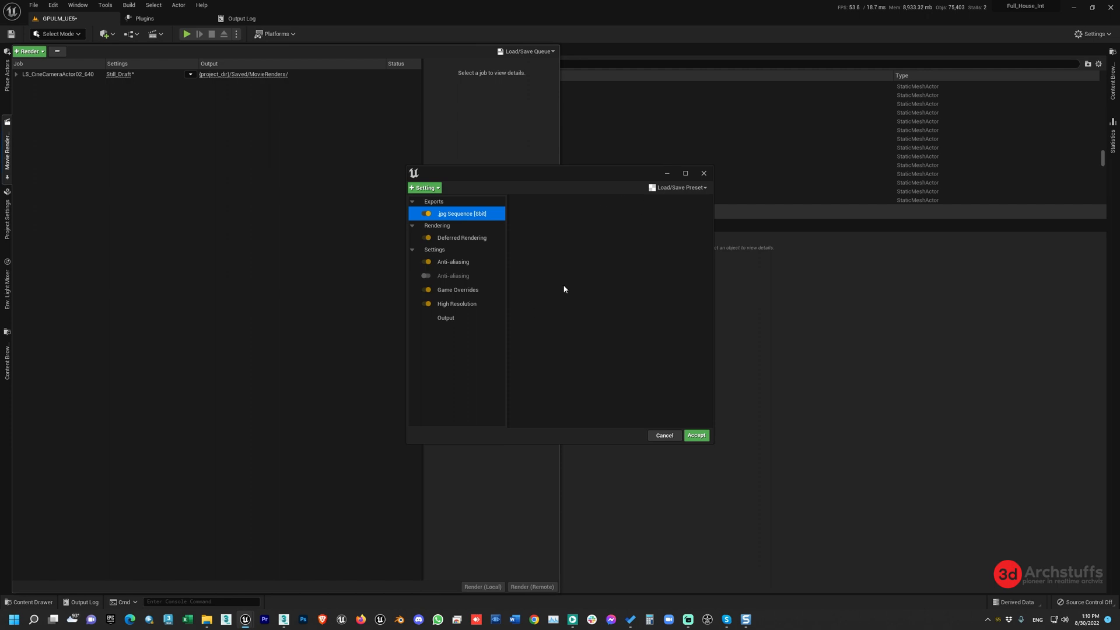
mouse_move(454, 238)
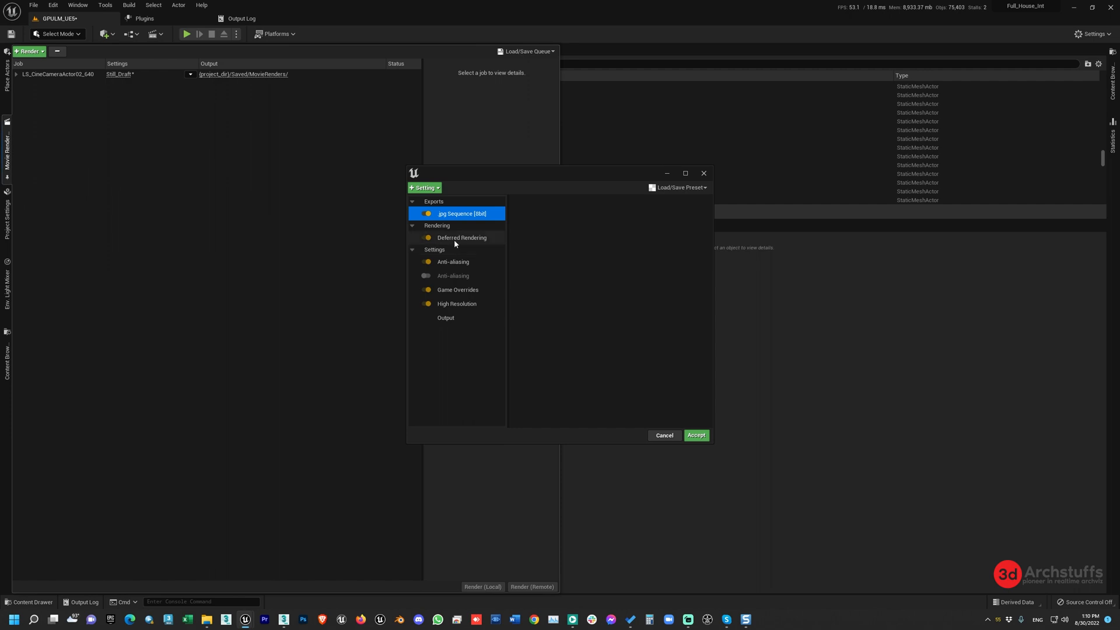
Add the Path Tracer renderer to the job, replacing deferred rendering.
click(462, 237)
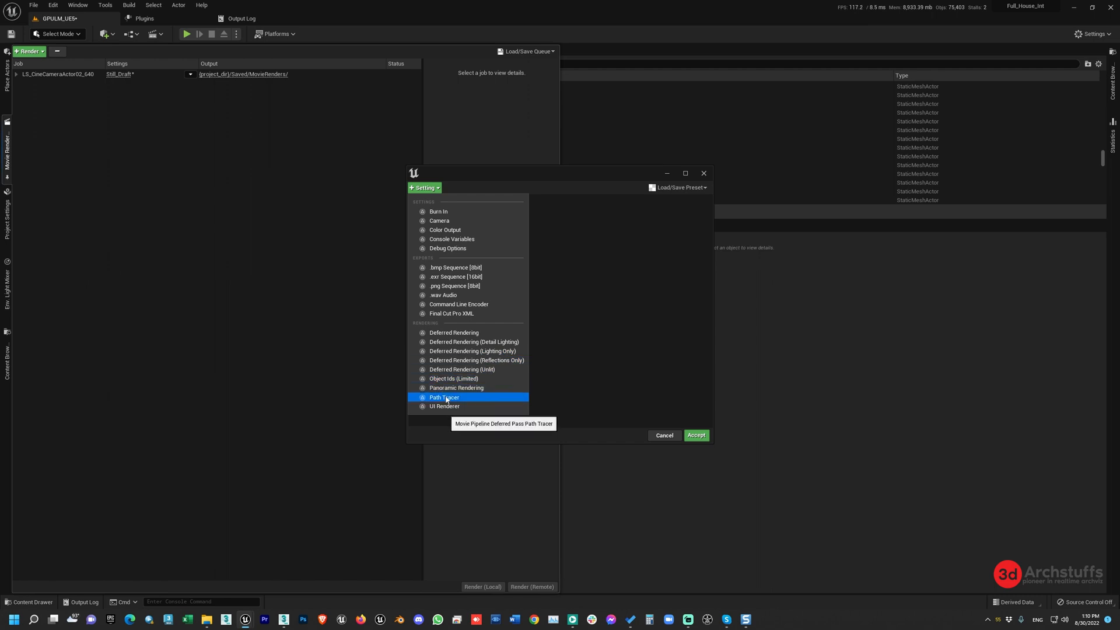
click(445, 396)
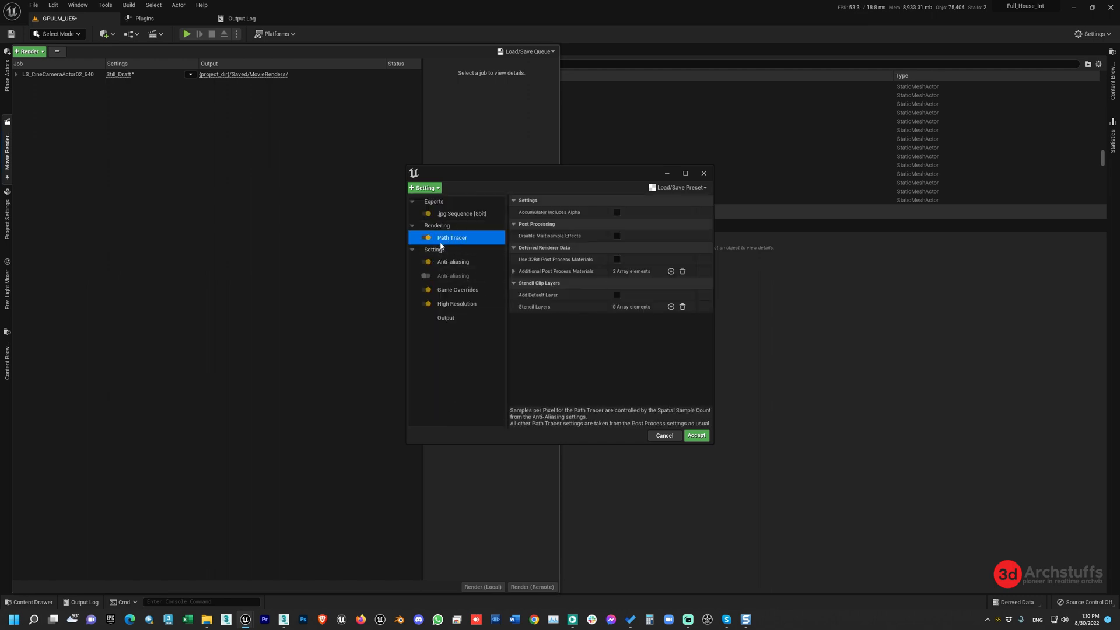
click(453, 275)
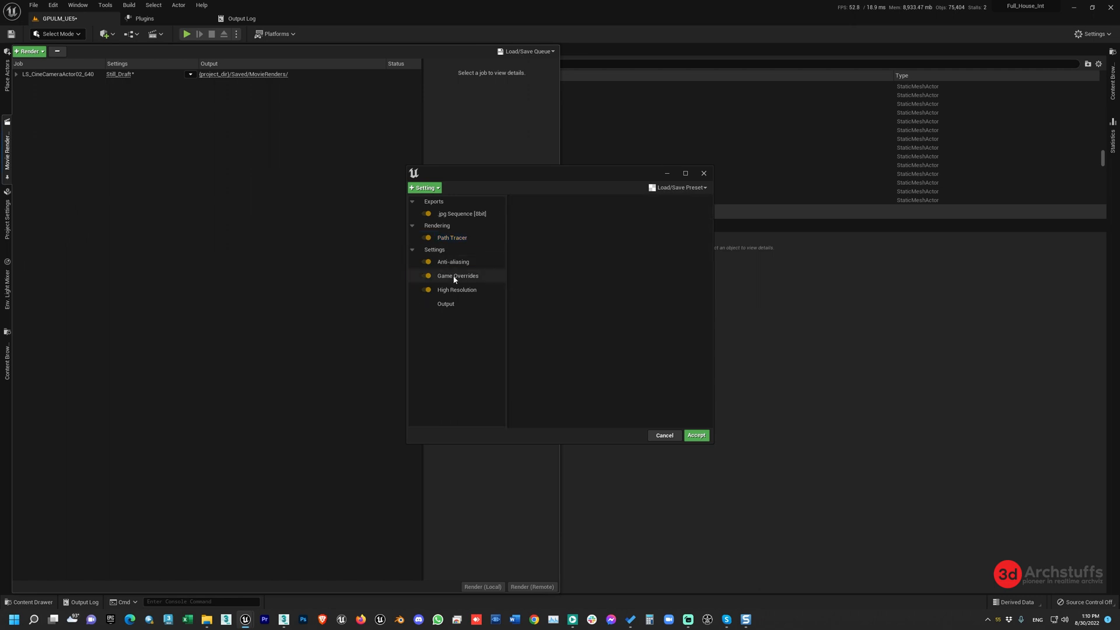
Set the anti-aliasing spatial sample count to 32.
click(453, 261)
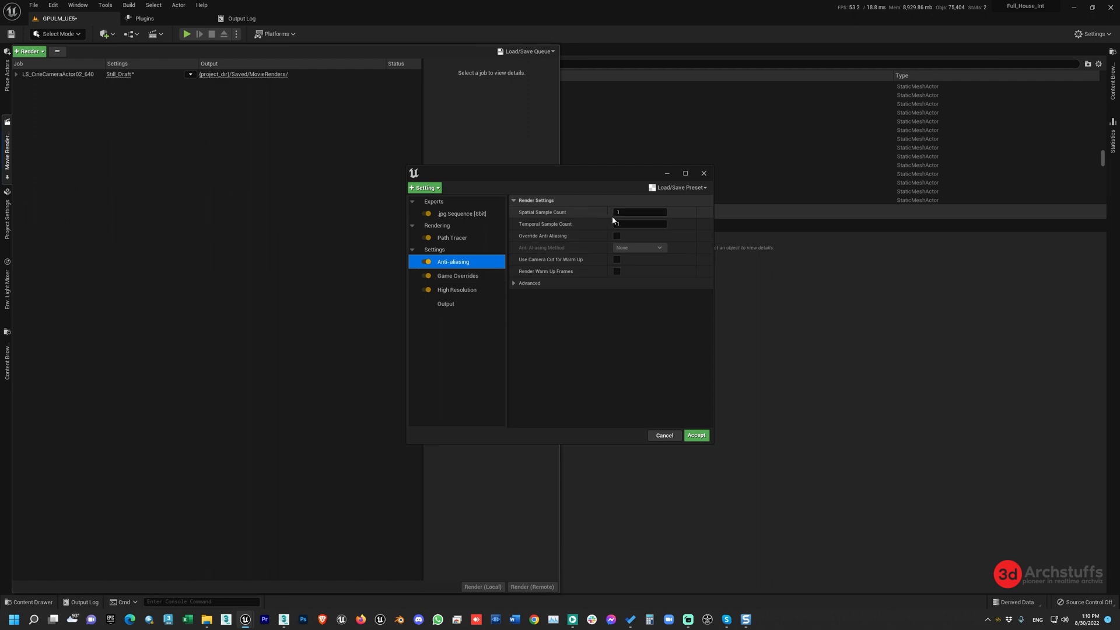
click(639, 212)
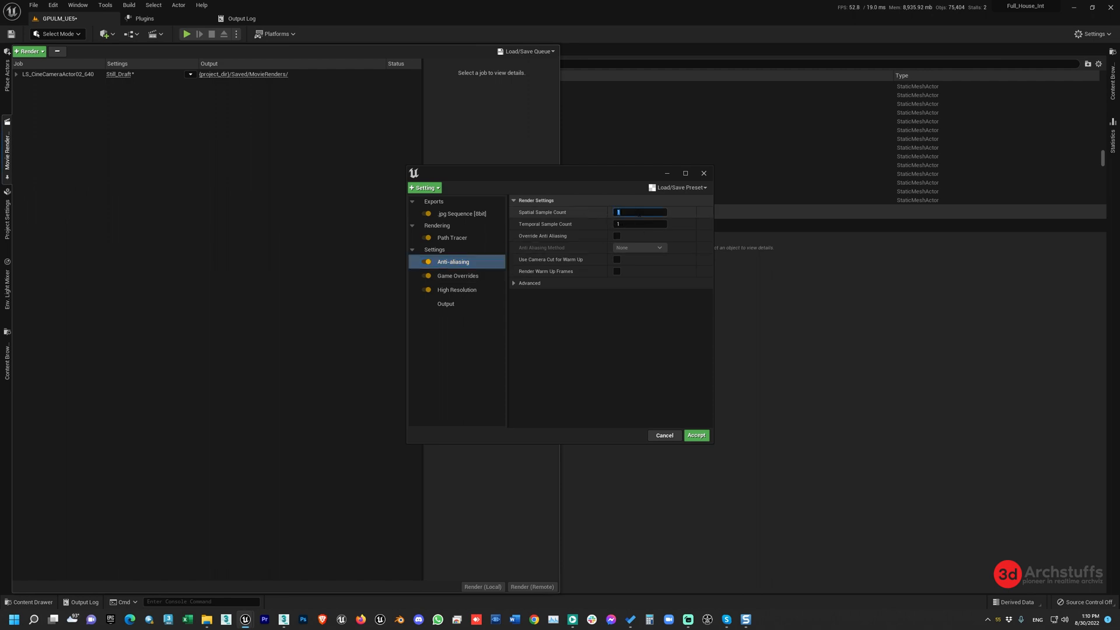
text(32)
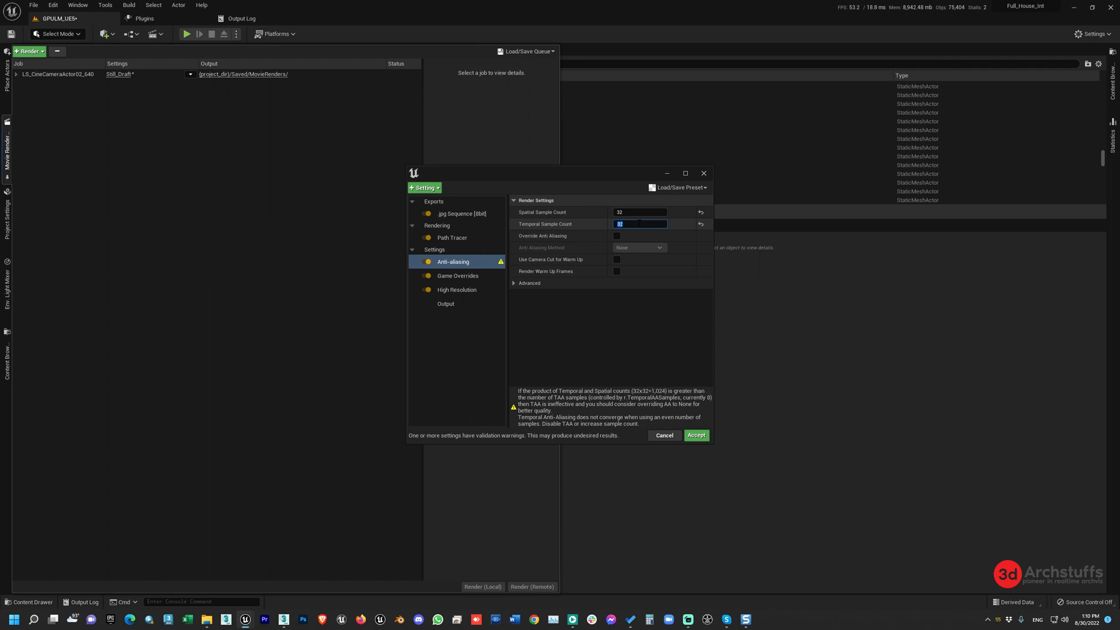
mouse_move(600, 234)
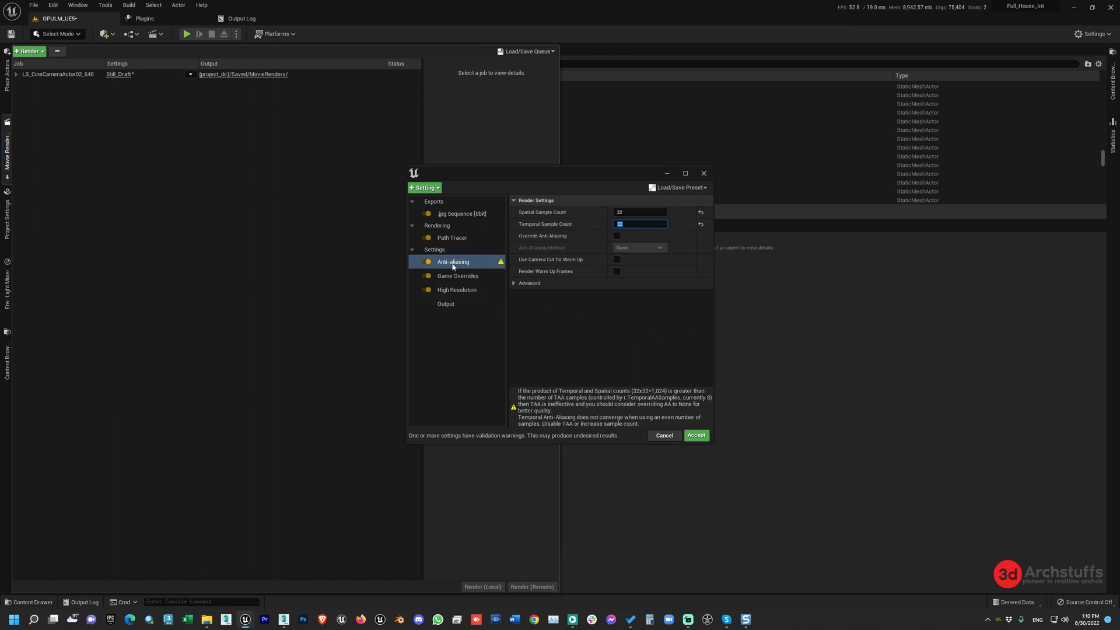
mouse_move(463, 225)
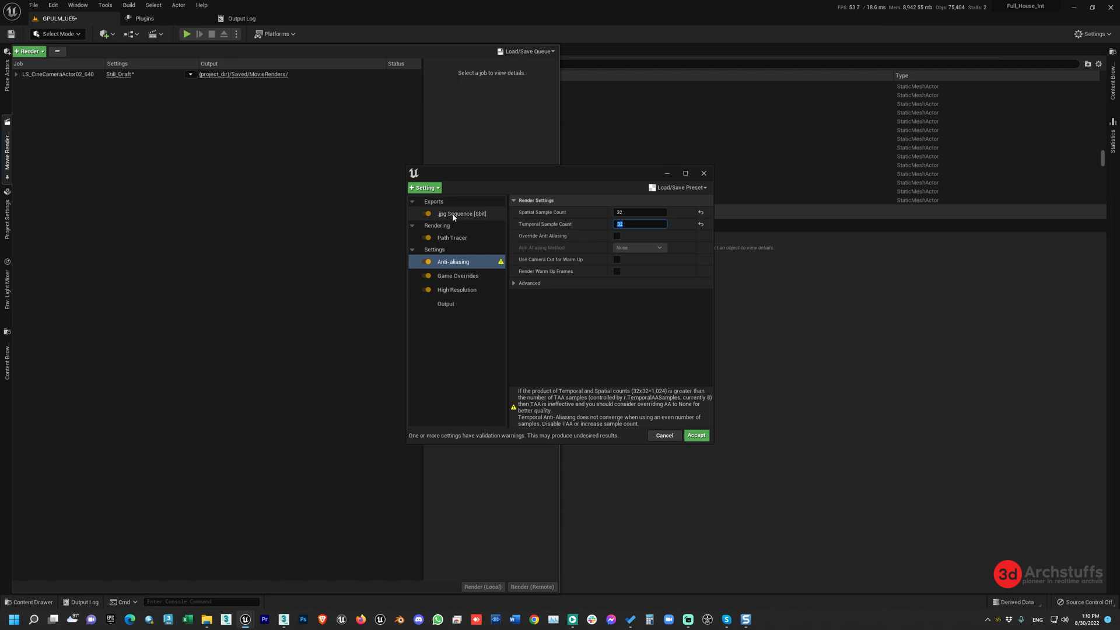
Review the JPG Sequence and Path Tracer settings, then enable the anti-aliasing override.
click(462, 213)
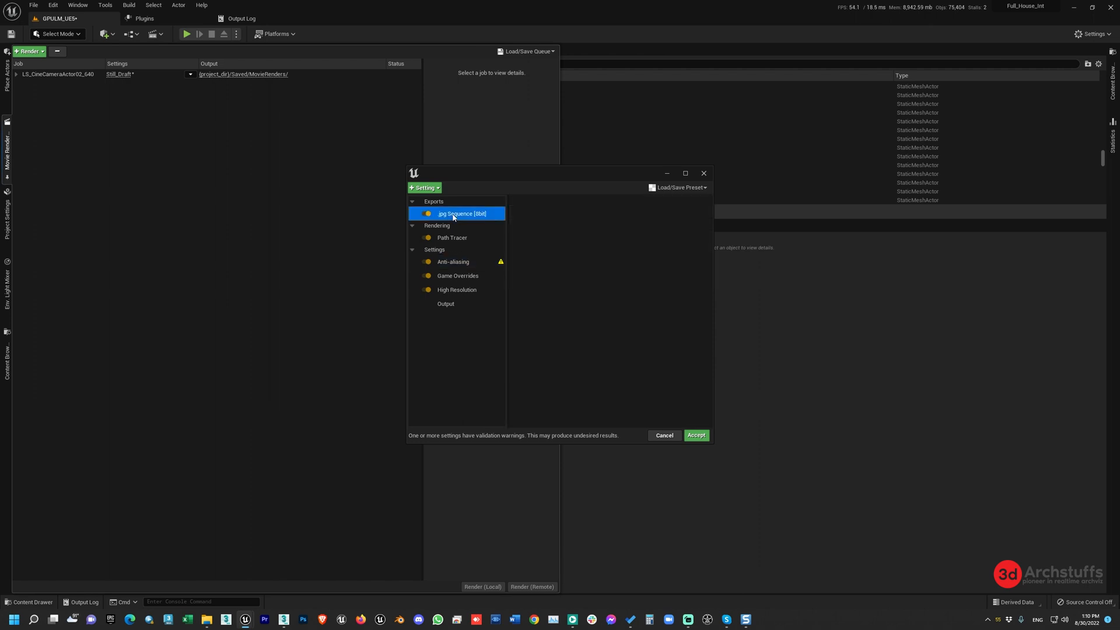
click(452, 237)
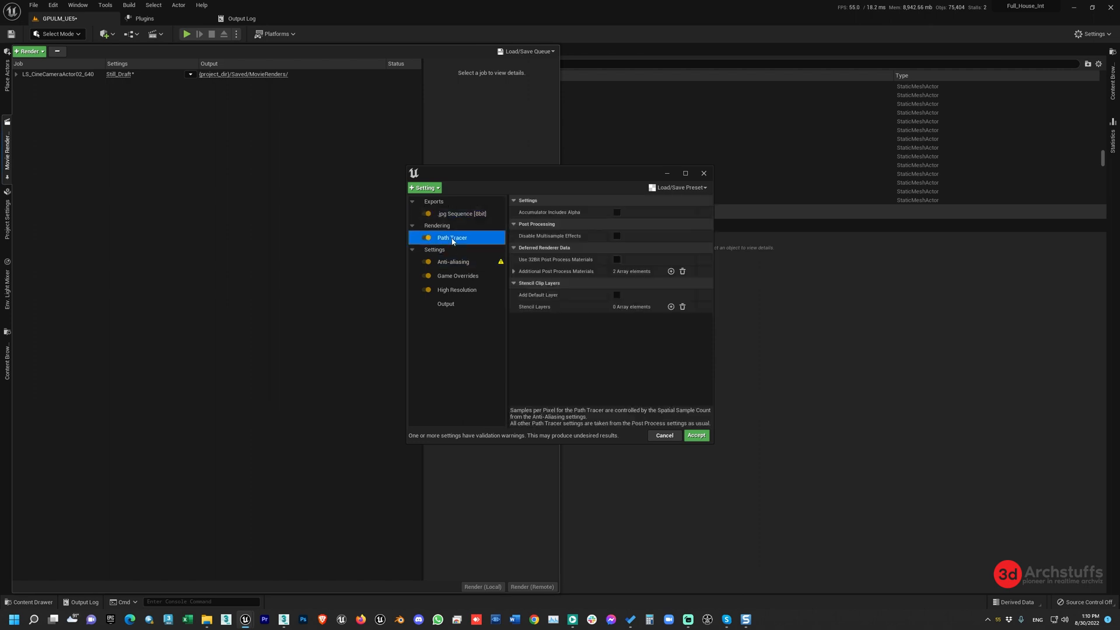
click(453, 262)
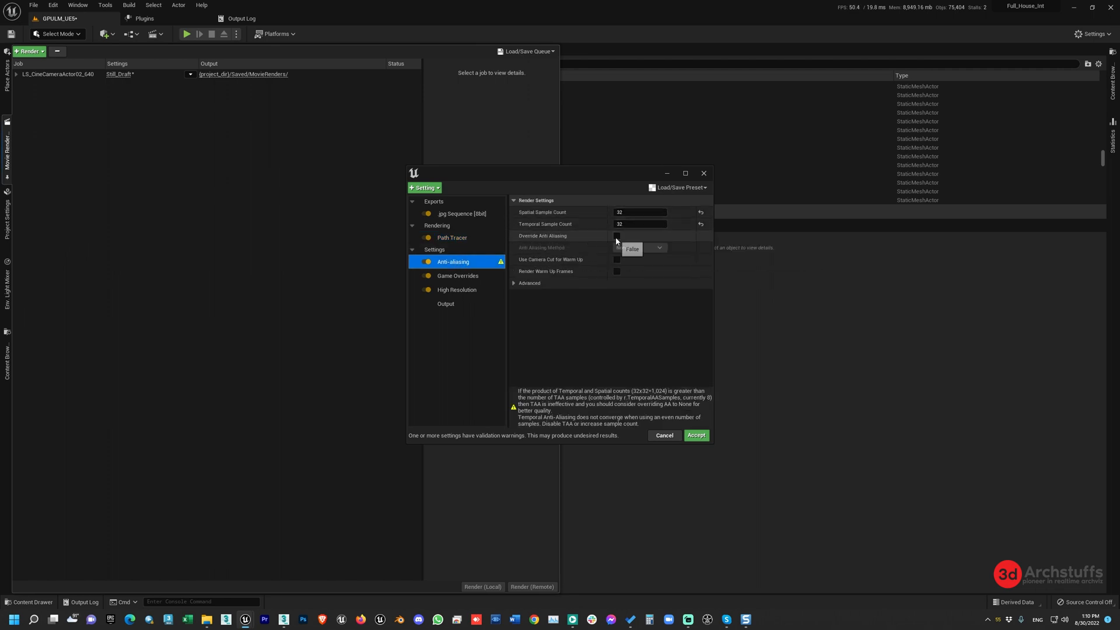
click(616, 236)
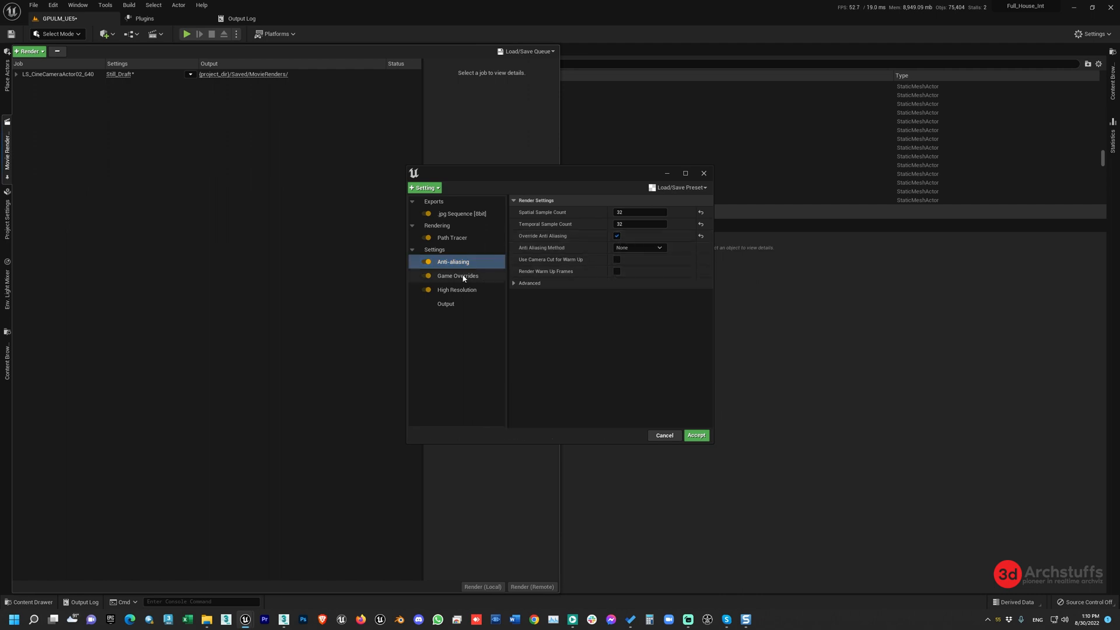
Show the Game Overrides settings with cinematic quality on and texture streaming disabled.
click(457, 276)
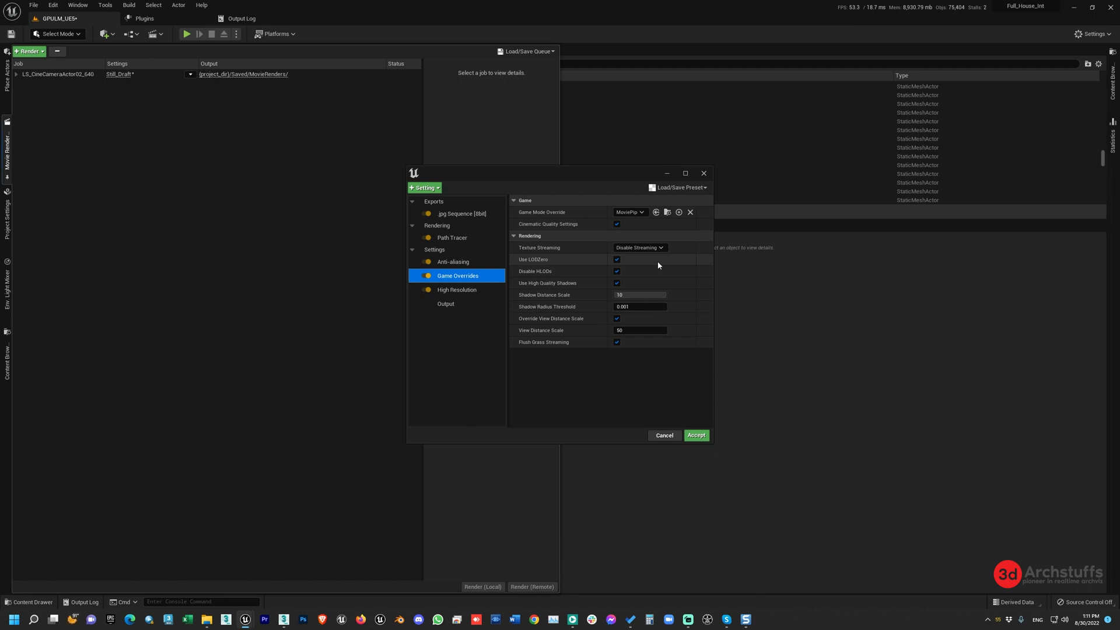
mouse_move(514, 272)
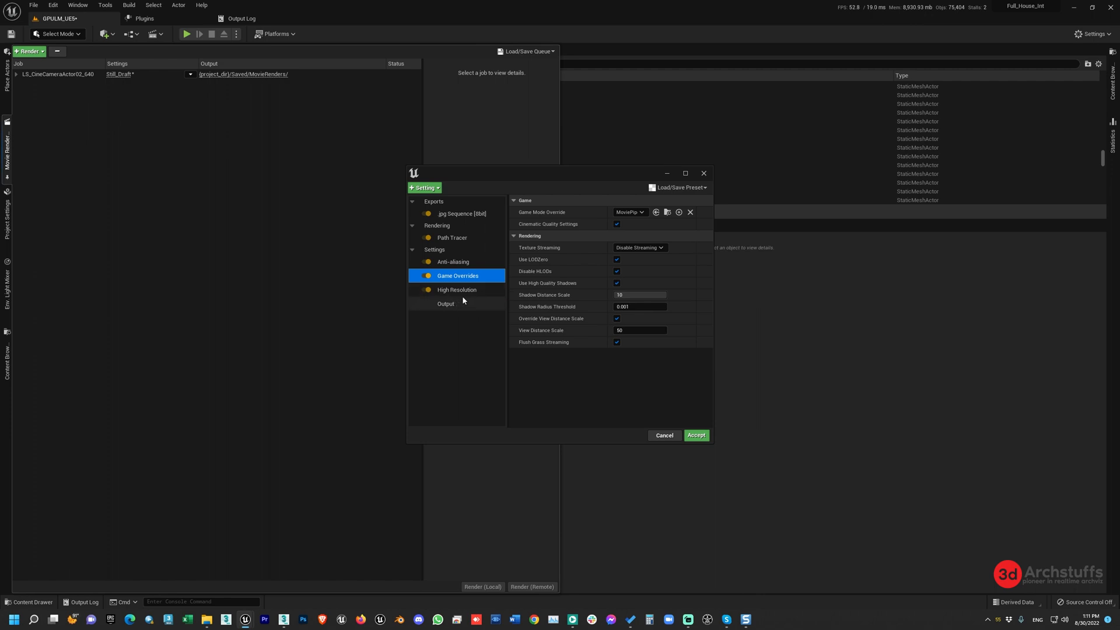
mouse_move(466, 295)
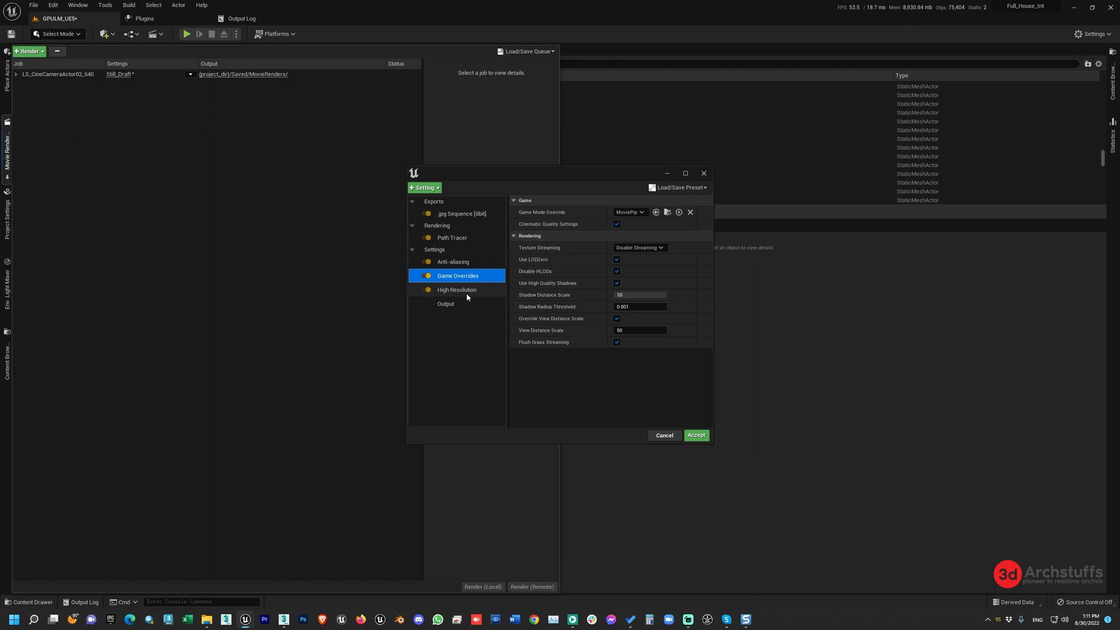
In High Resolution, try tile count 8 and overlap ratio 0.1.
click(456, 289)
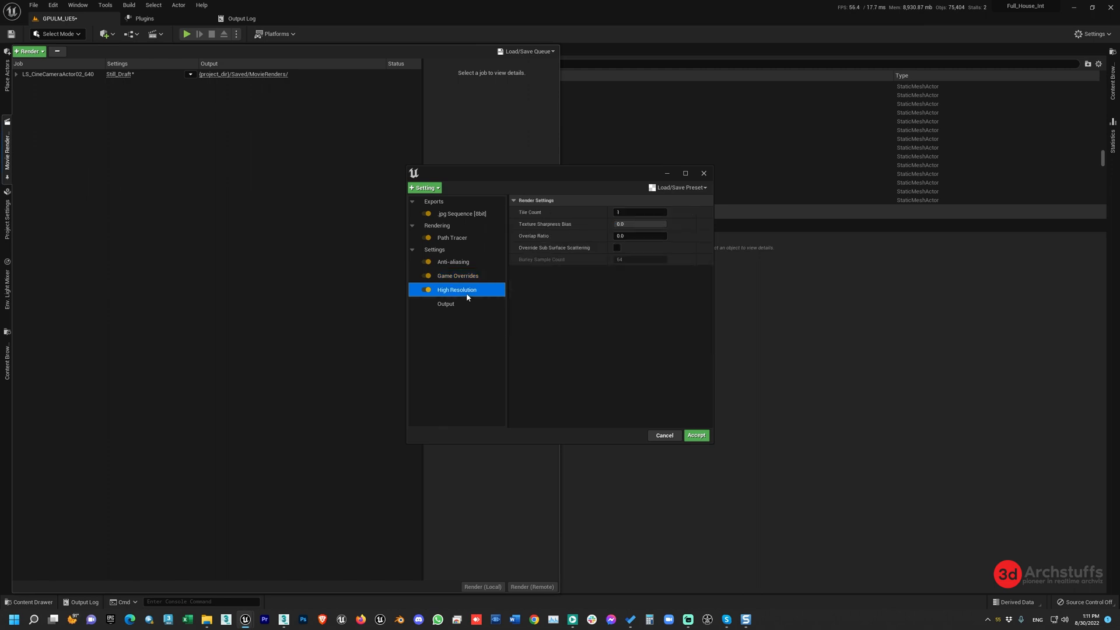
mouse_move(638, 222)
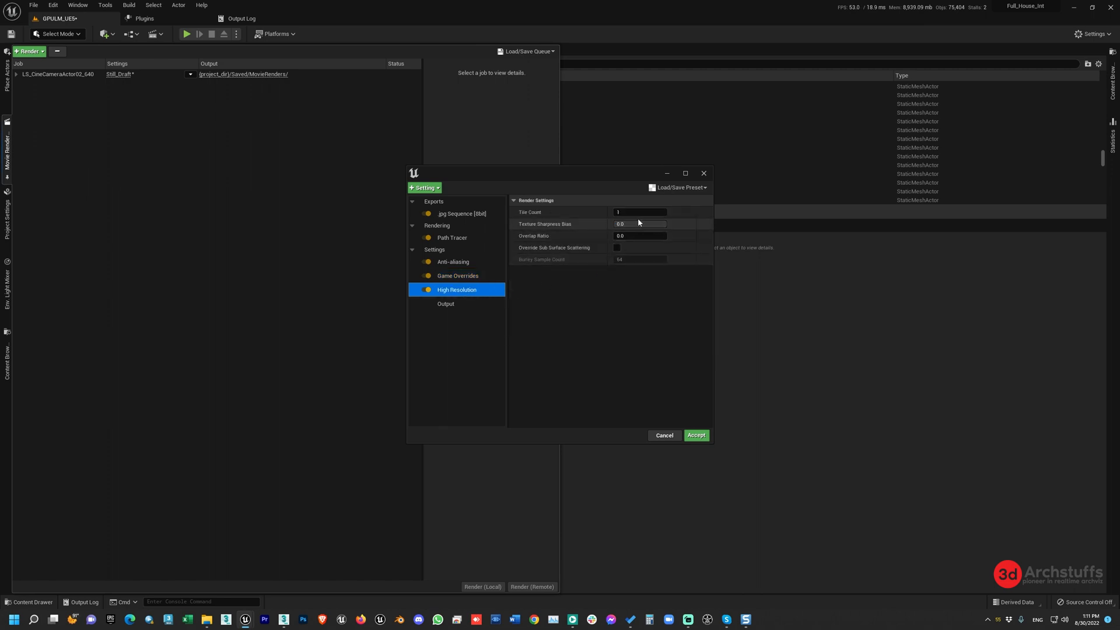
mouse_move(565, 326)
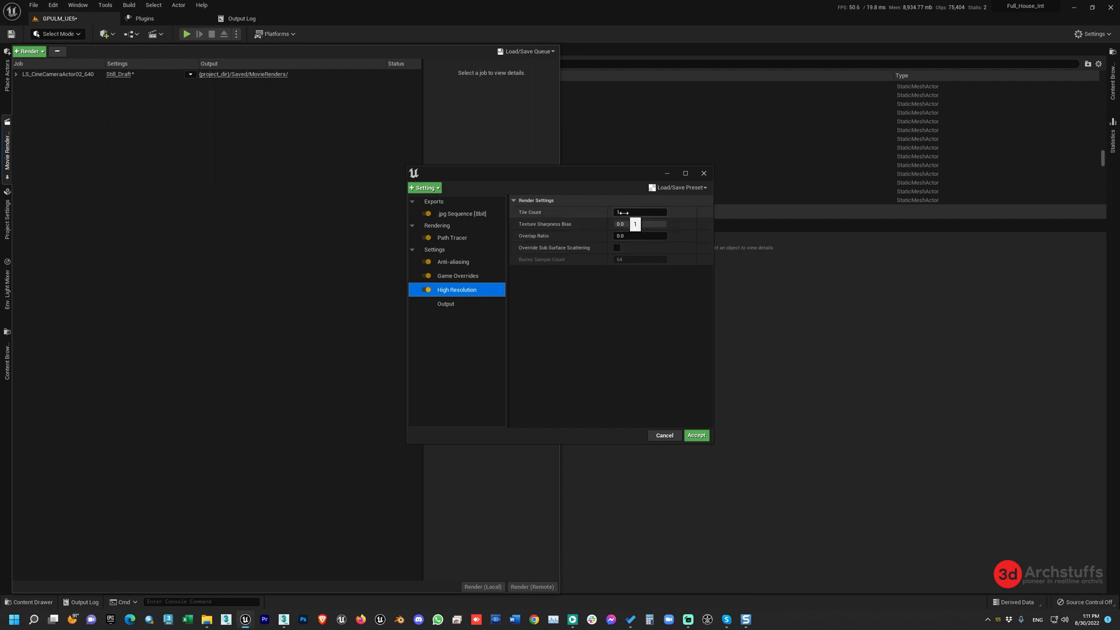
click(639, 212)
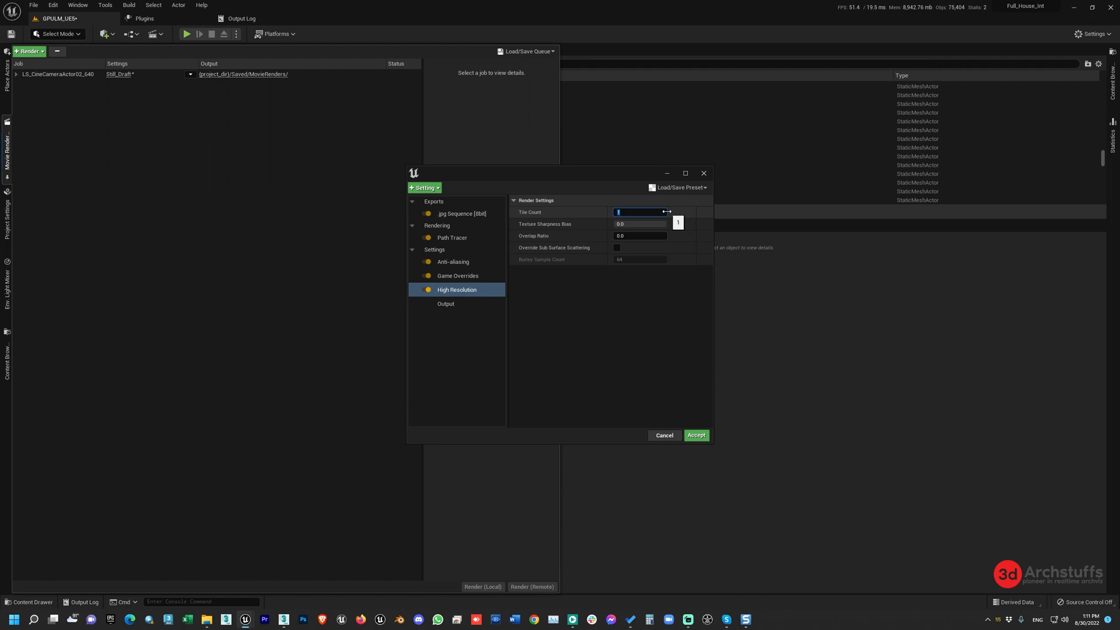
text(8)
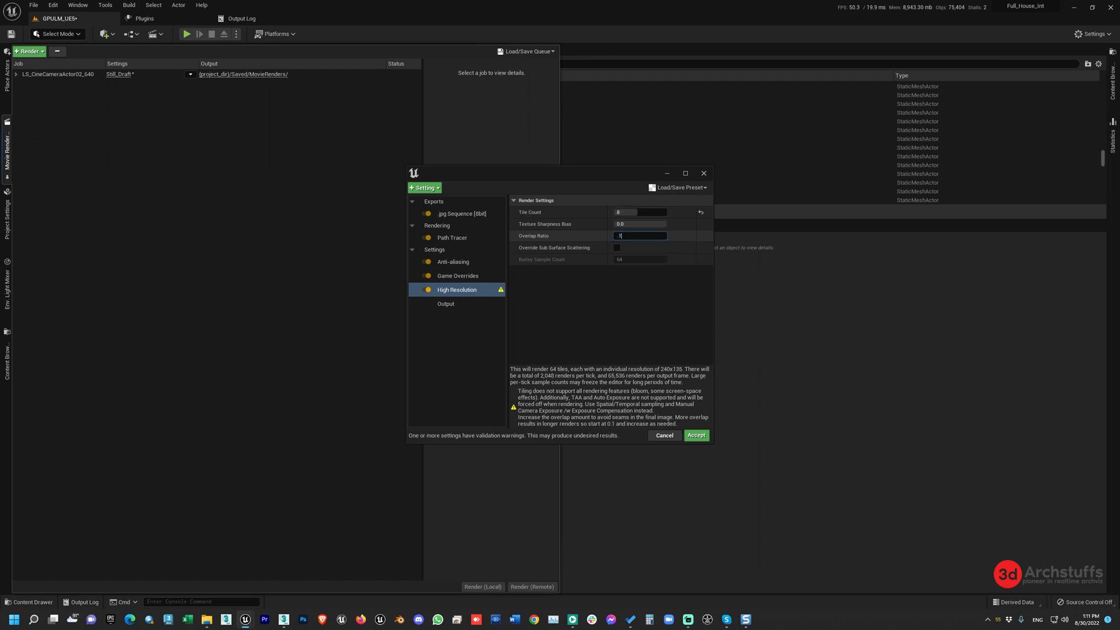
text(0.1)
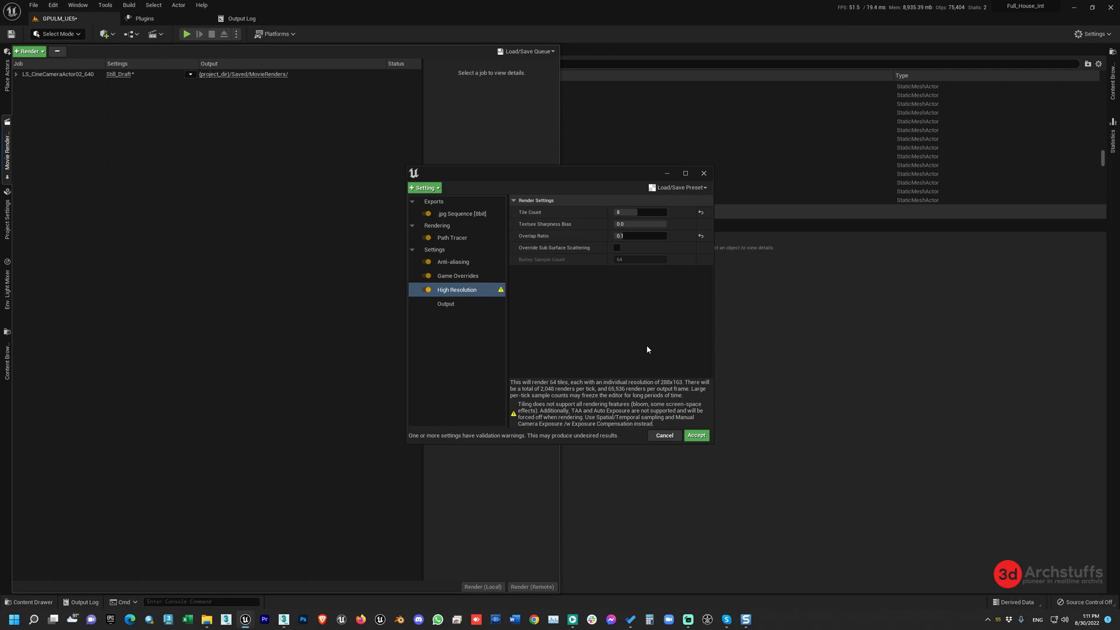
mouse_move(592, 348)
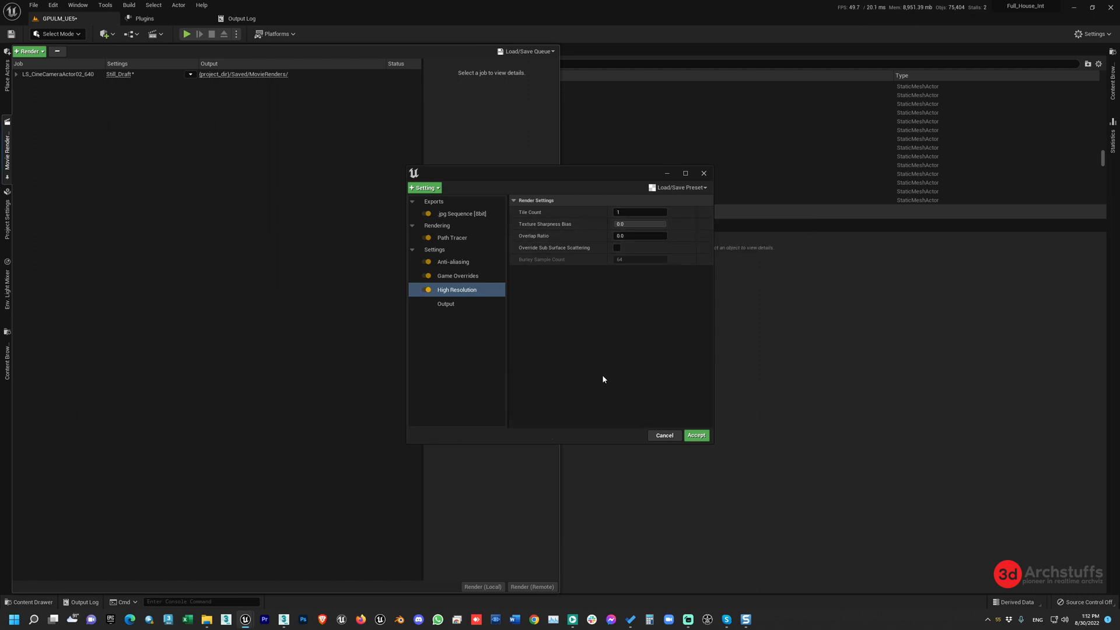
mouse_move(650, 381)
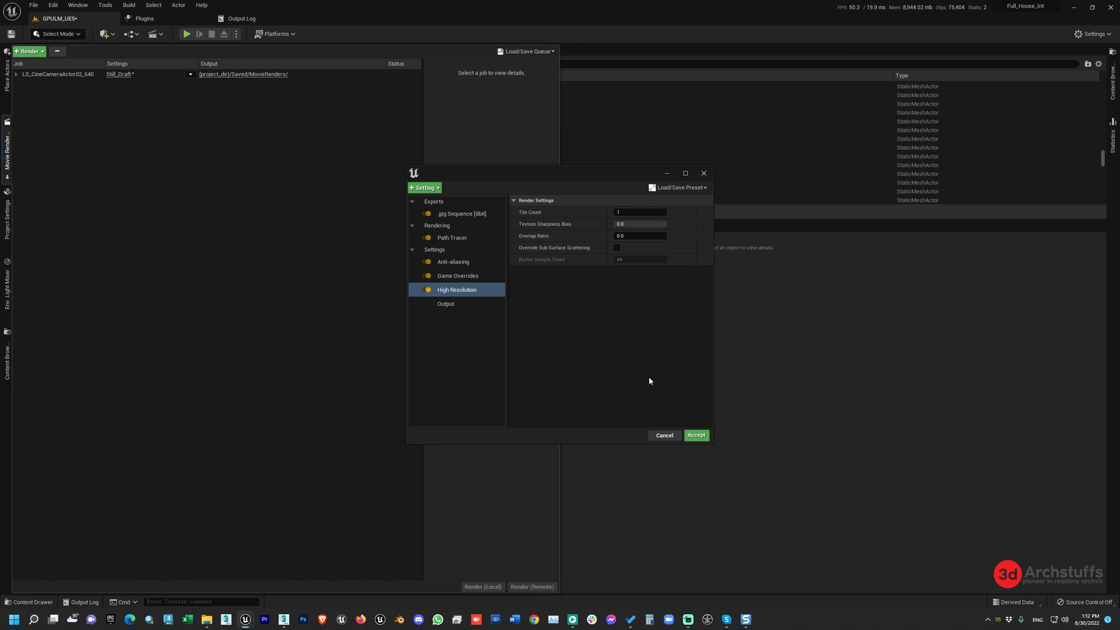
Switch between High Resolution and Game Overrides, ending on Game Overrides with tile count back at 1.
click(458, 276)
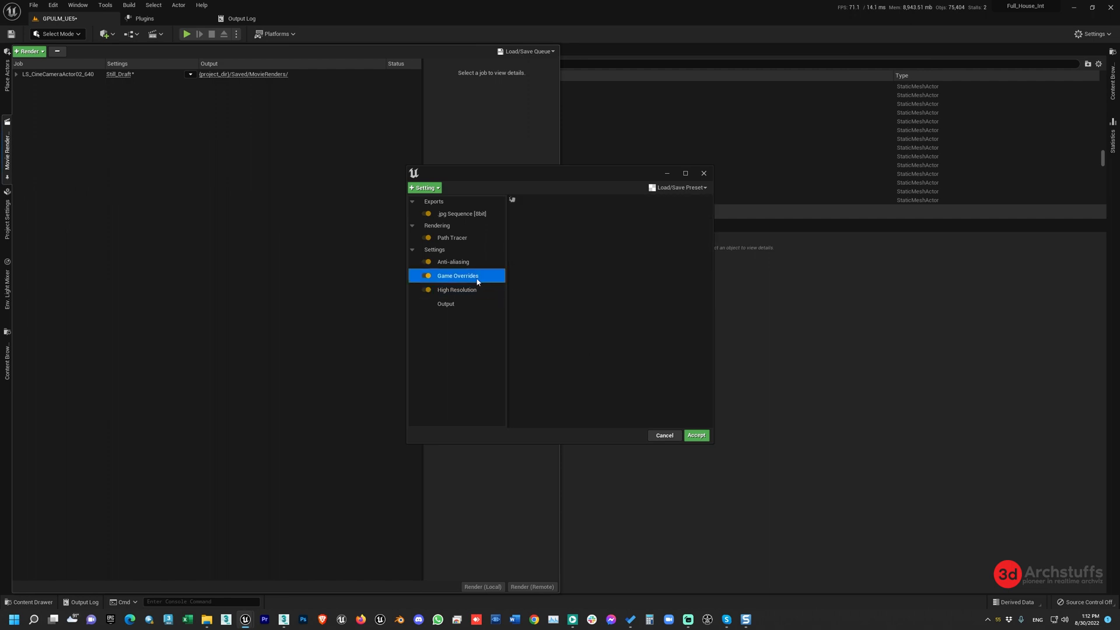
click(456, 290)
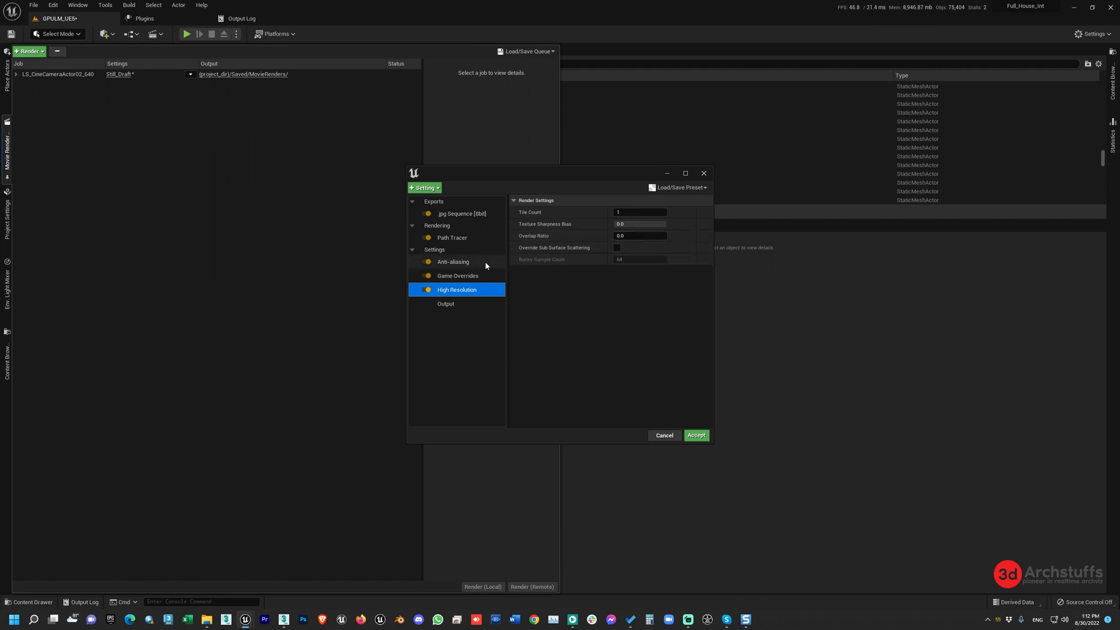
click(457, 276)
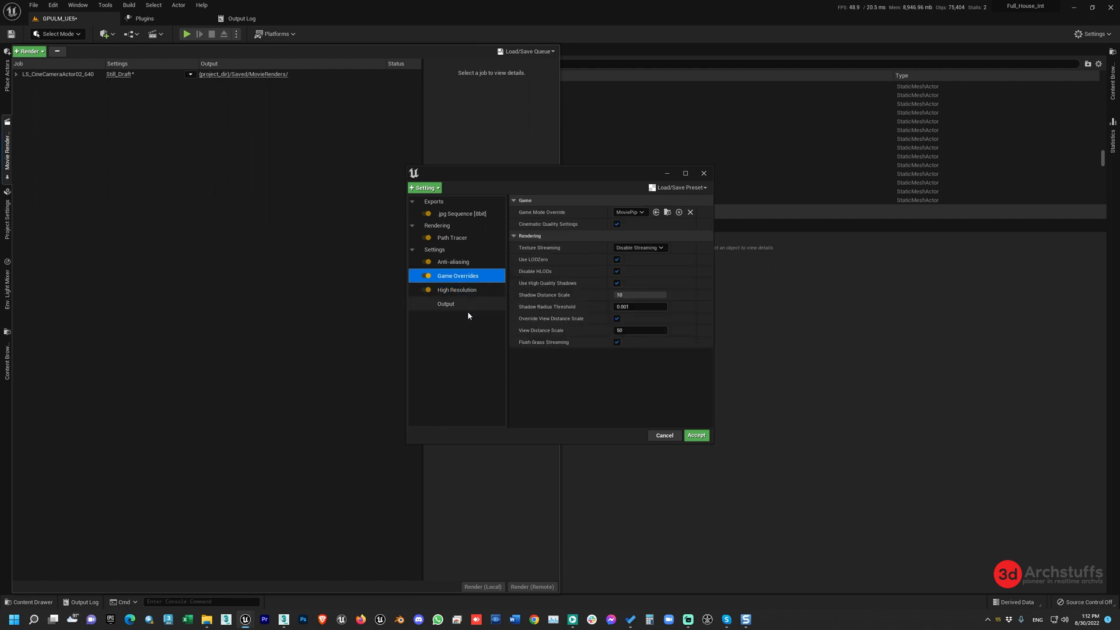
click(422, 187)
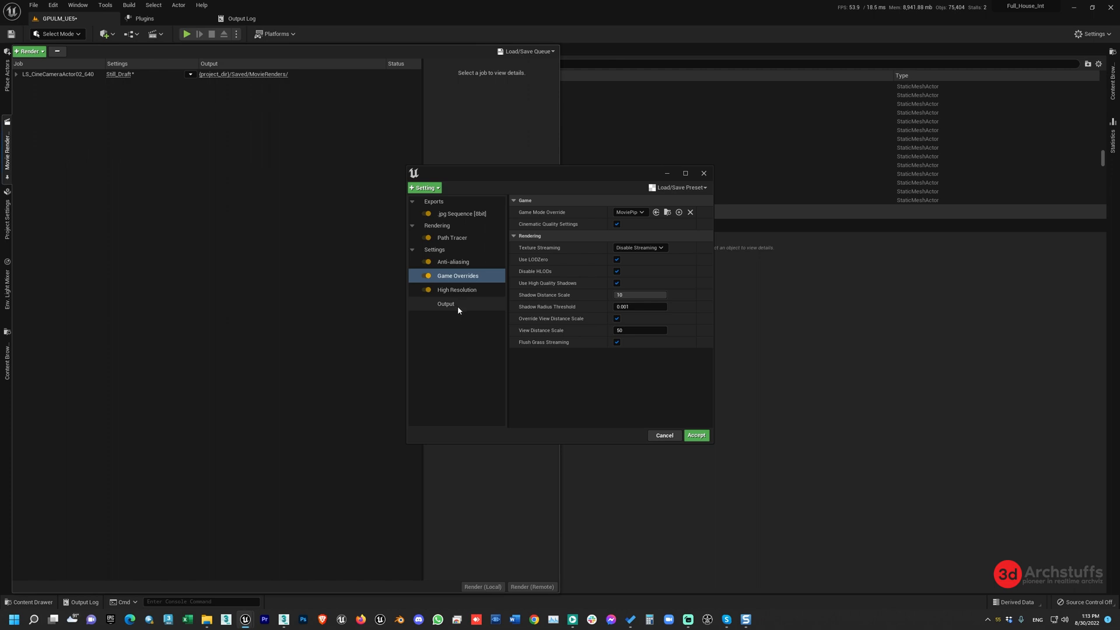
mouse_move(447, 10)
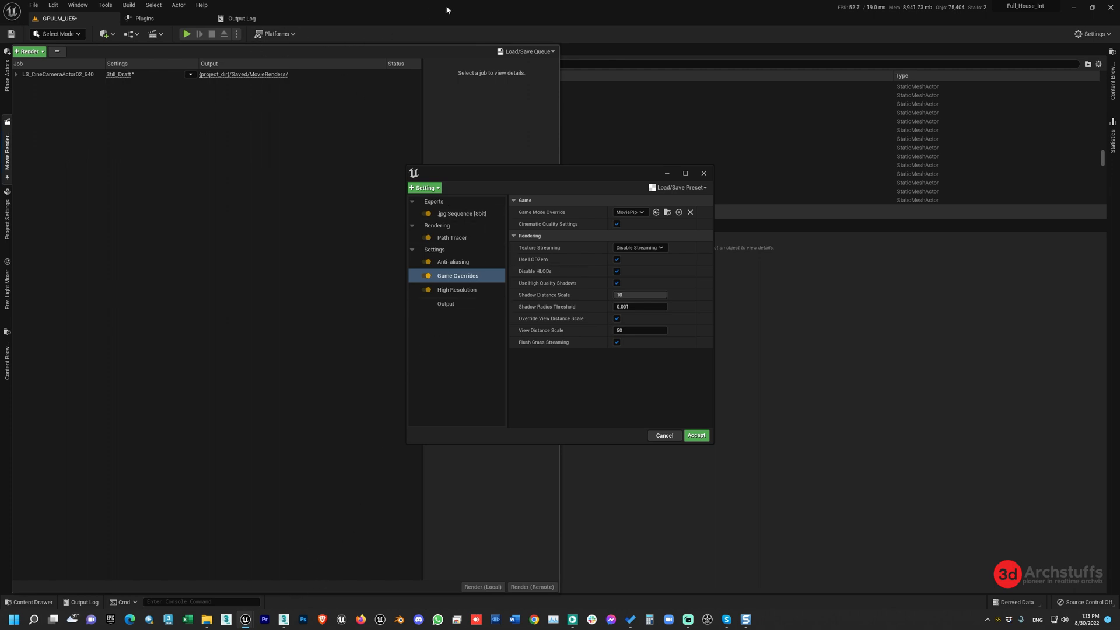